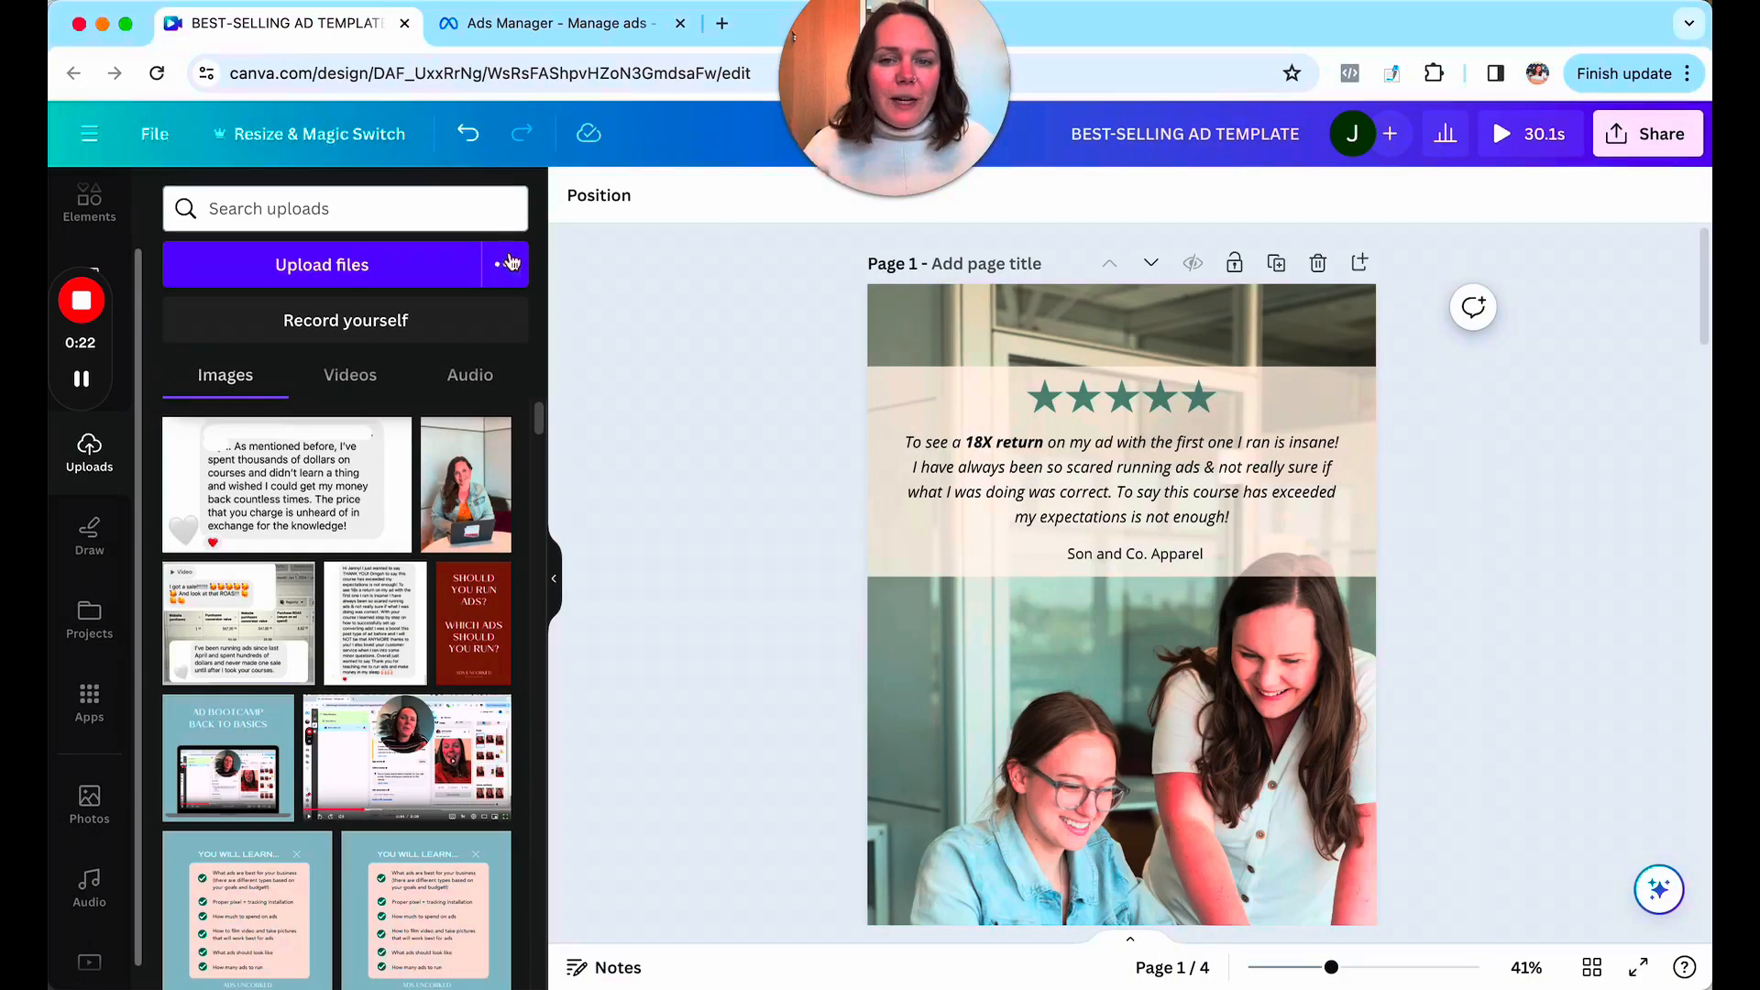
mouse_move(797, 441)
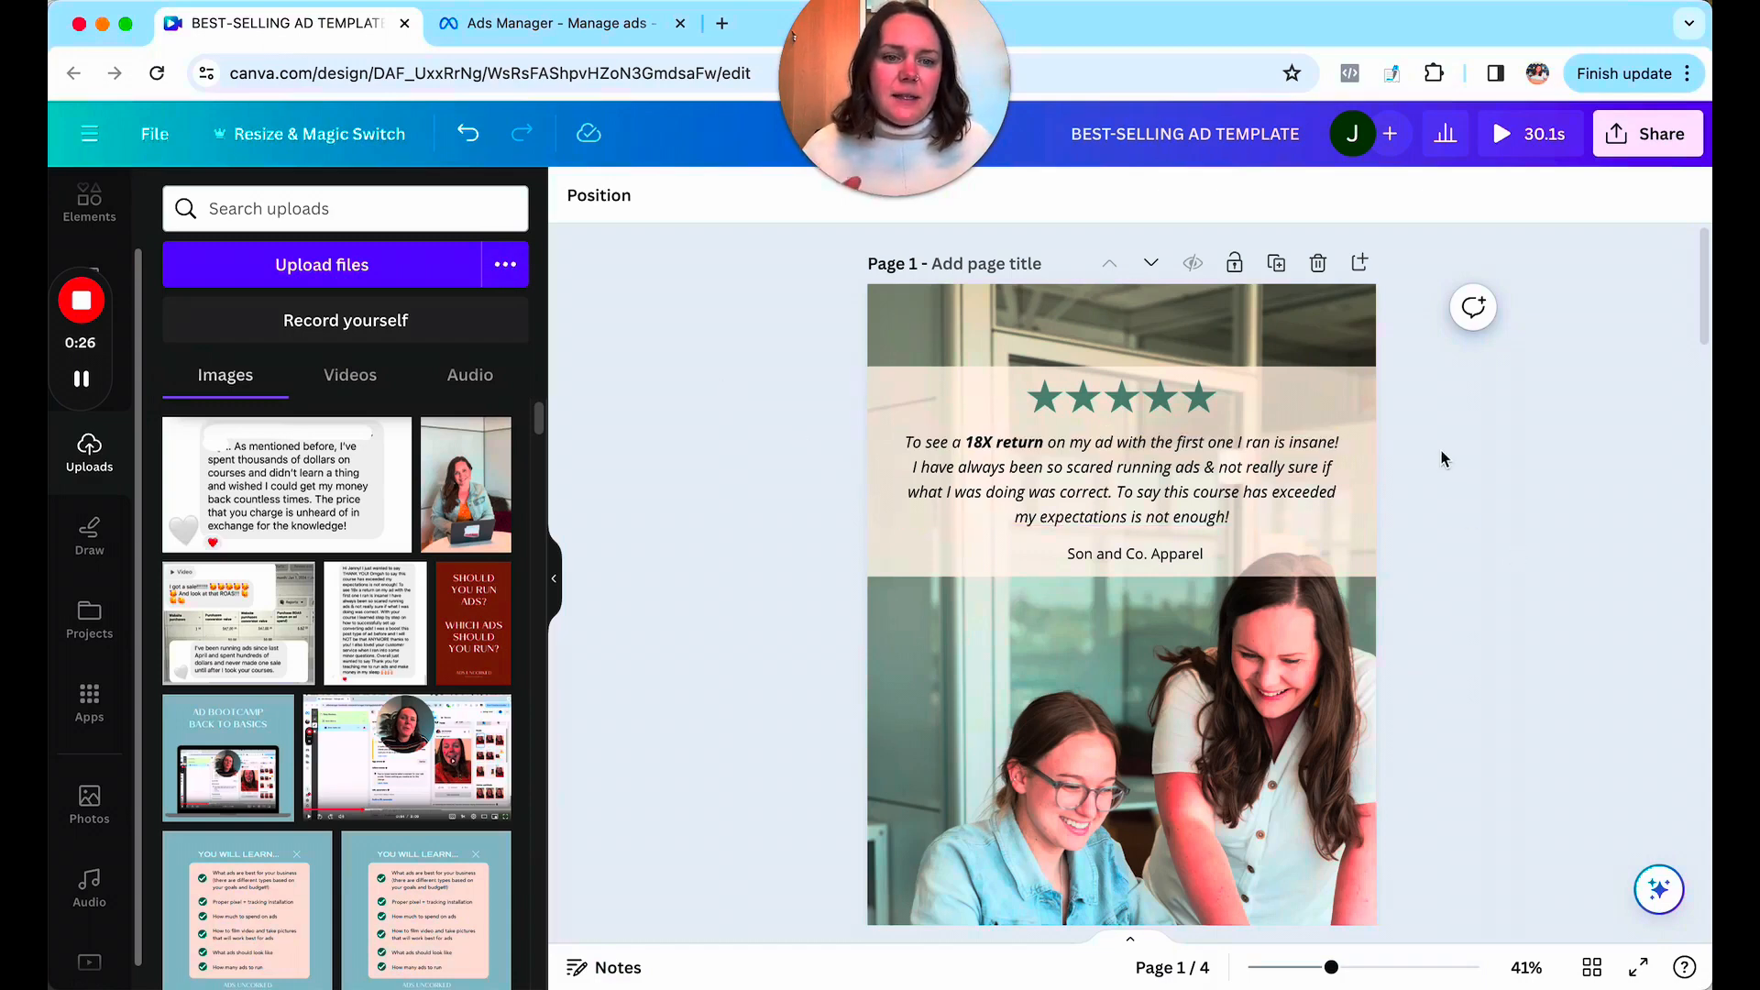
Zoom out, scroll to page 4, and play the toy blocks video testimonial.
scroll("down", 3)
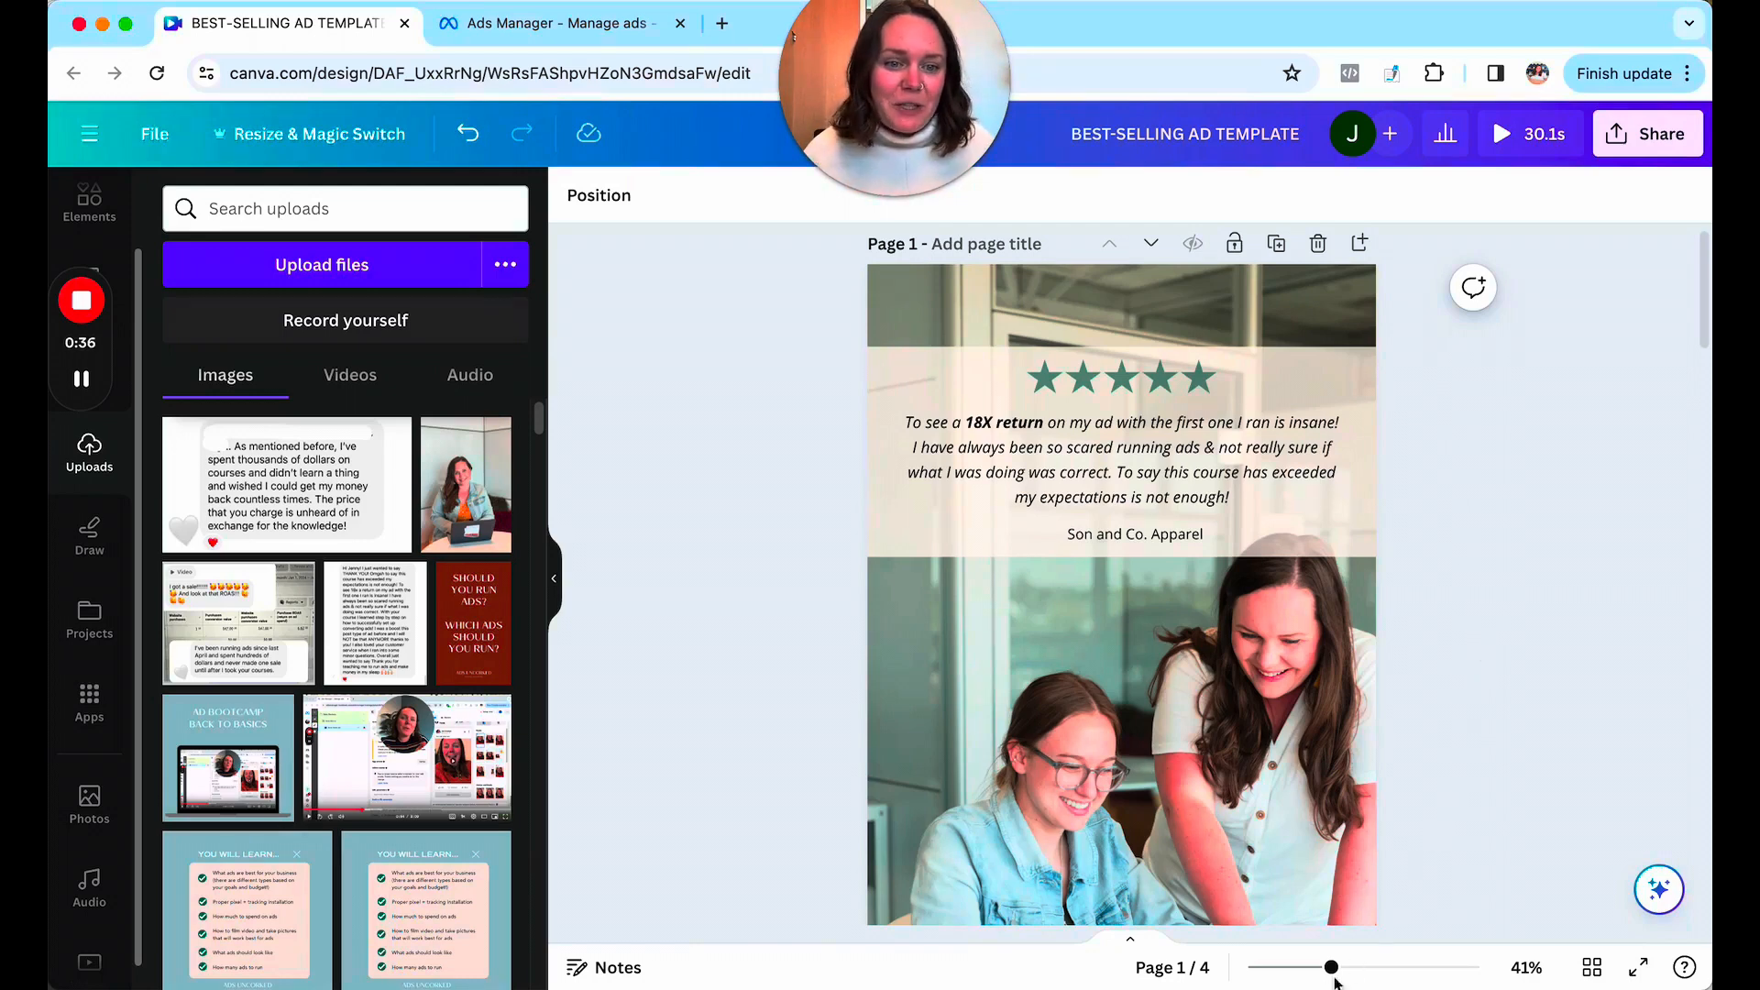
left_click_drag(1330, 966, 1316, 966)
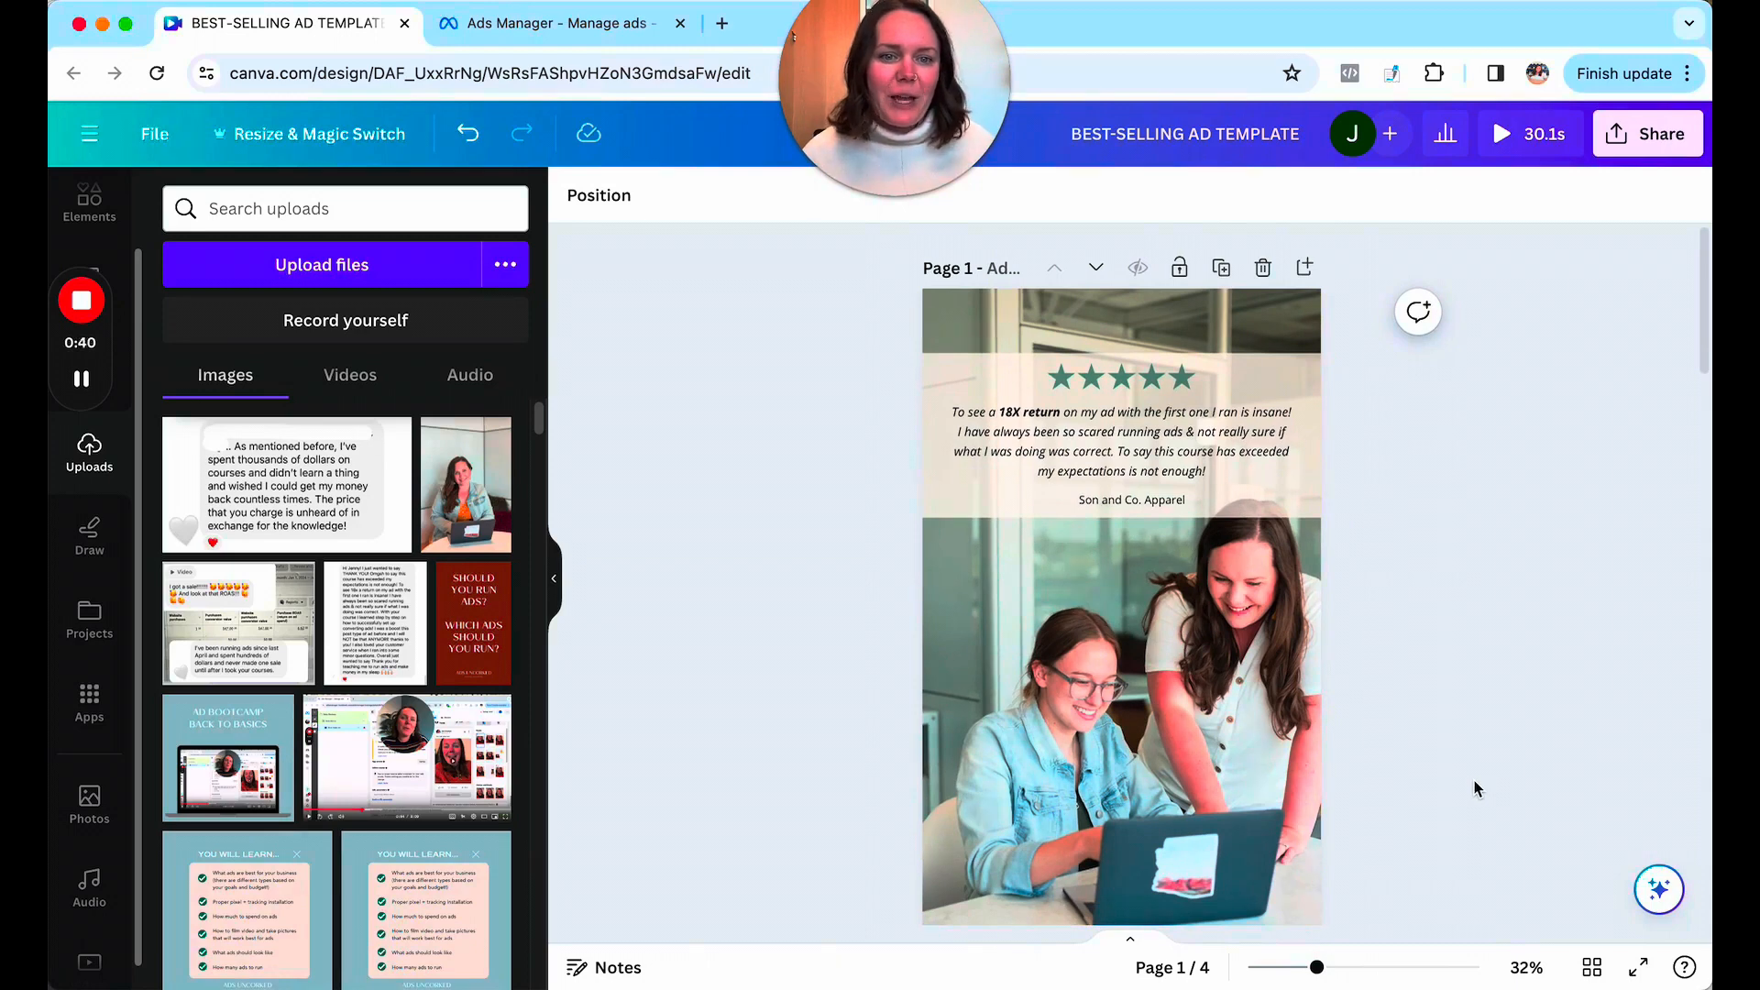
left_click(1066, 528)
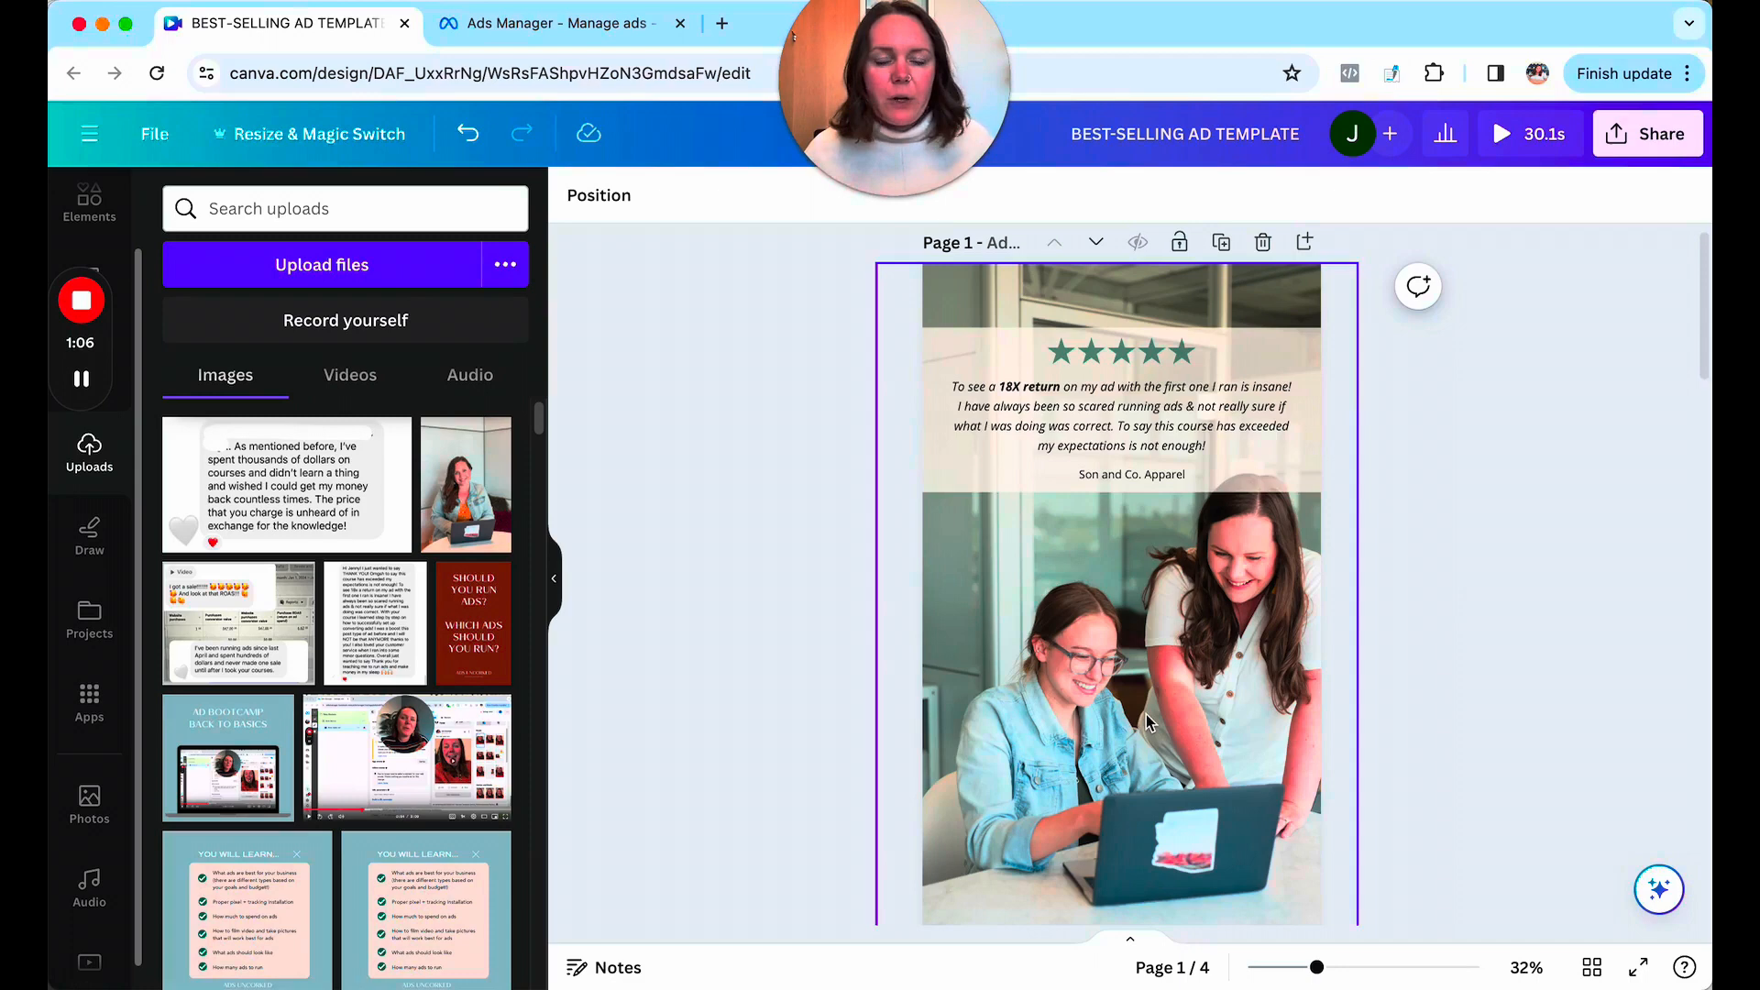
mouse_move(1014, 646)
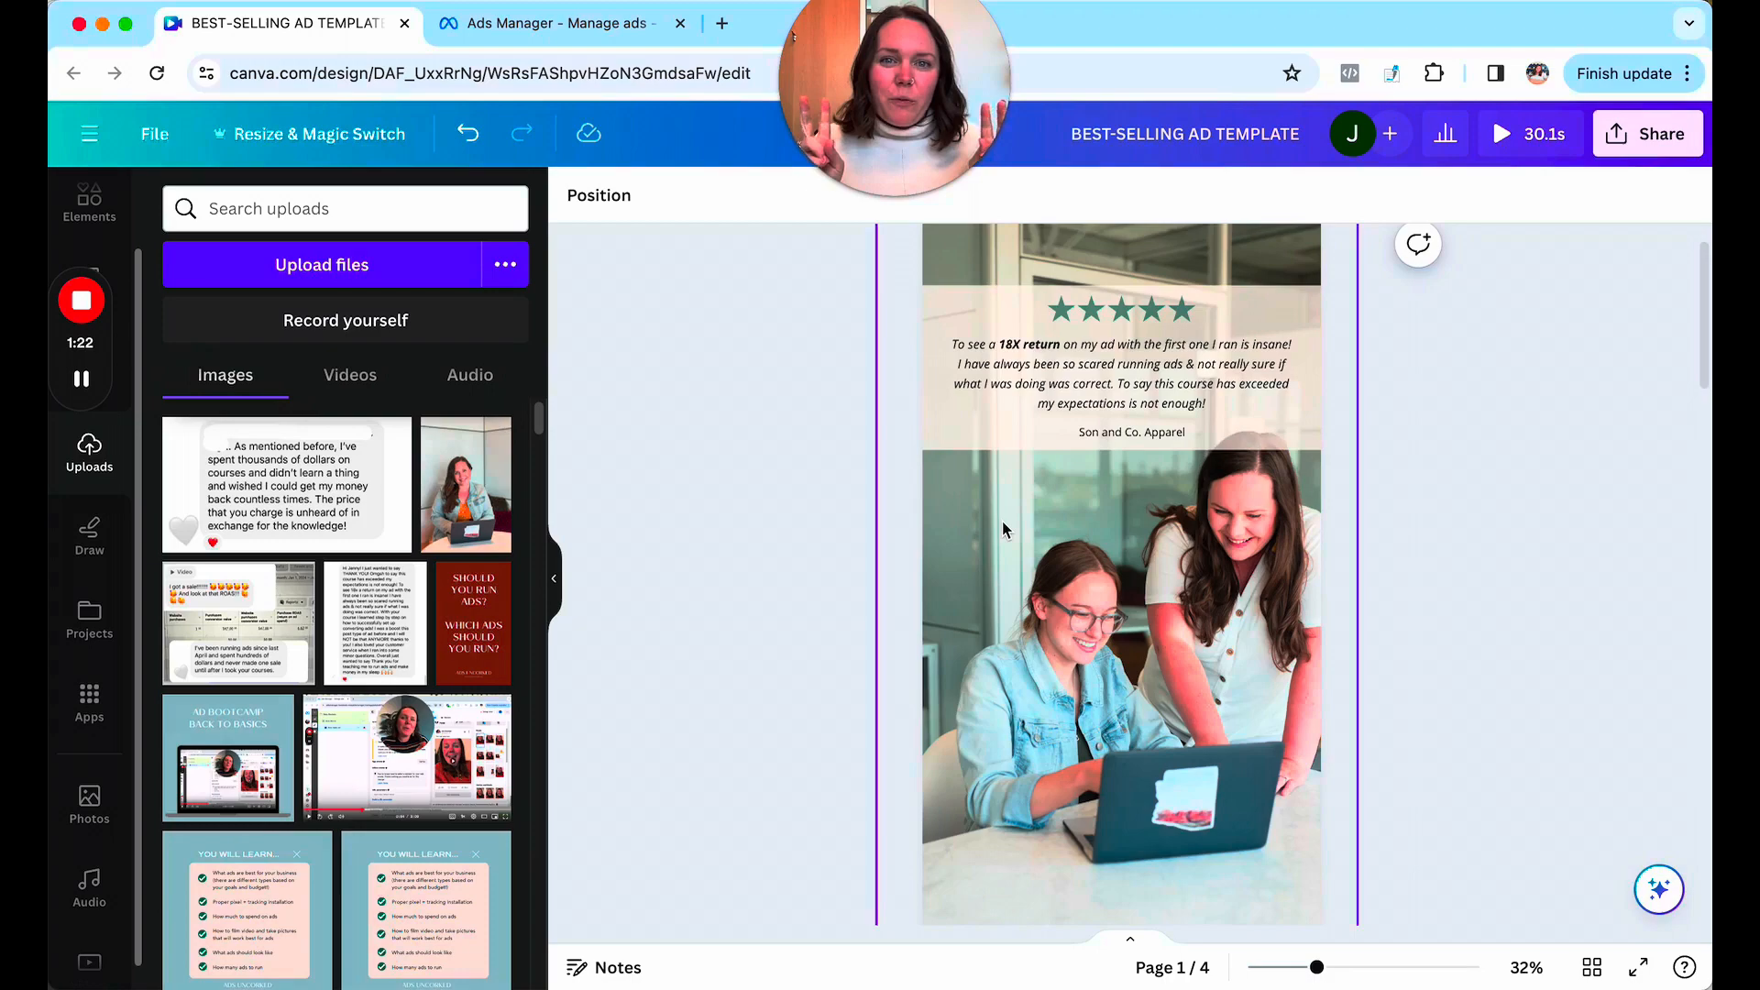
scroll("down", 3)
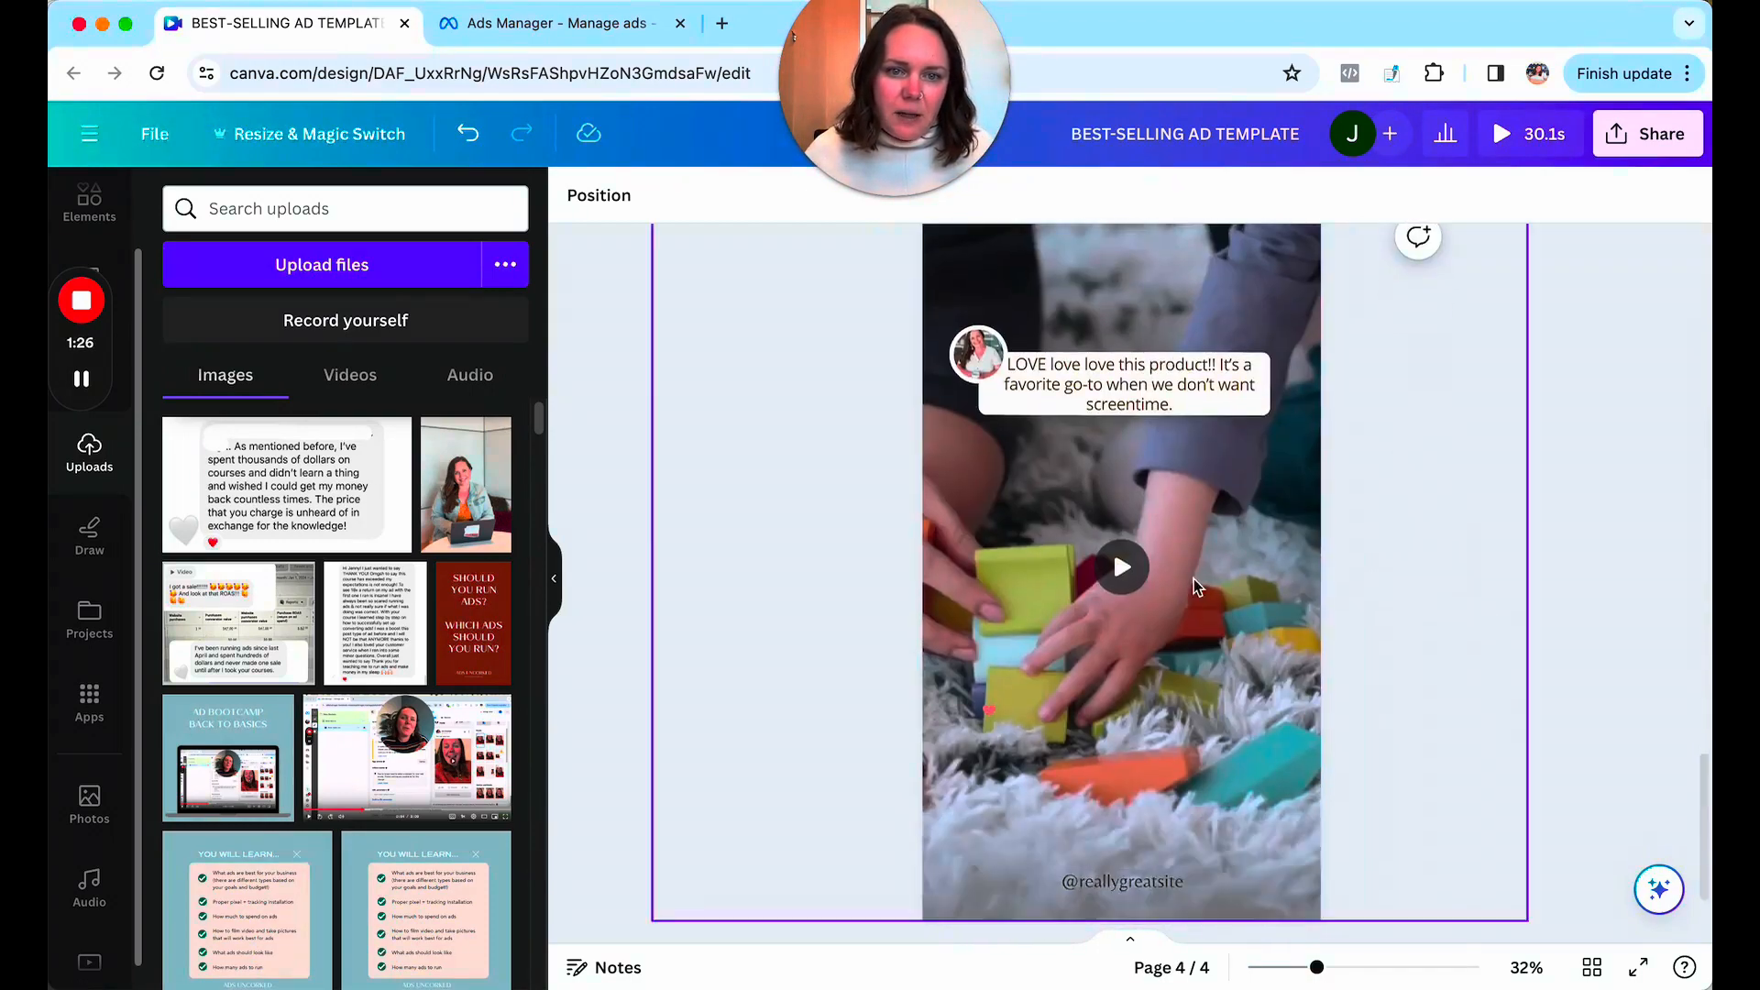
left_click(1120, 566)
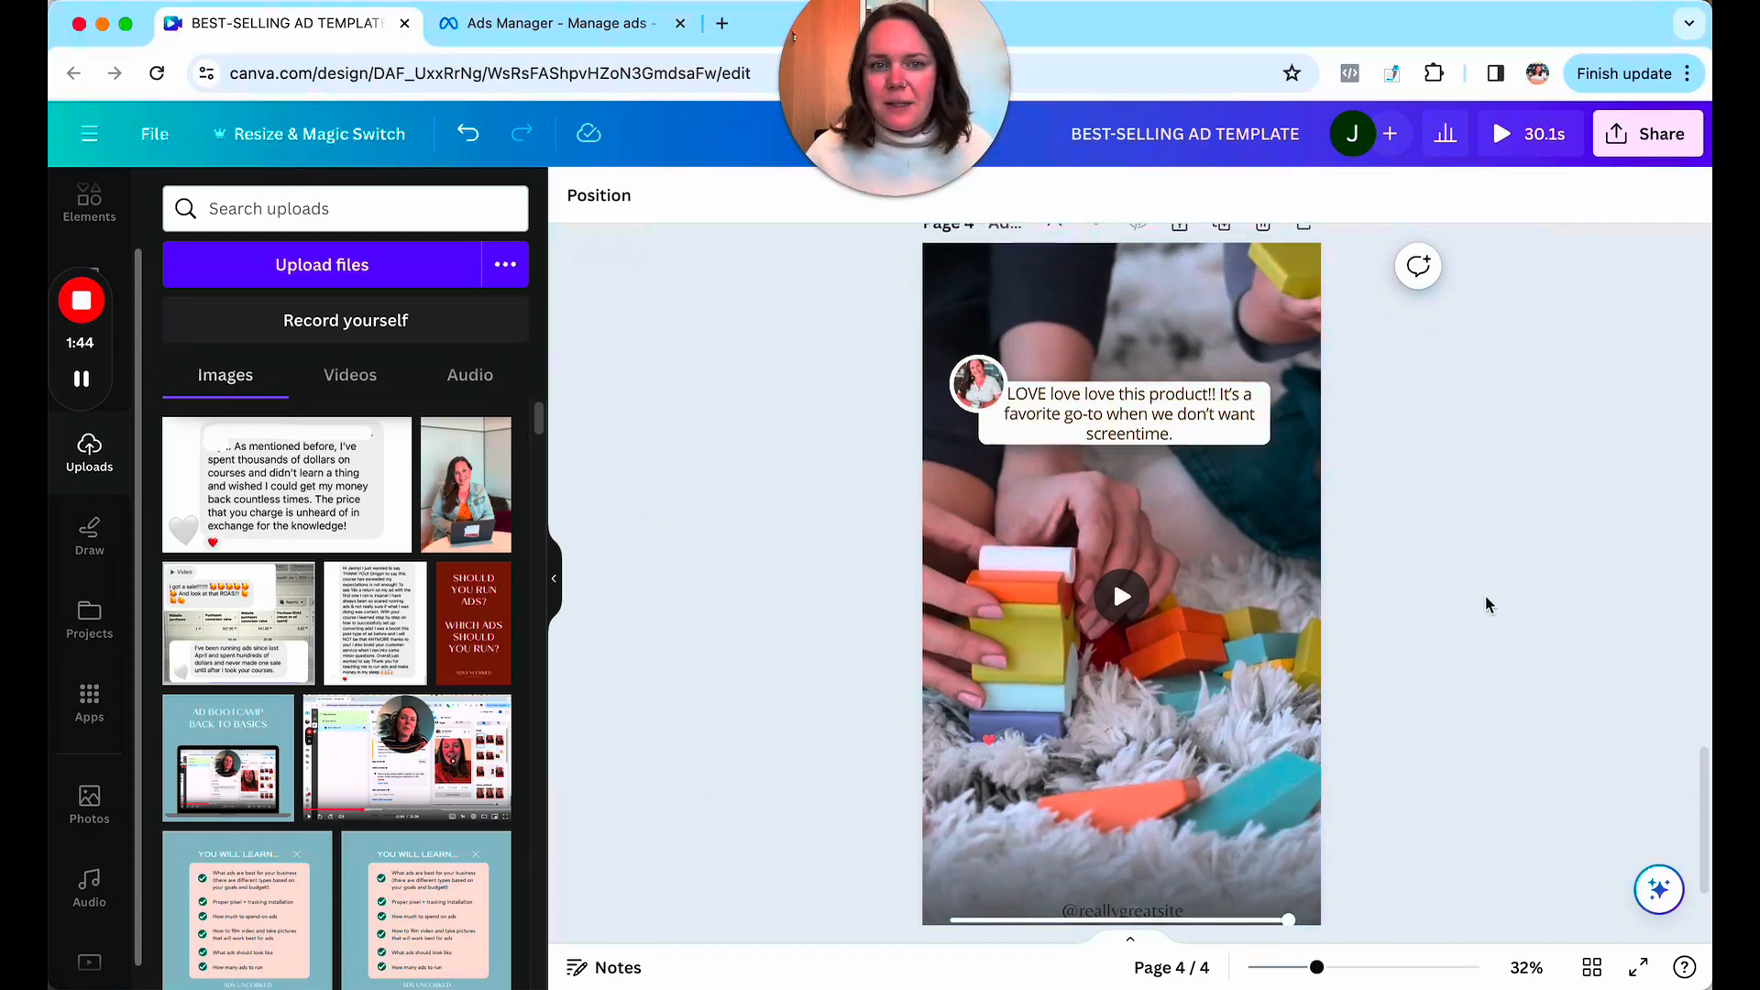
left_click(1126, 412)
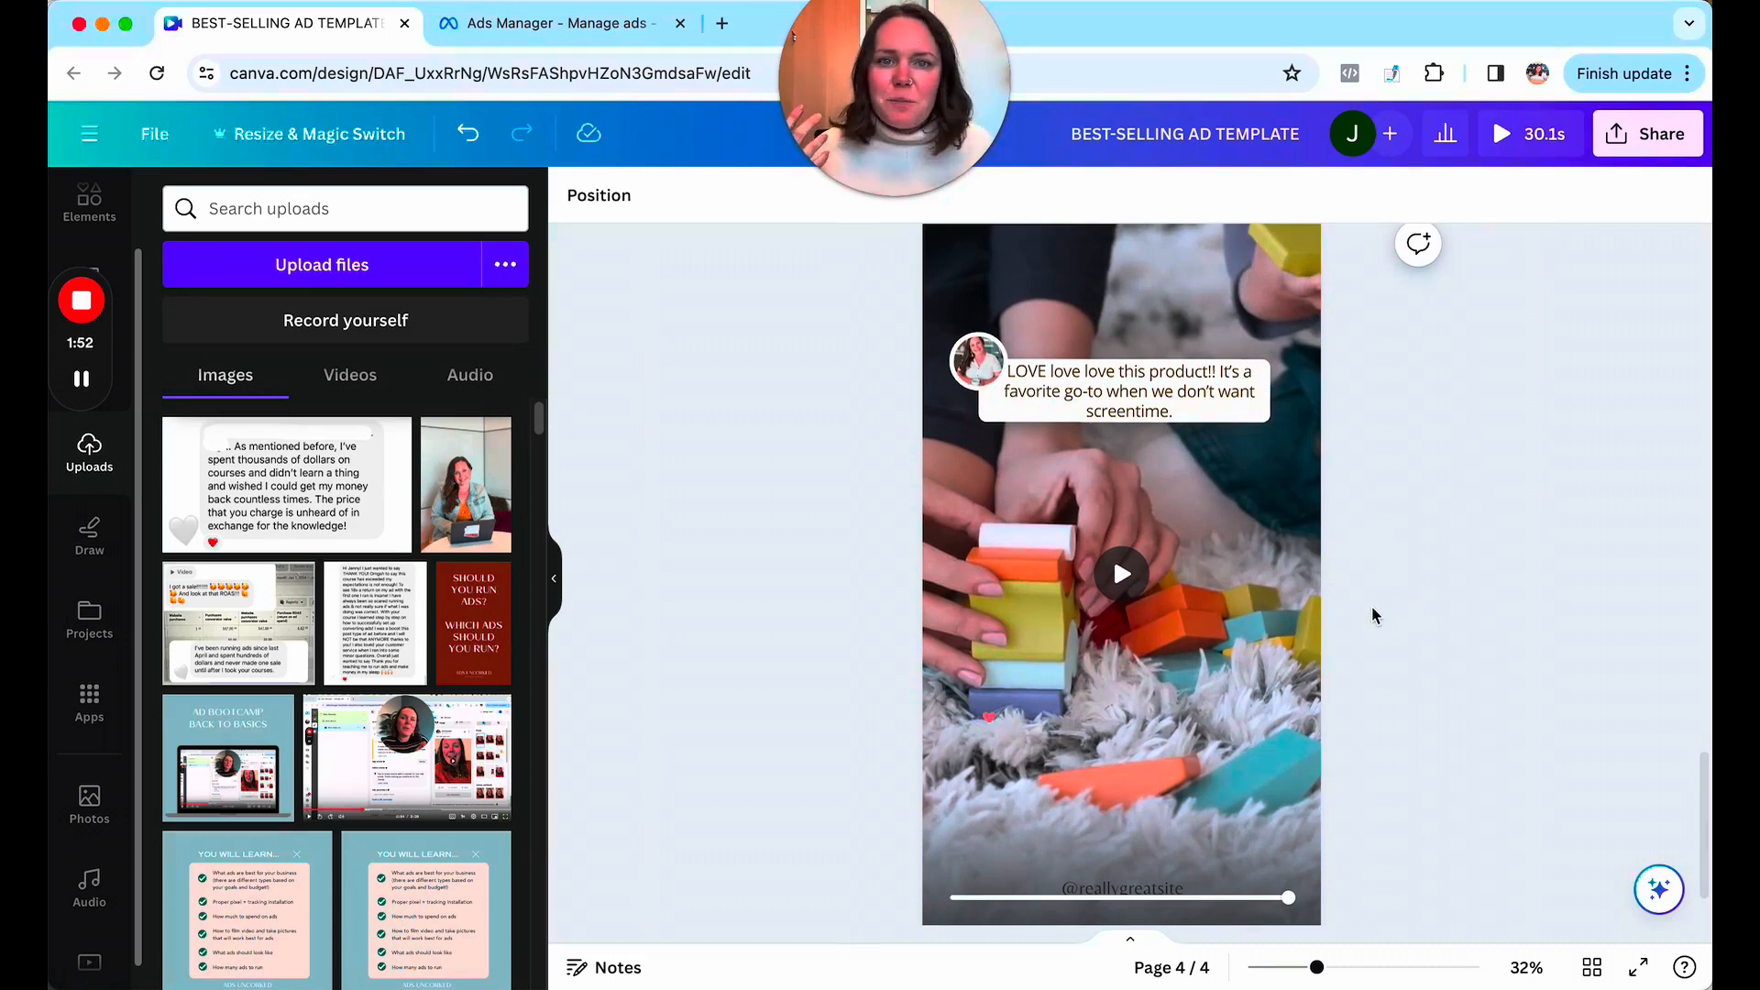
left_click(1129, 391)
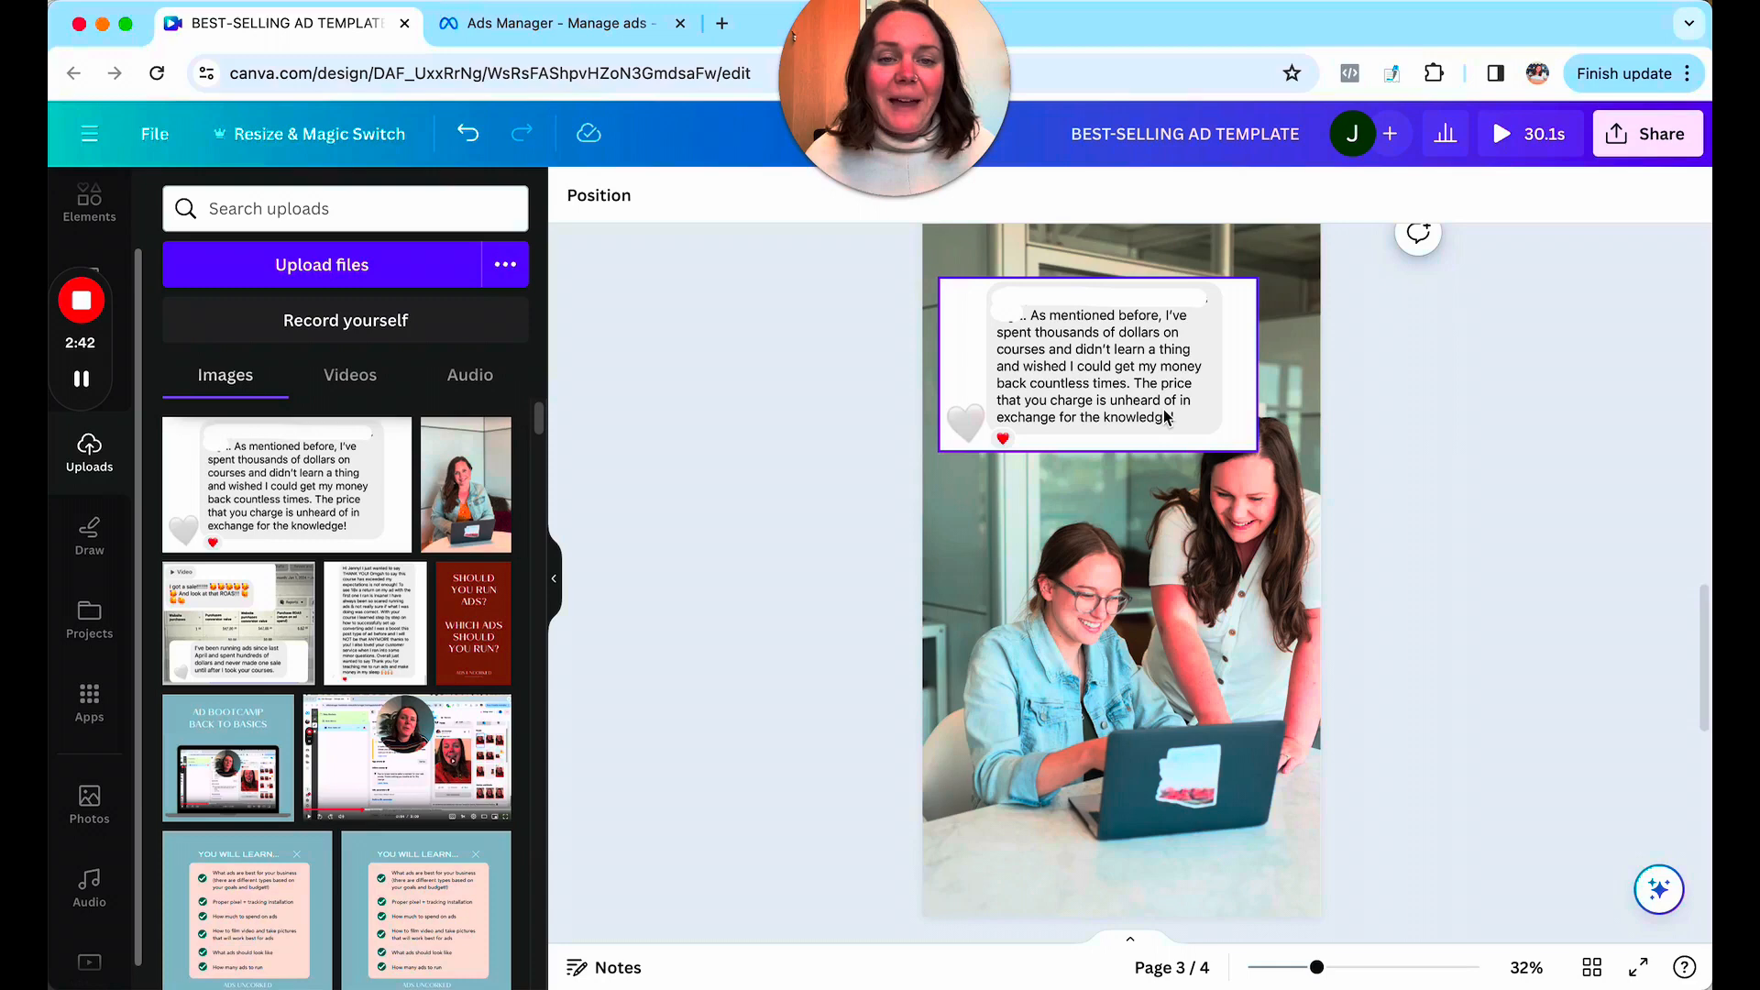
Select the page 3 screenshot testimonial image, then deselect it.
left_click(1440, 456)
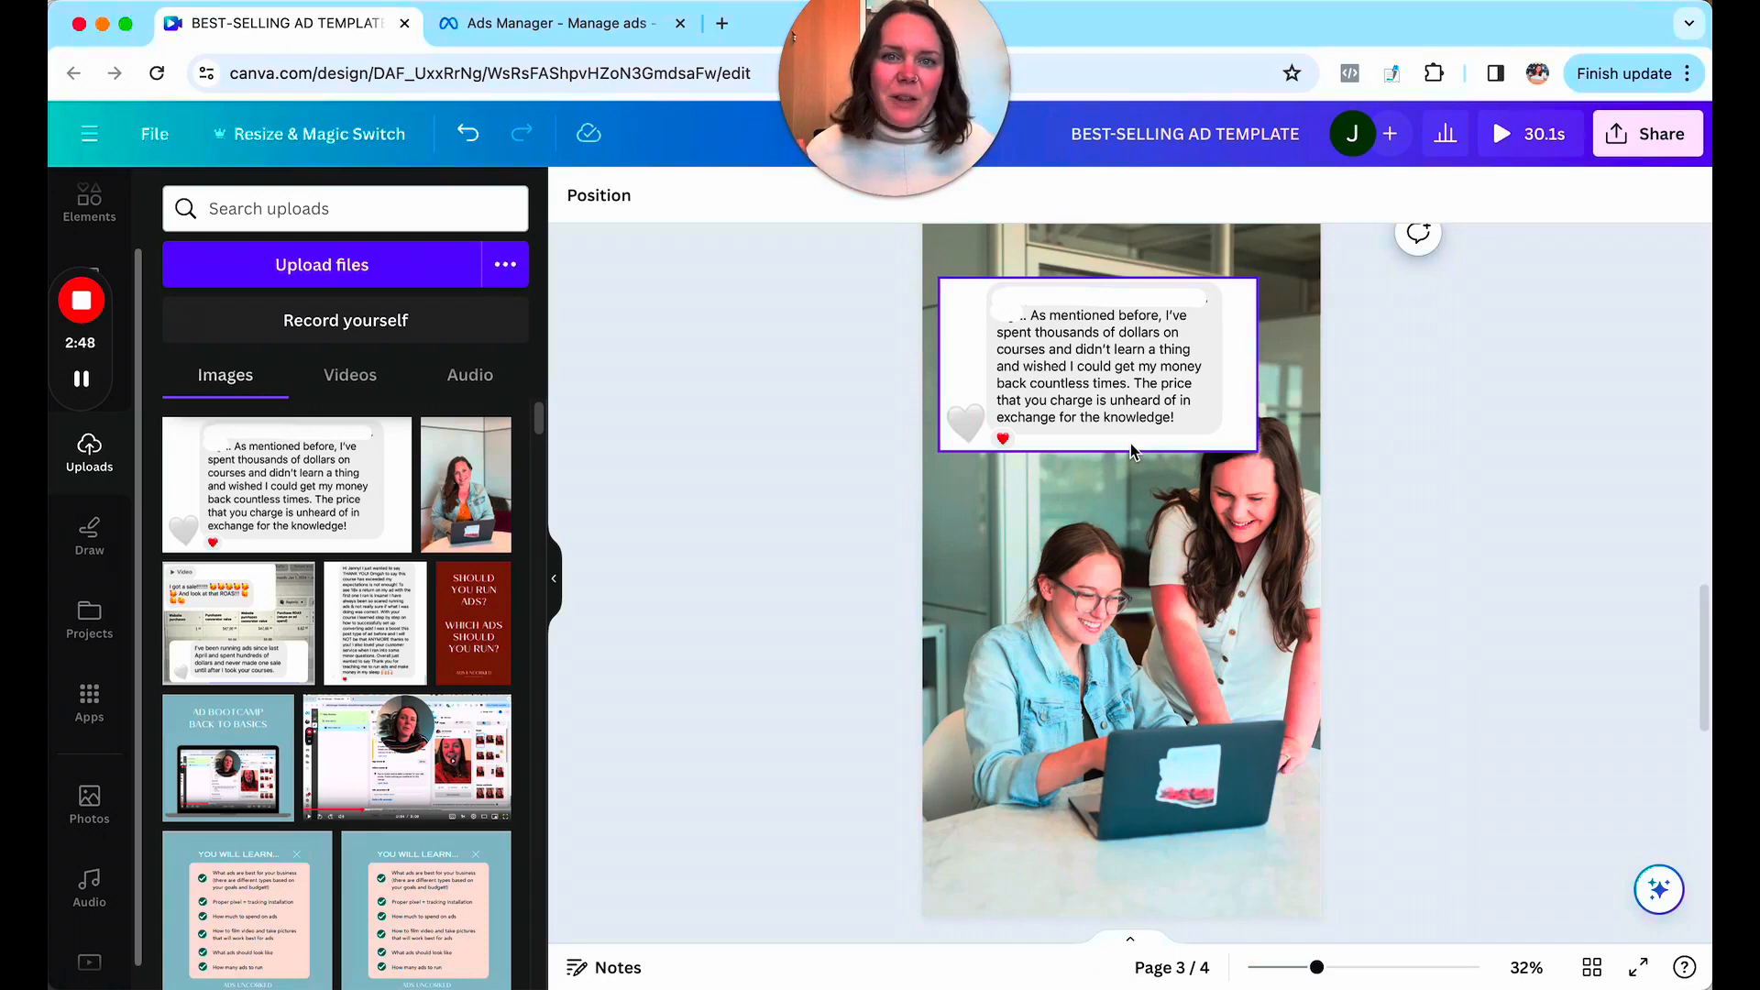
mouse_move(1240, 447)
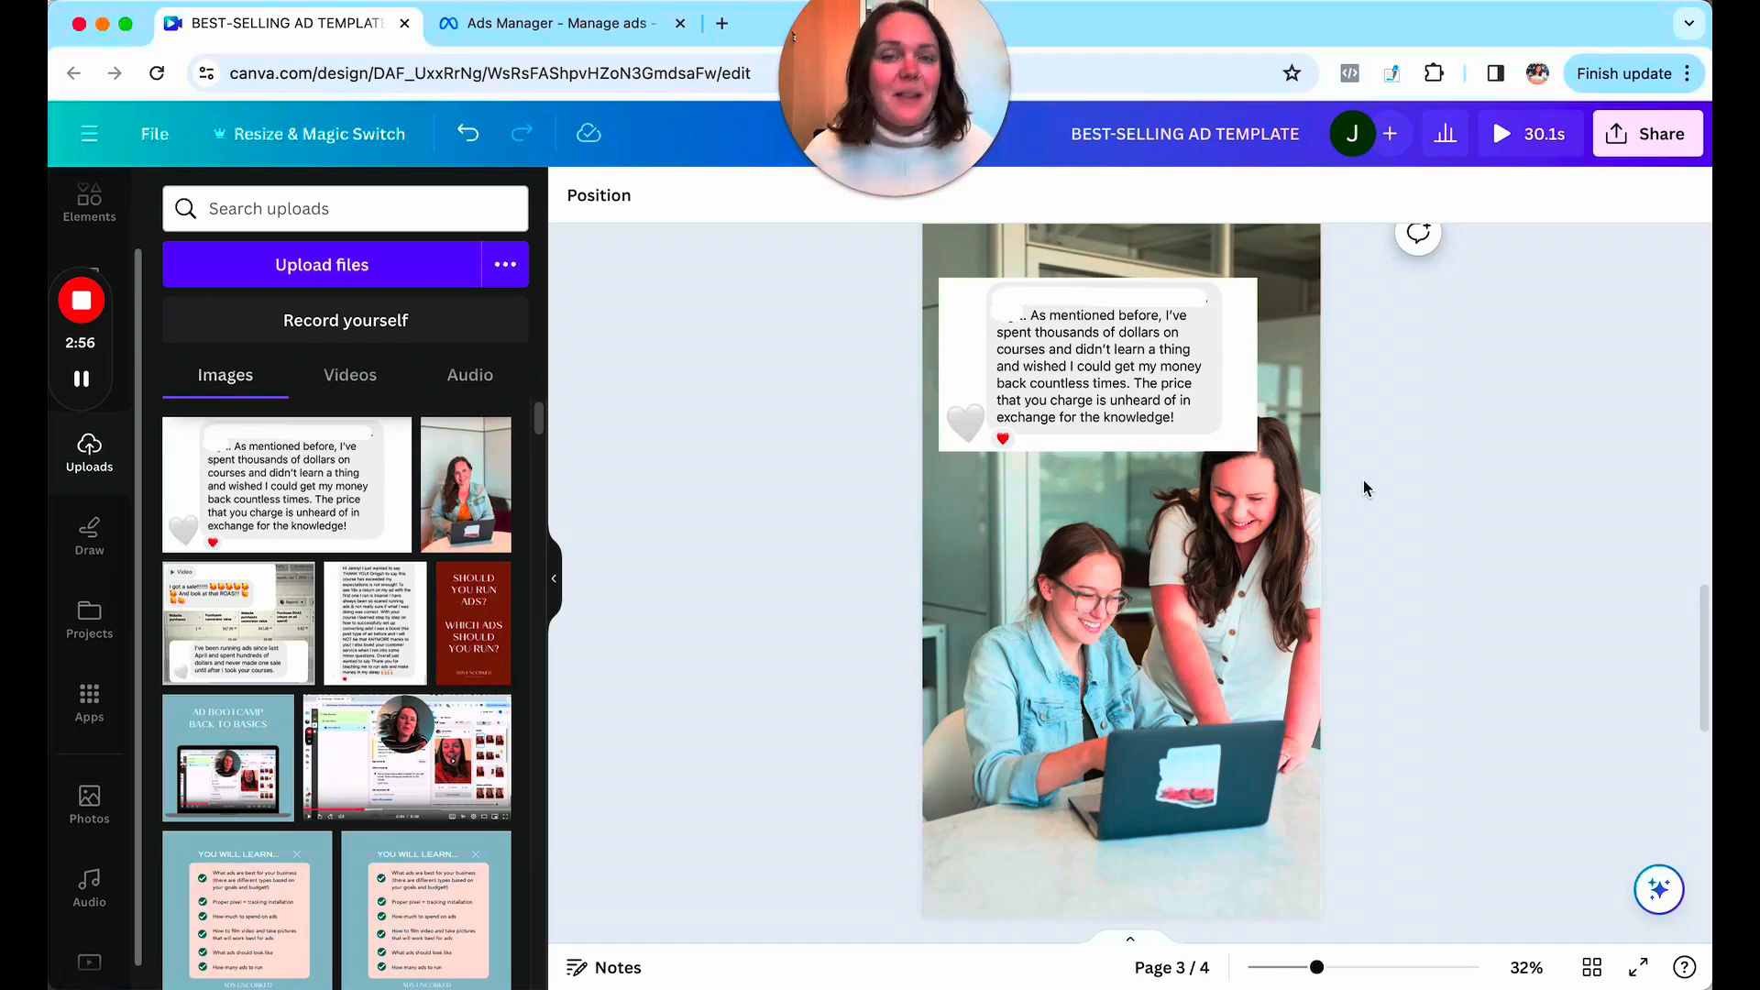
left_click(1094, 364)
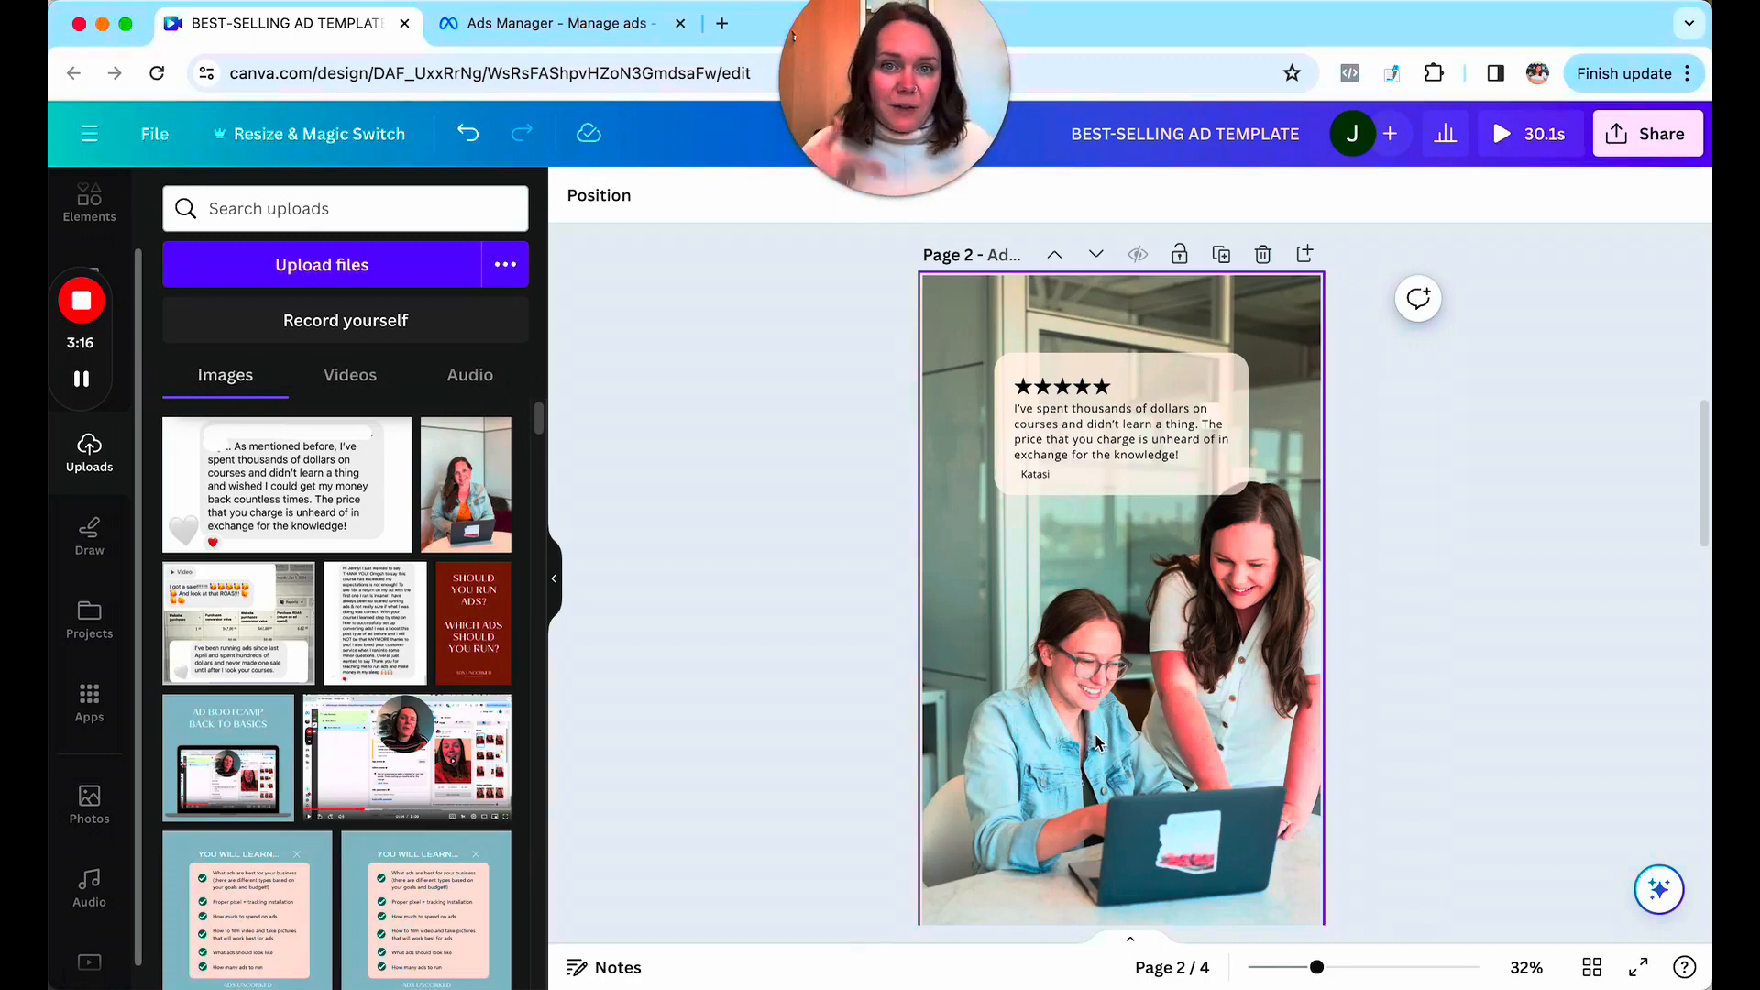
Inspect page 1's 18X return testimonial block, then switch to Ads Manager.
scroll("down", 3)
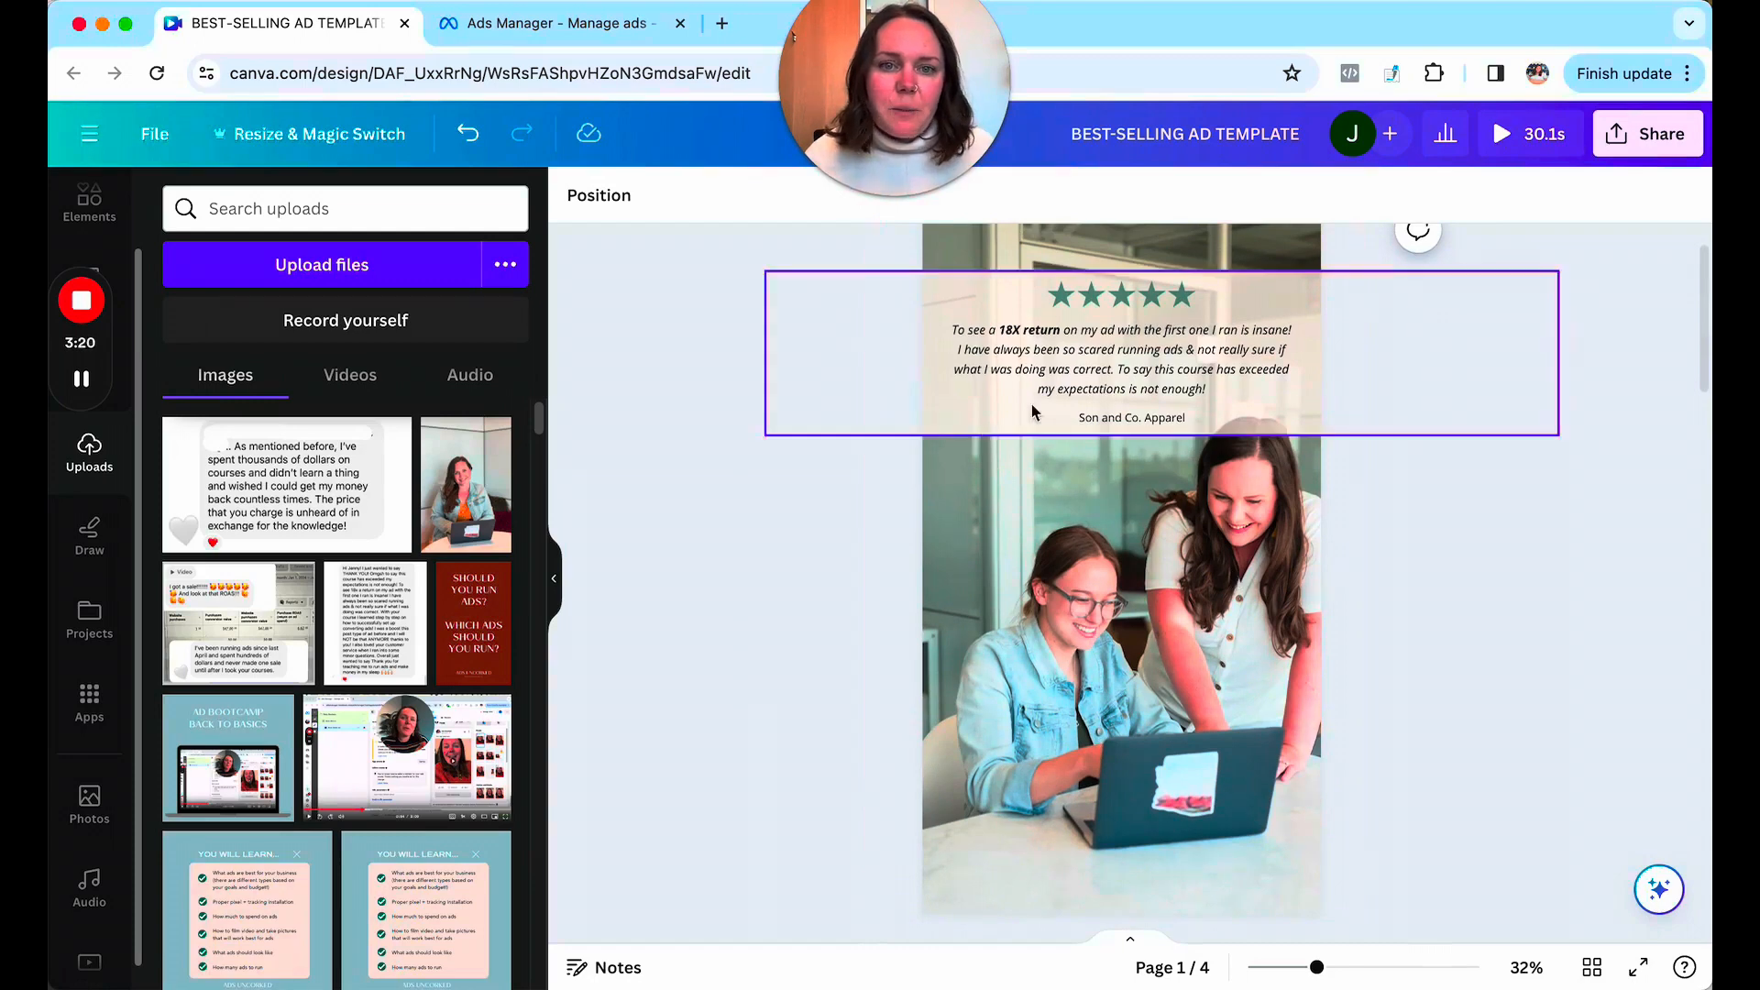
left_click(791, 584)
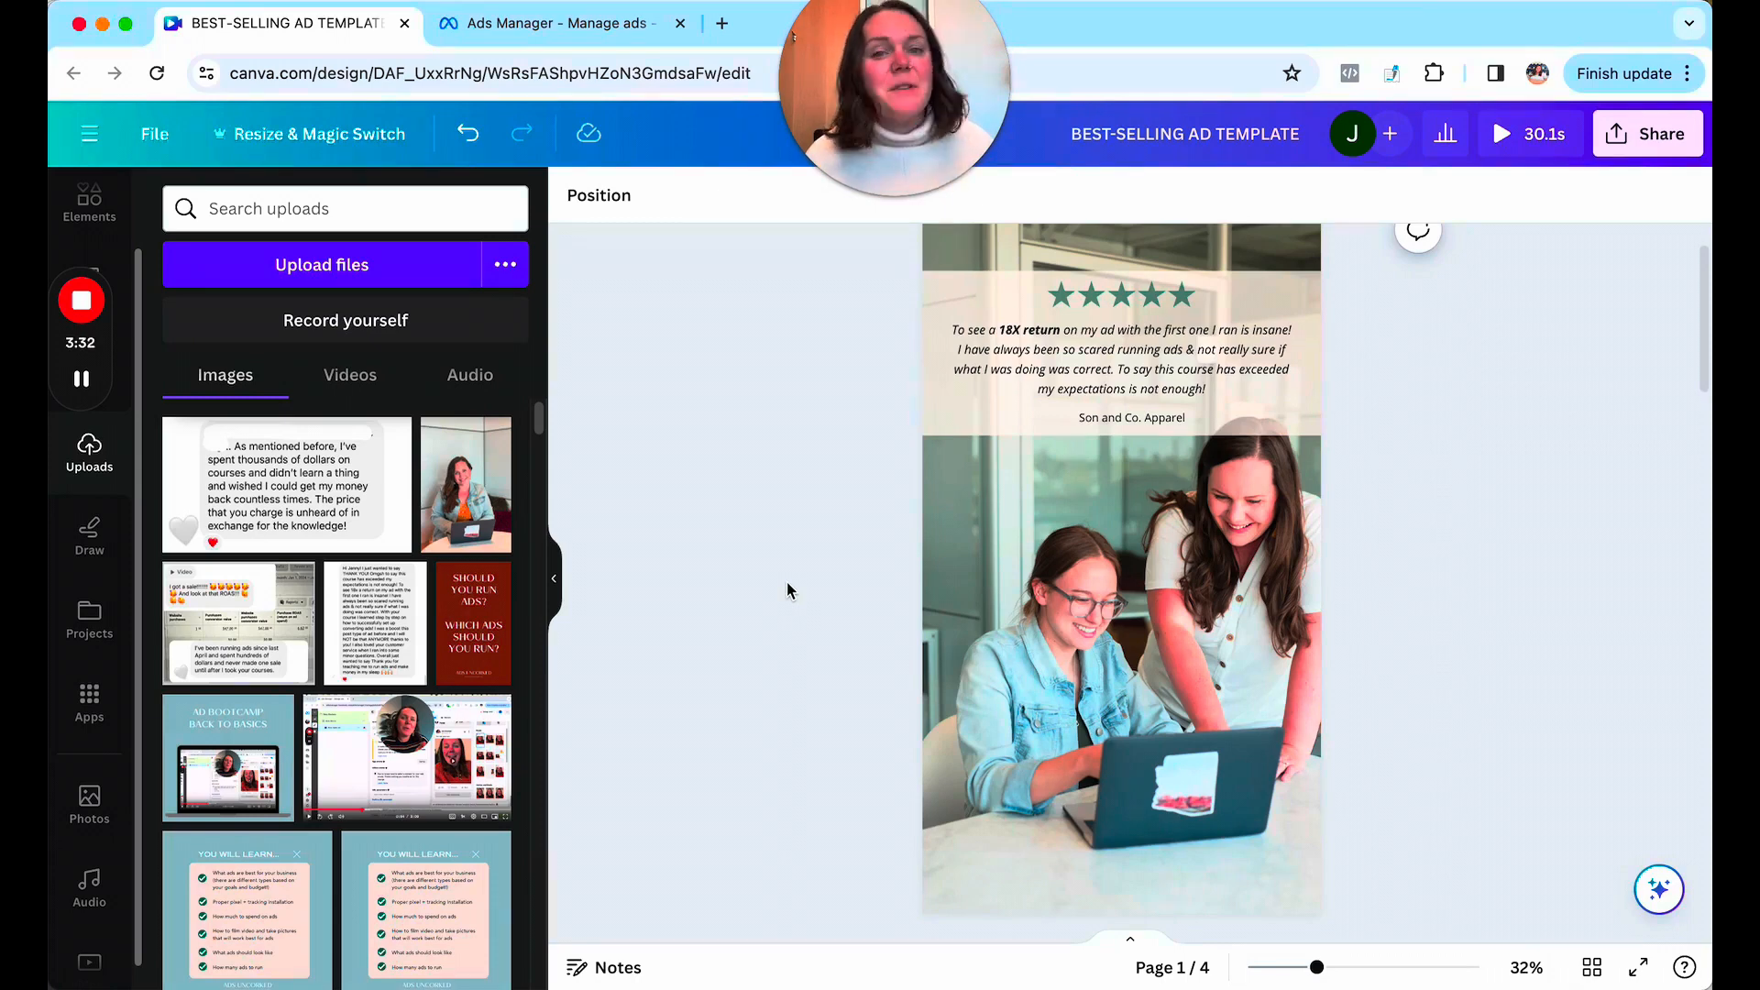
mouse_move(1358, 396)
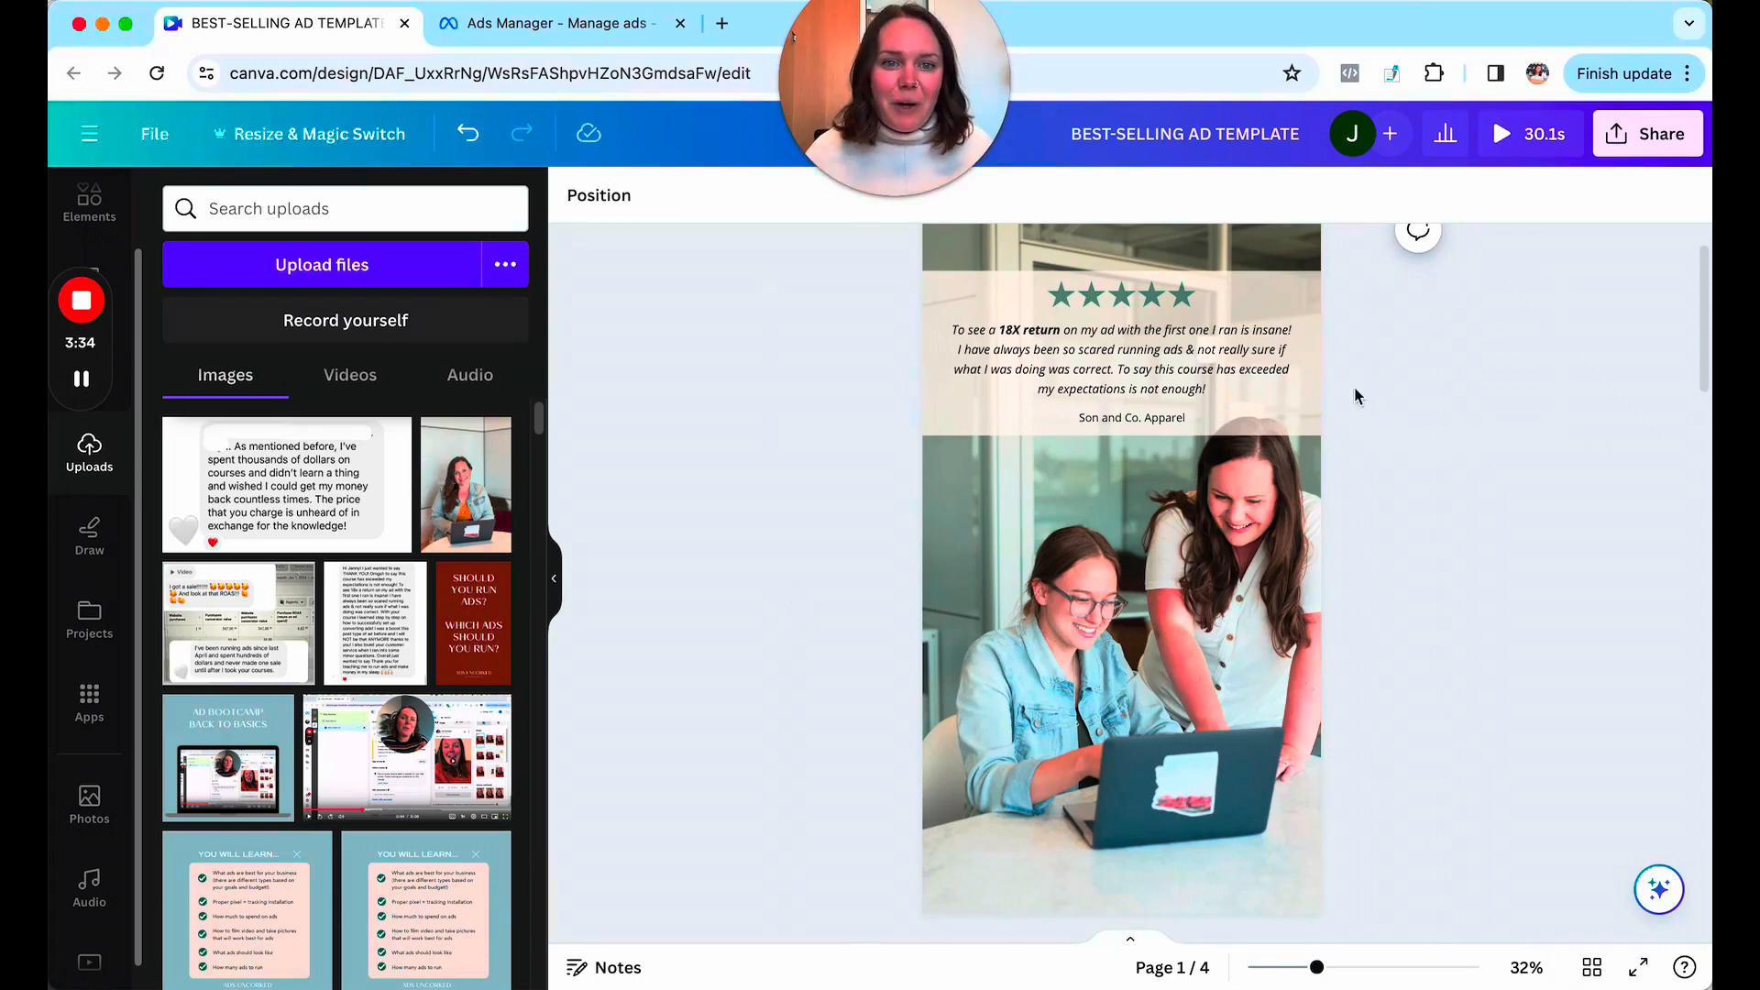
left_click(1122, 359)
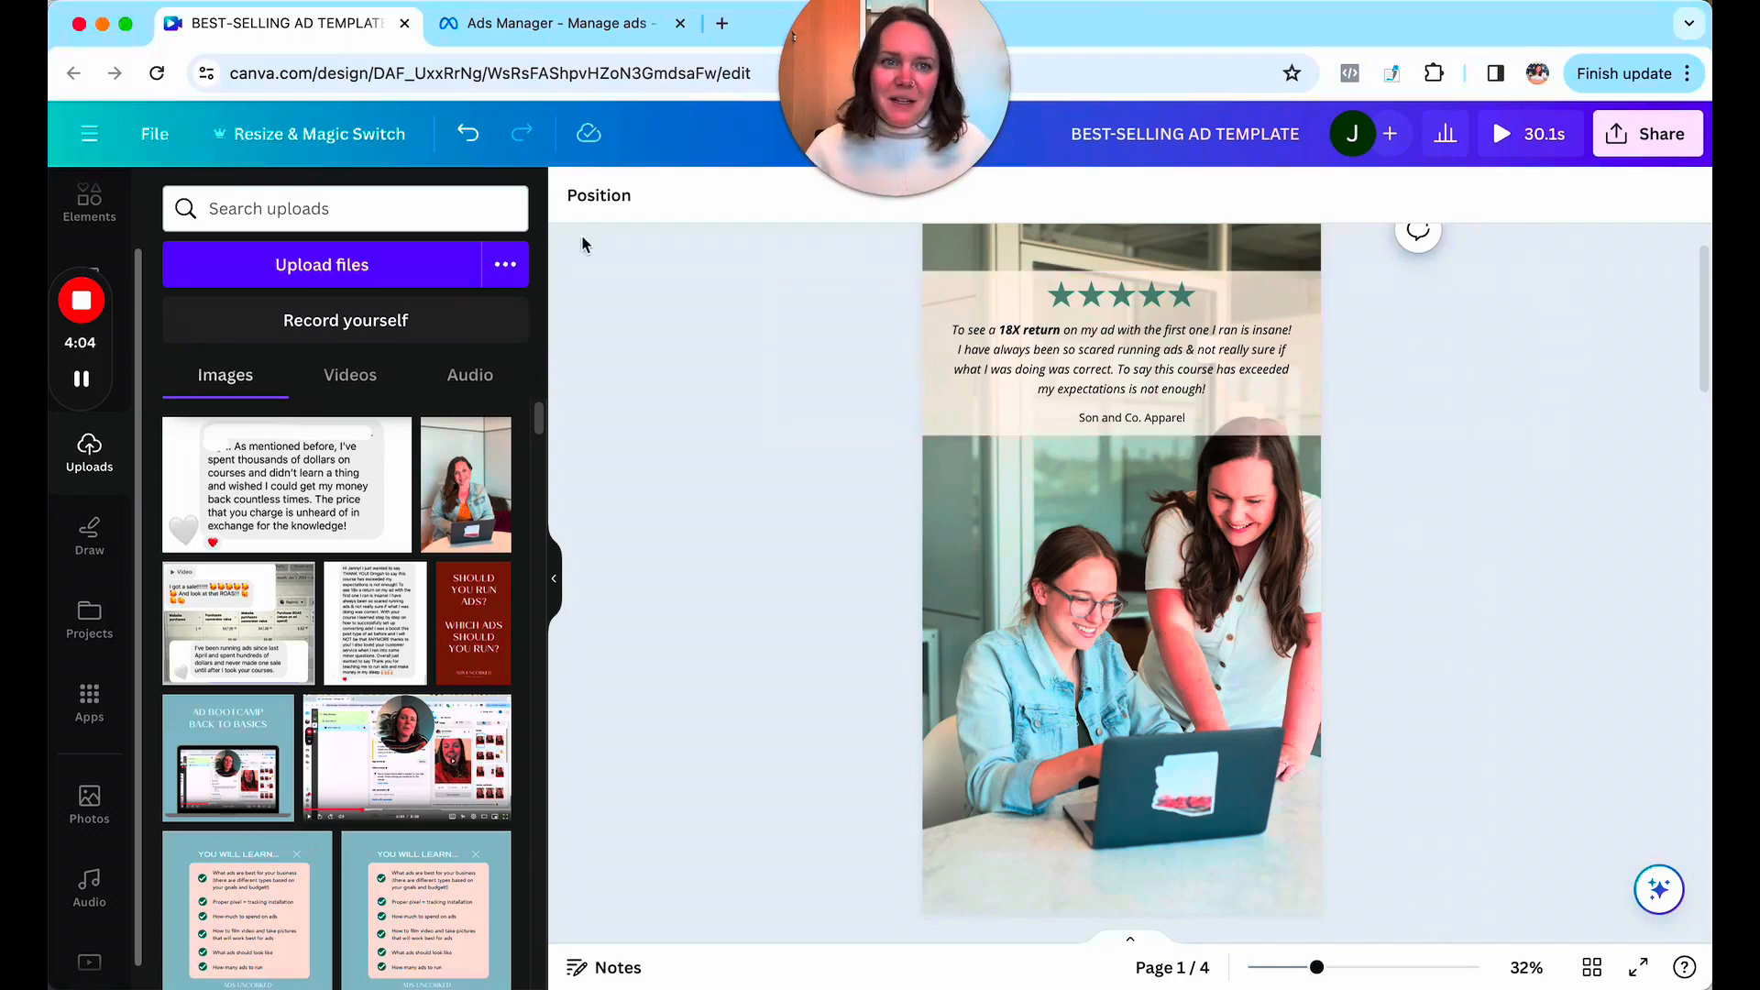
left_click(555, 22)
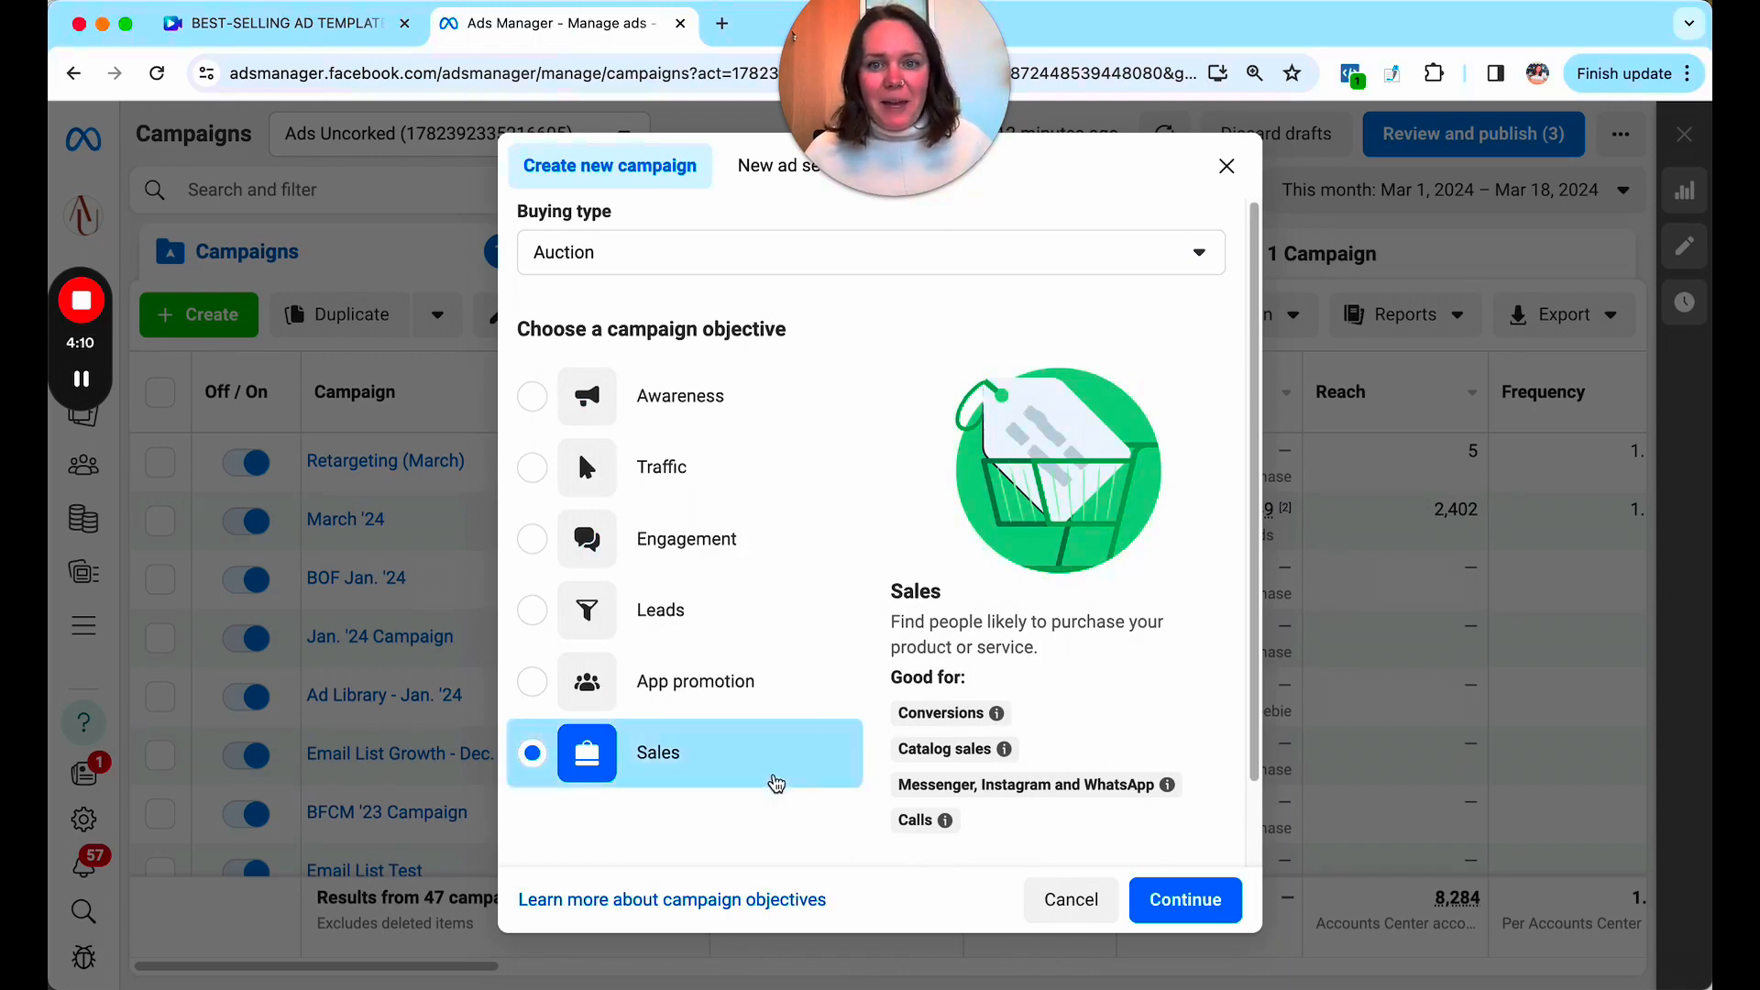
mouse_move(686, 539)
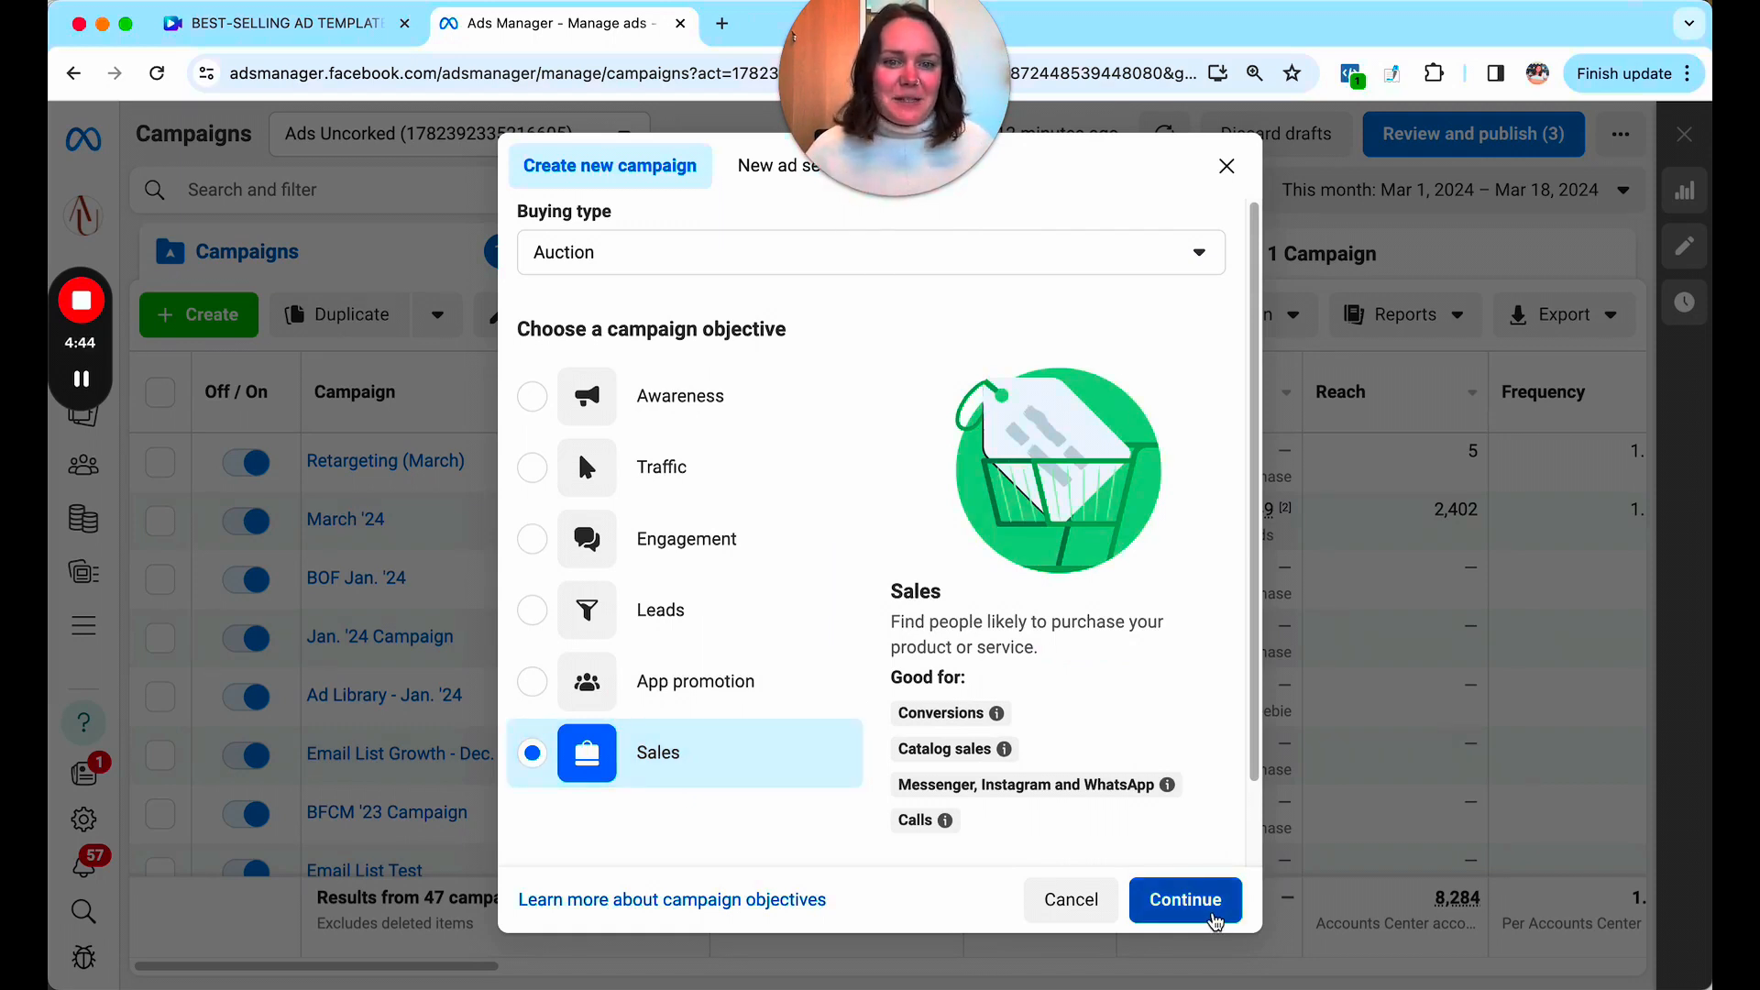
mouse_move(868, 920)
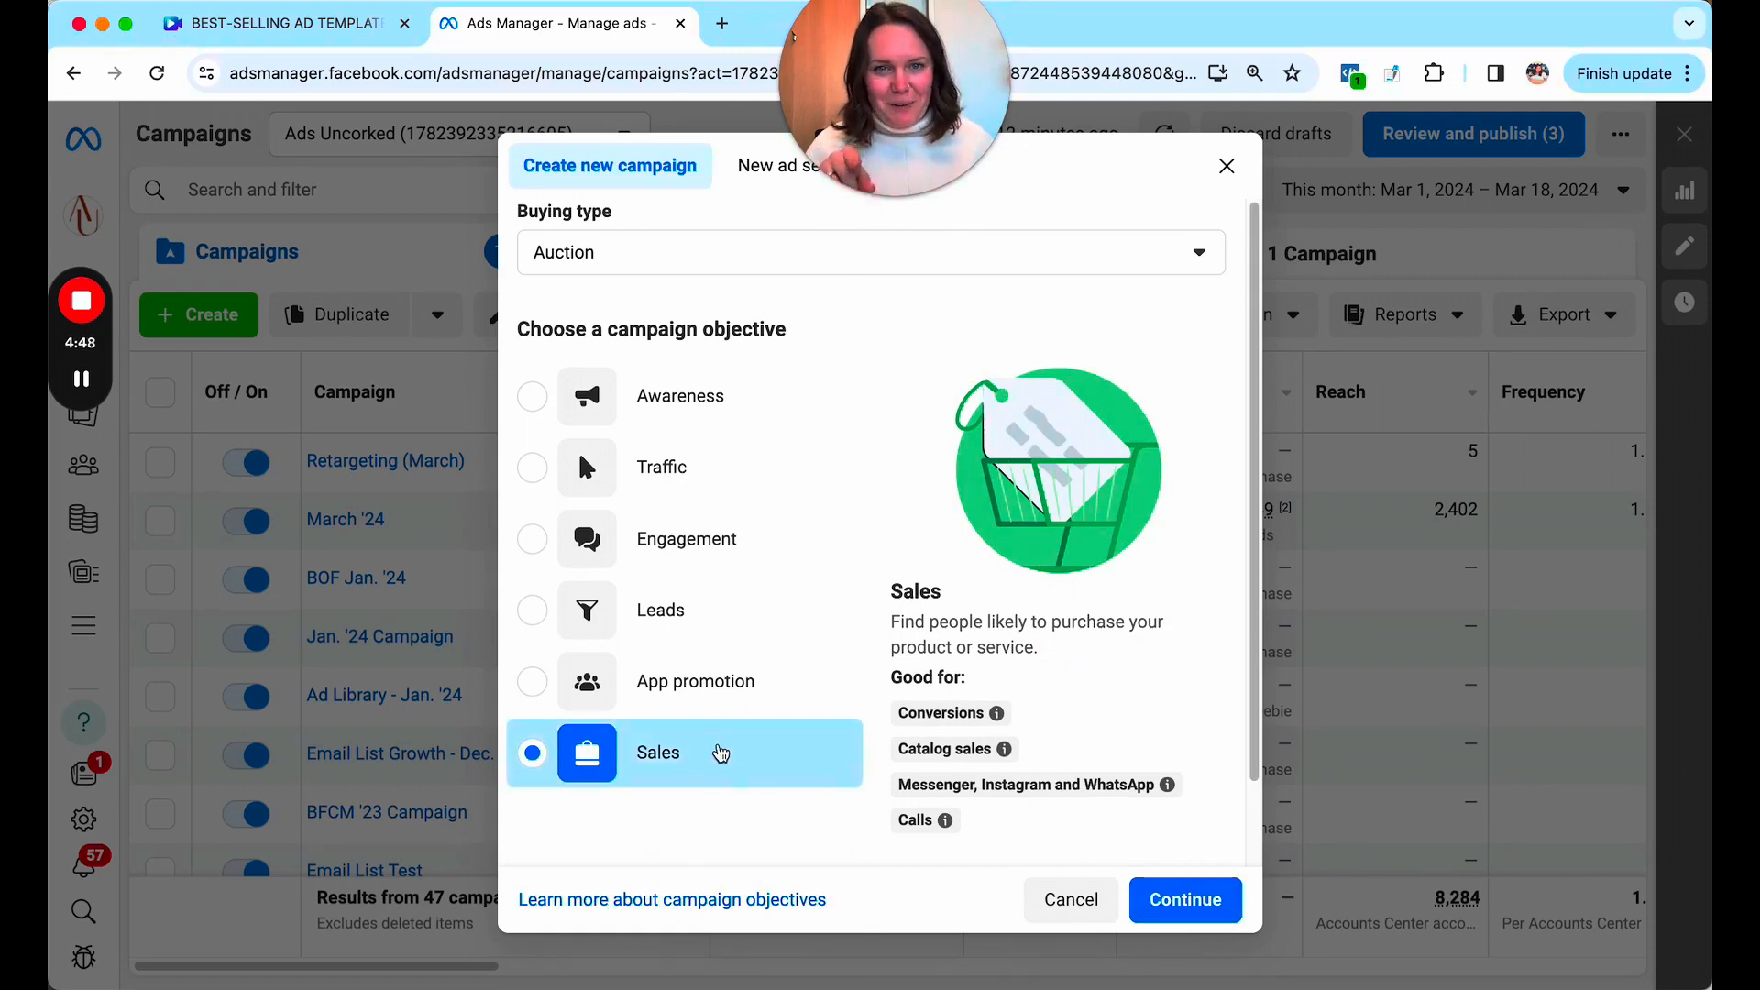
Continue with Sales as the new campaign's objective.
left_click(1183, 899)
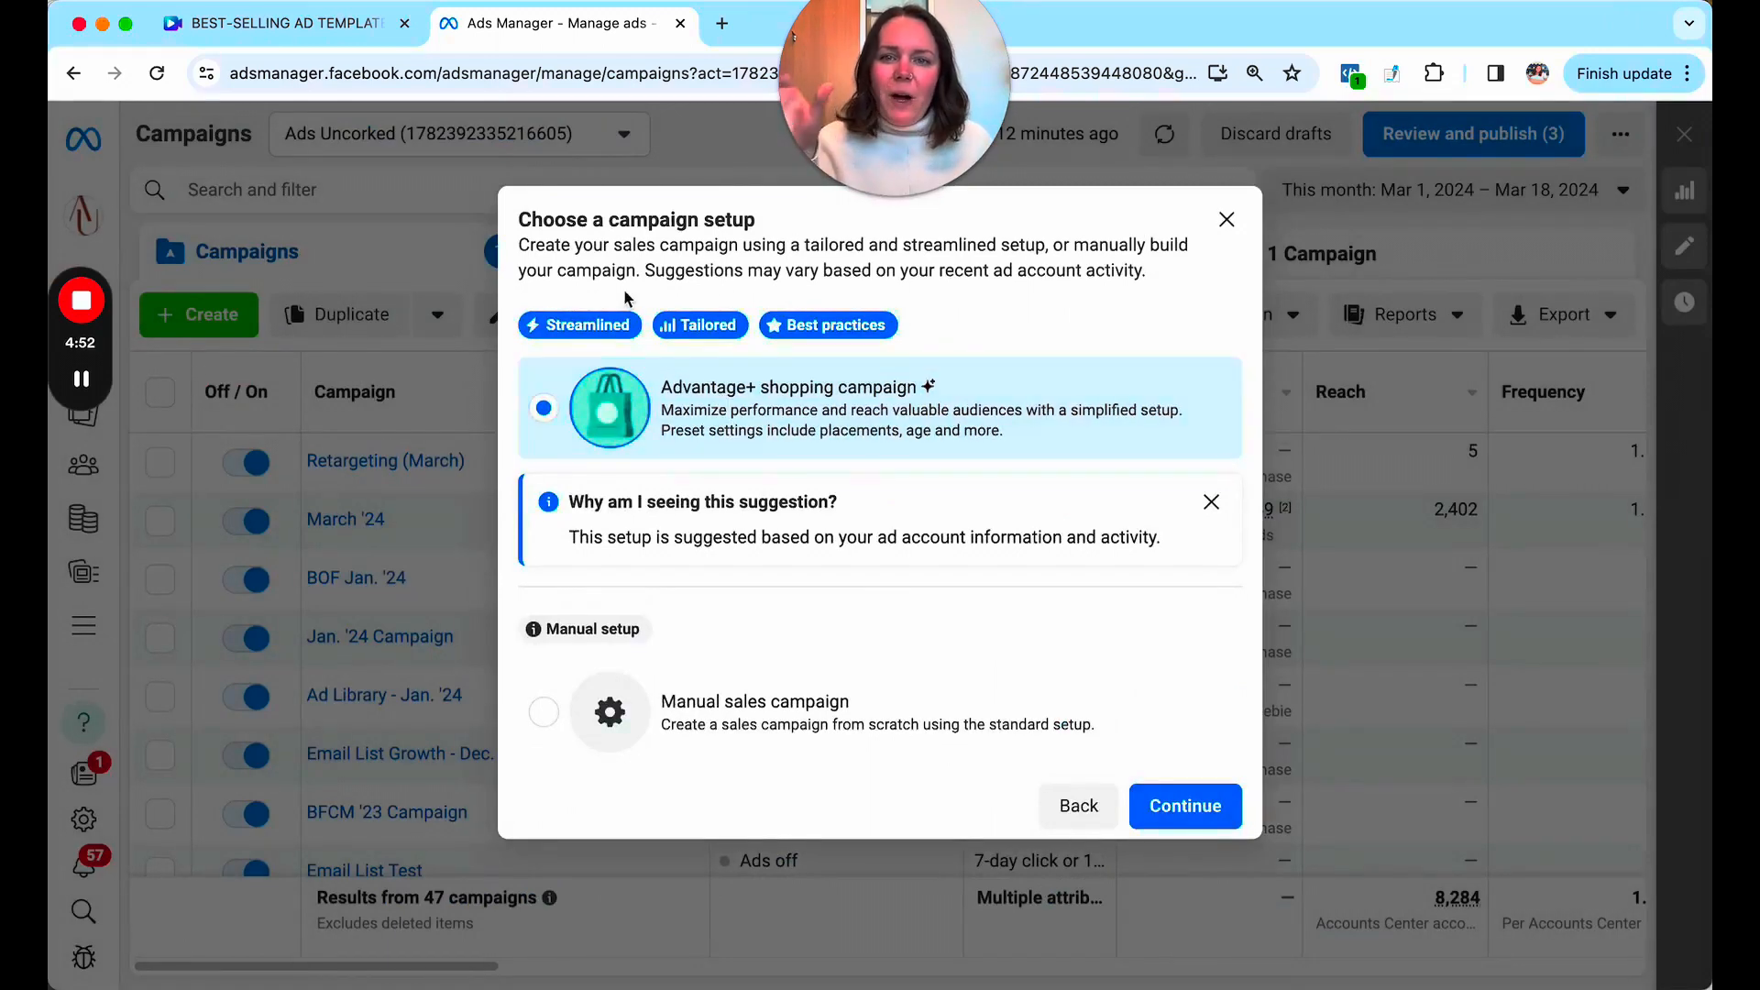
mouse_move(892, 758)
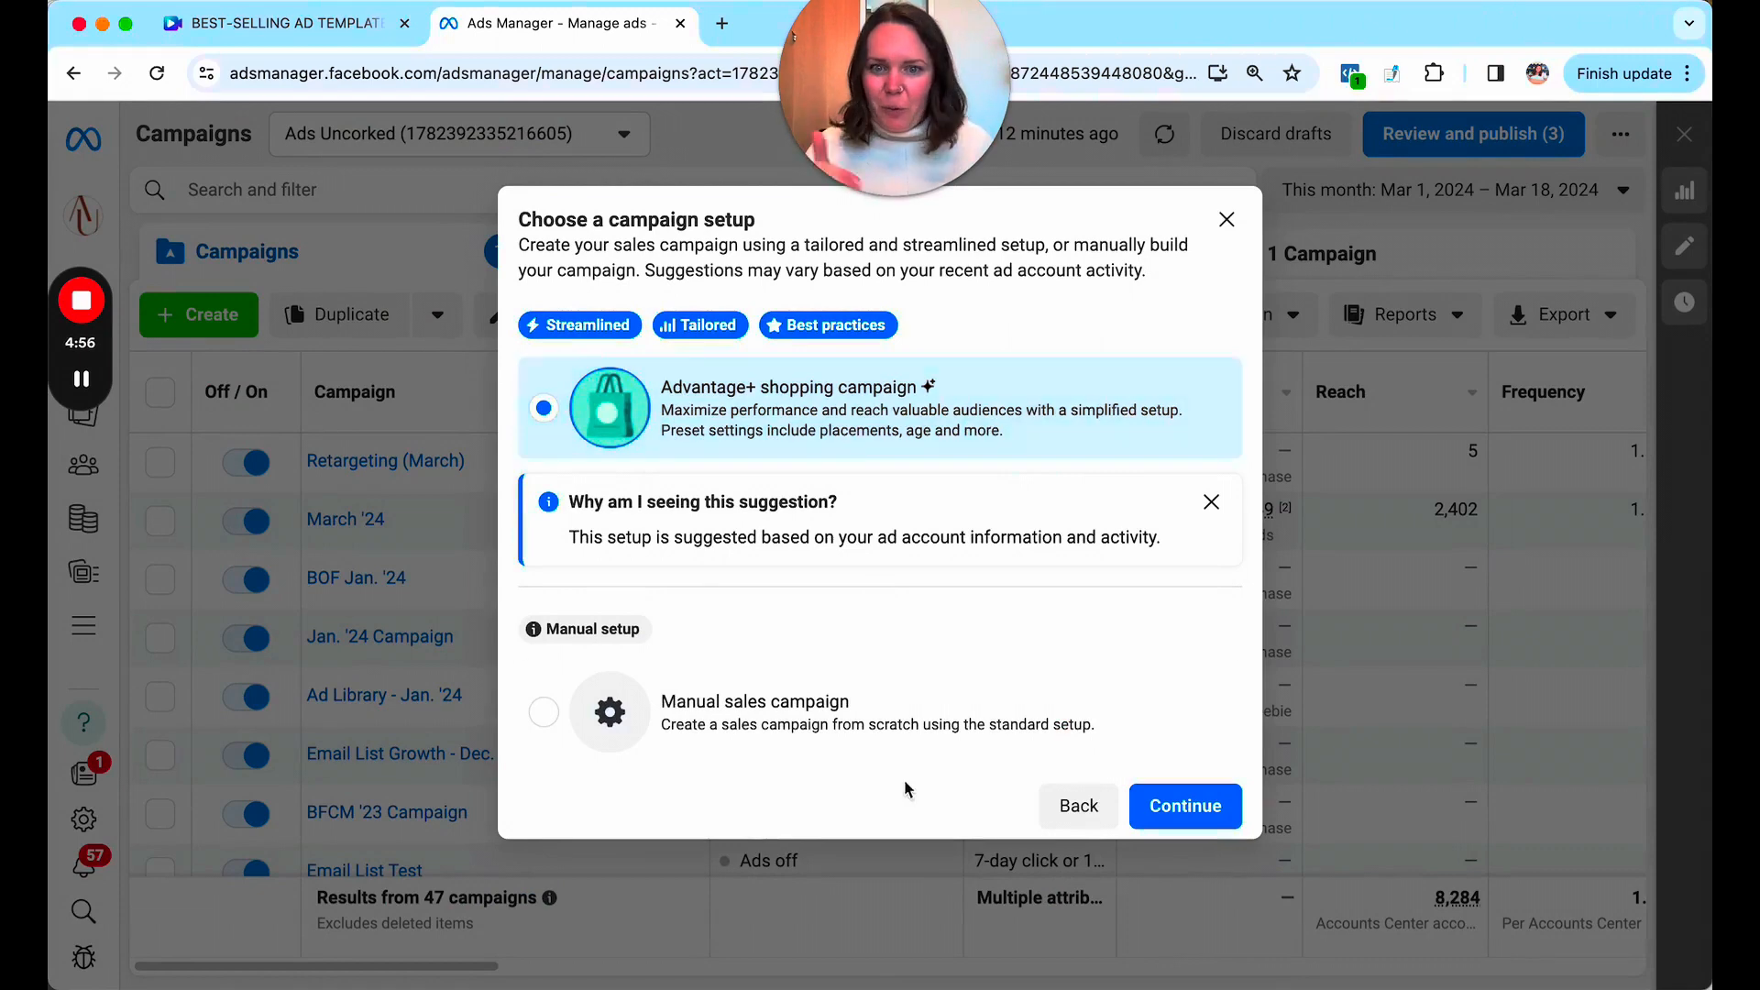
Create a manual sales campaign and open its draft ad set.
left_click(544, 712)
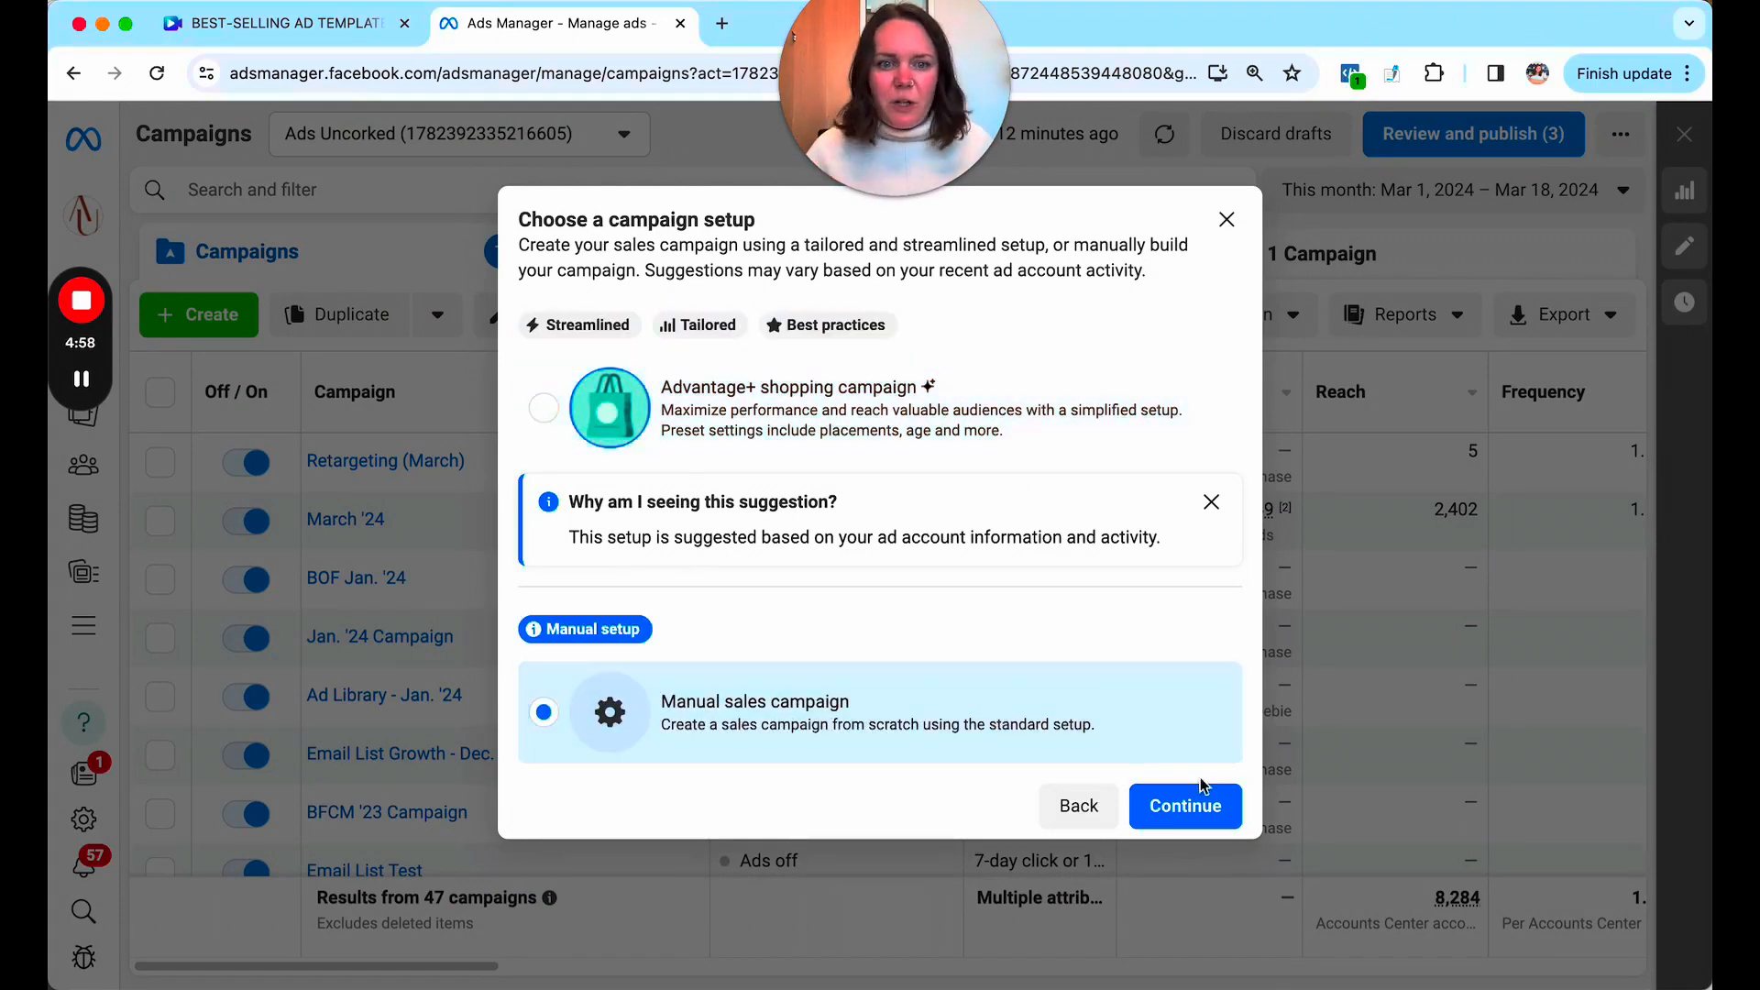
left_click(1184, 806)
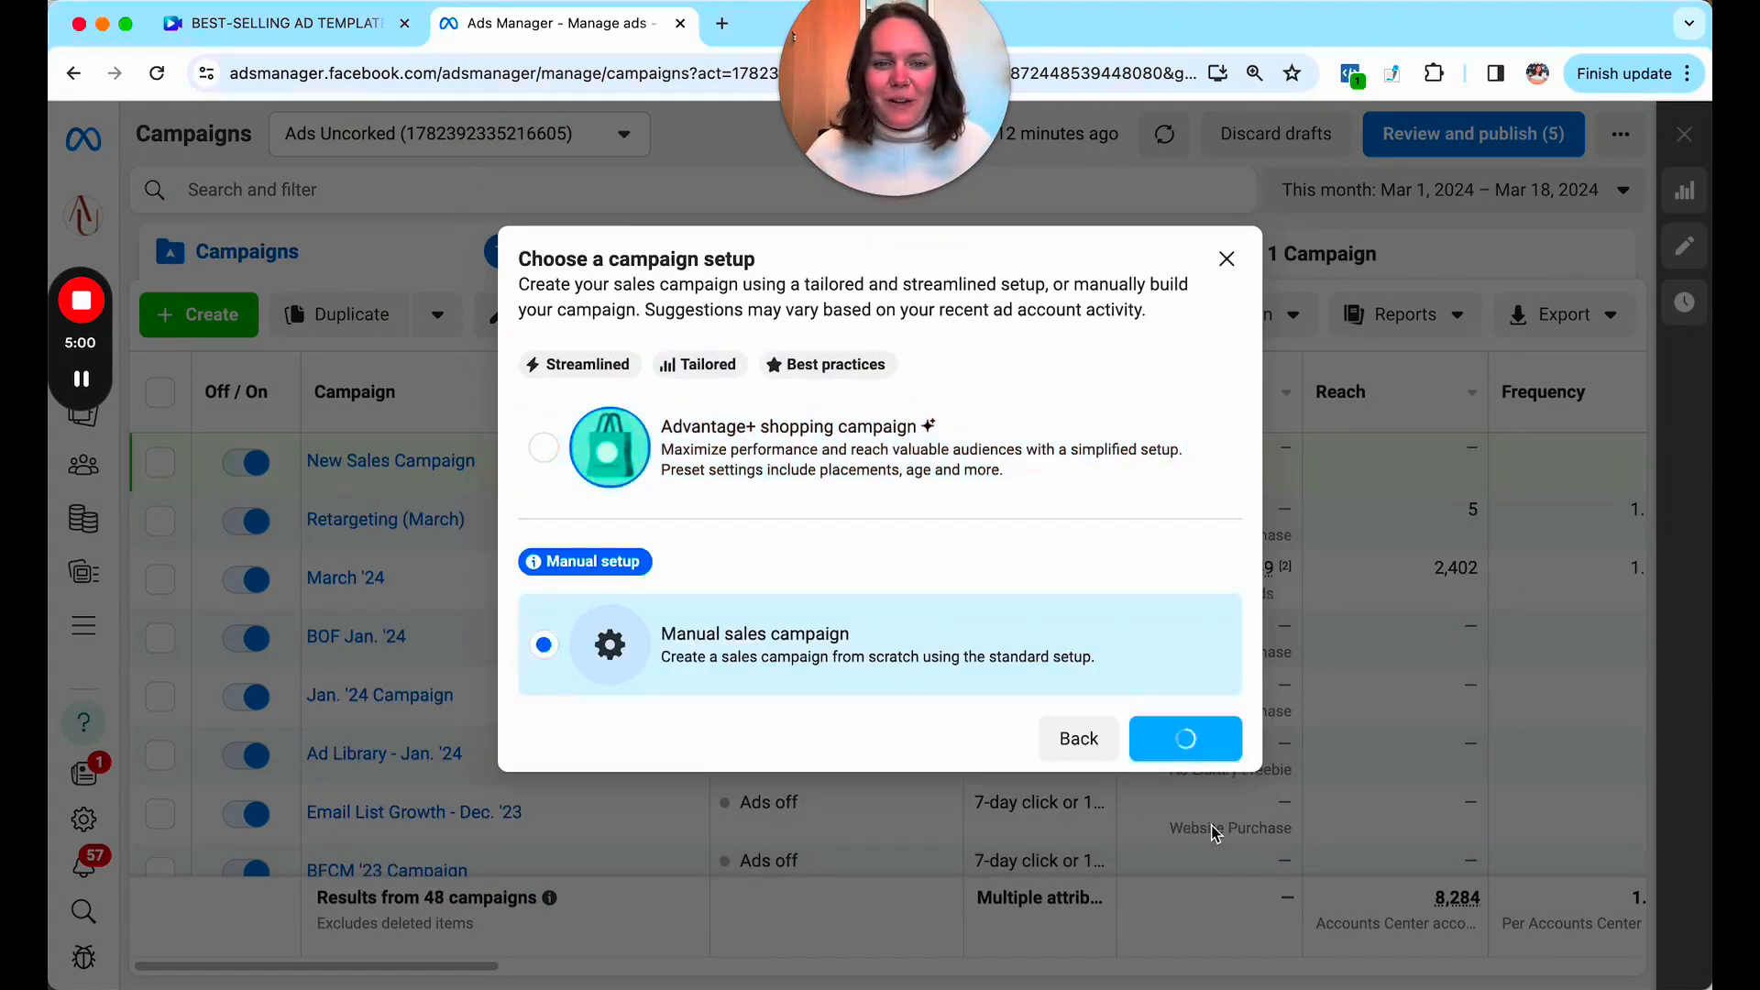
left_click(1184, 739)
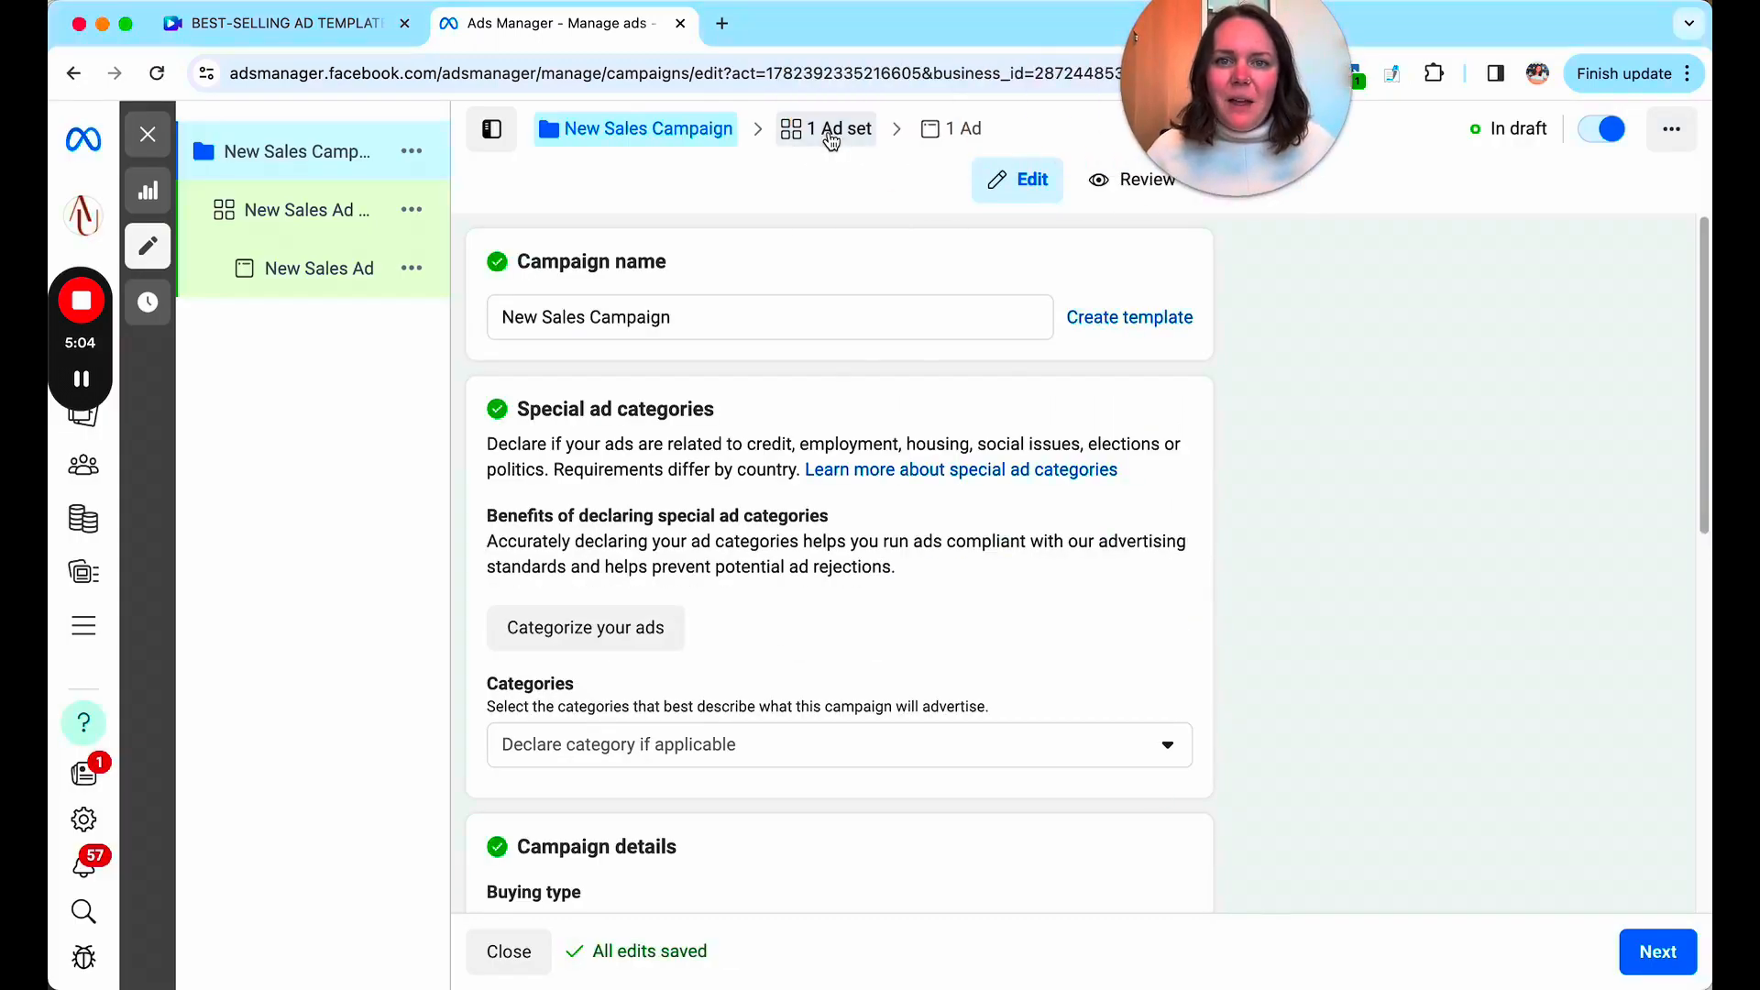
left_click(825, 128)
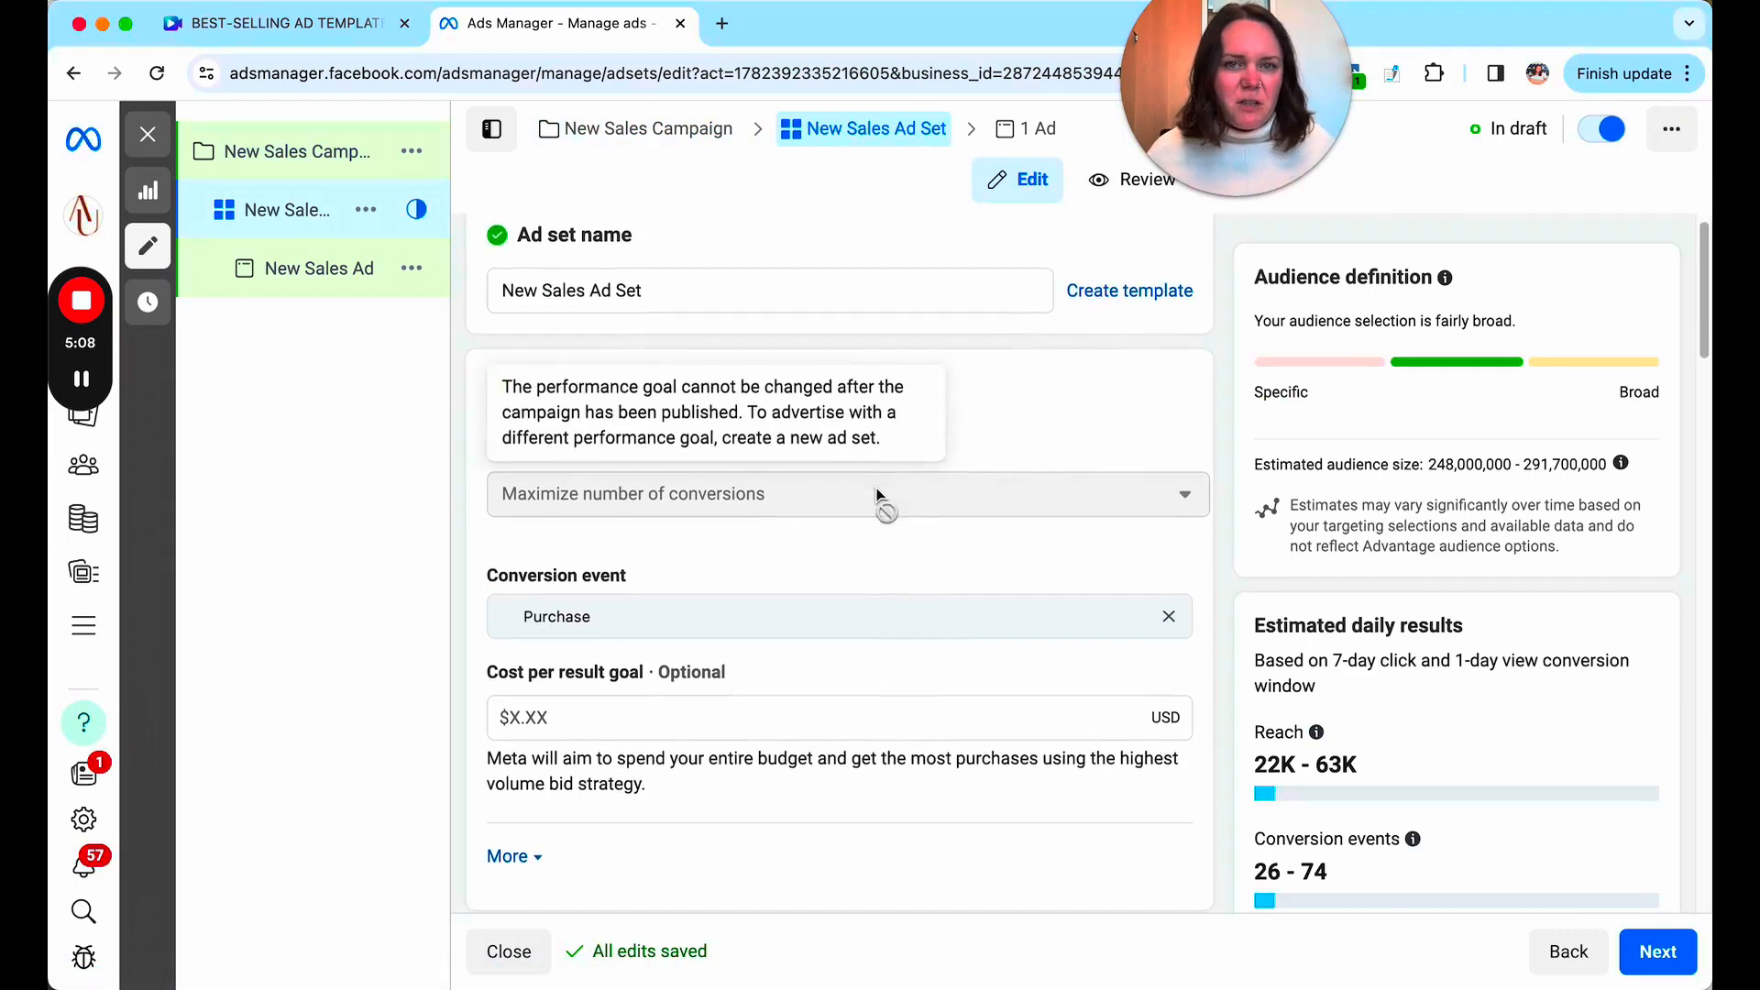
Move to New Sales Ad and view its manual single-image ad setup.
left_click(295, 267)
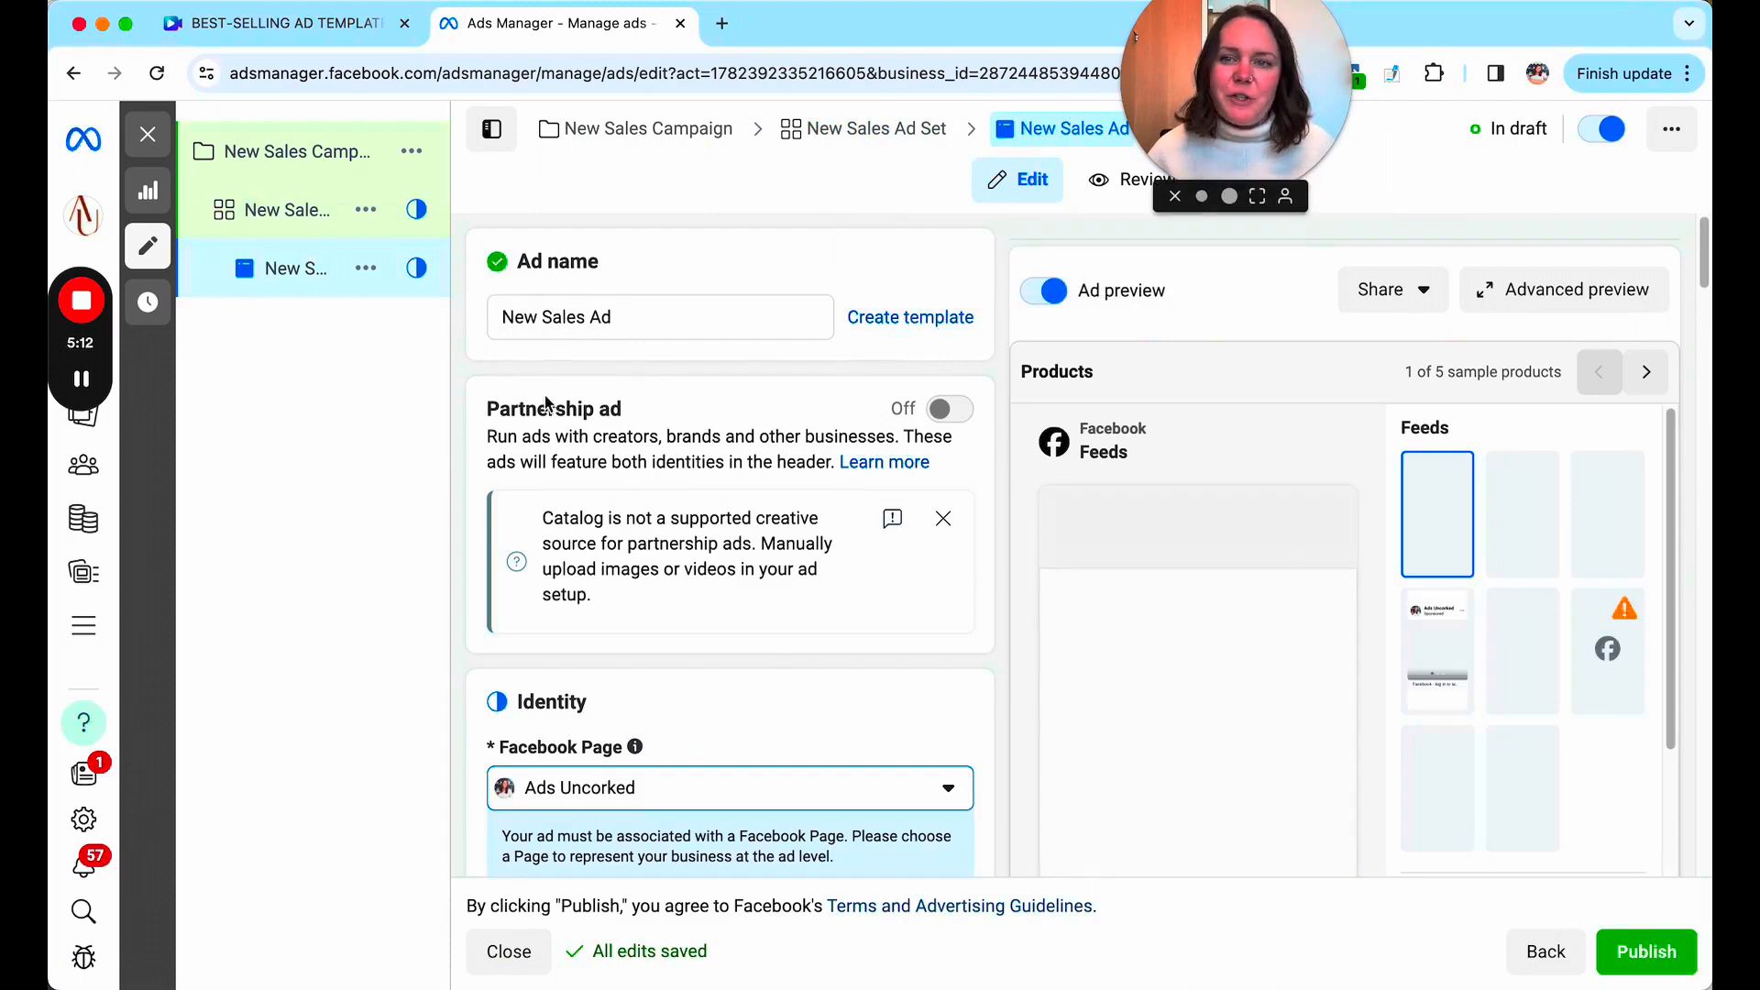
scroll("down", 3)
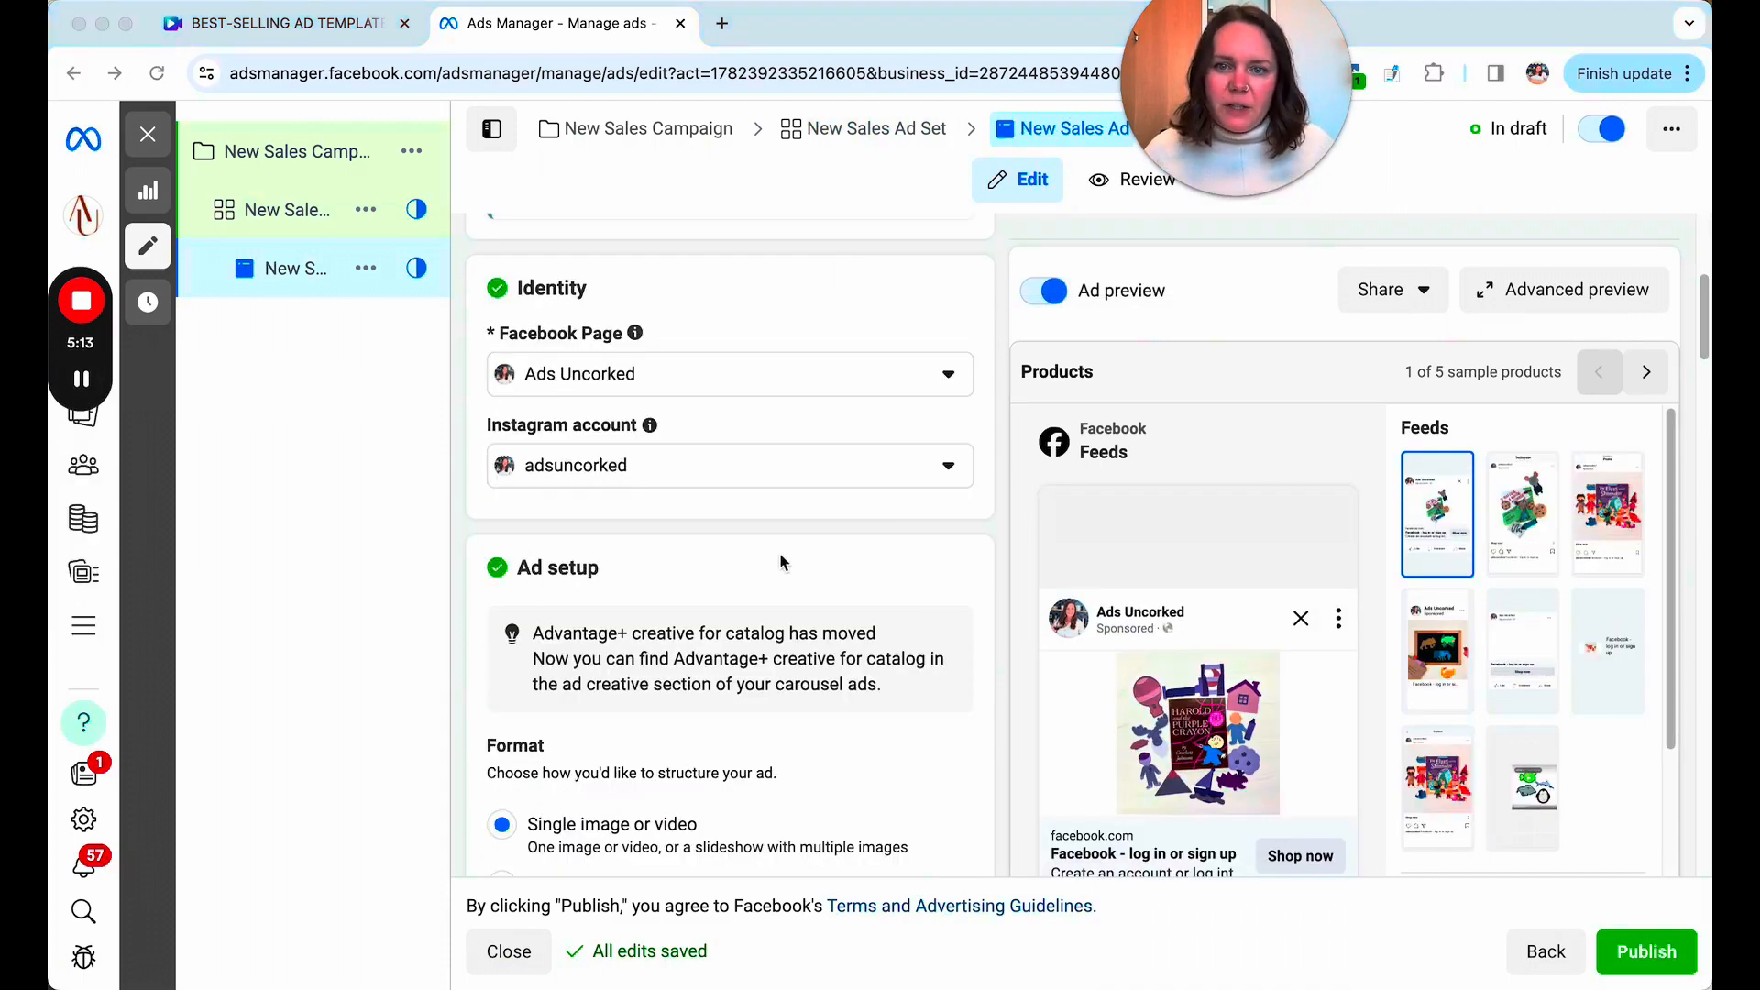
scroll("down", 3)
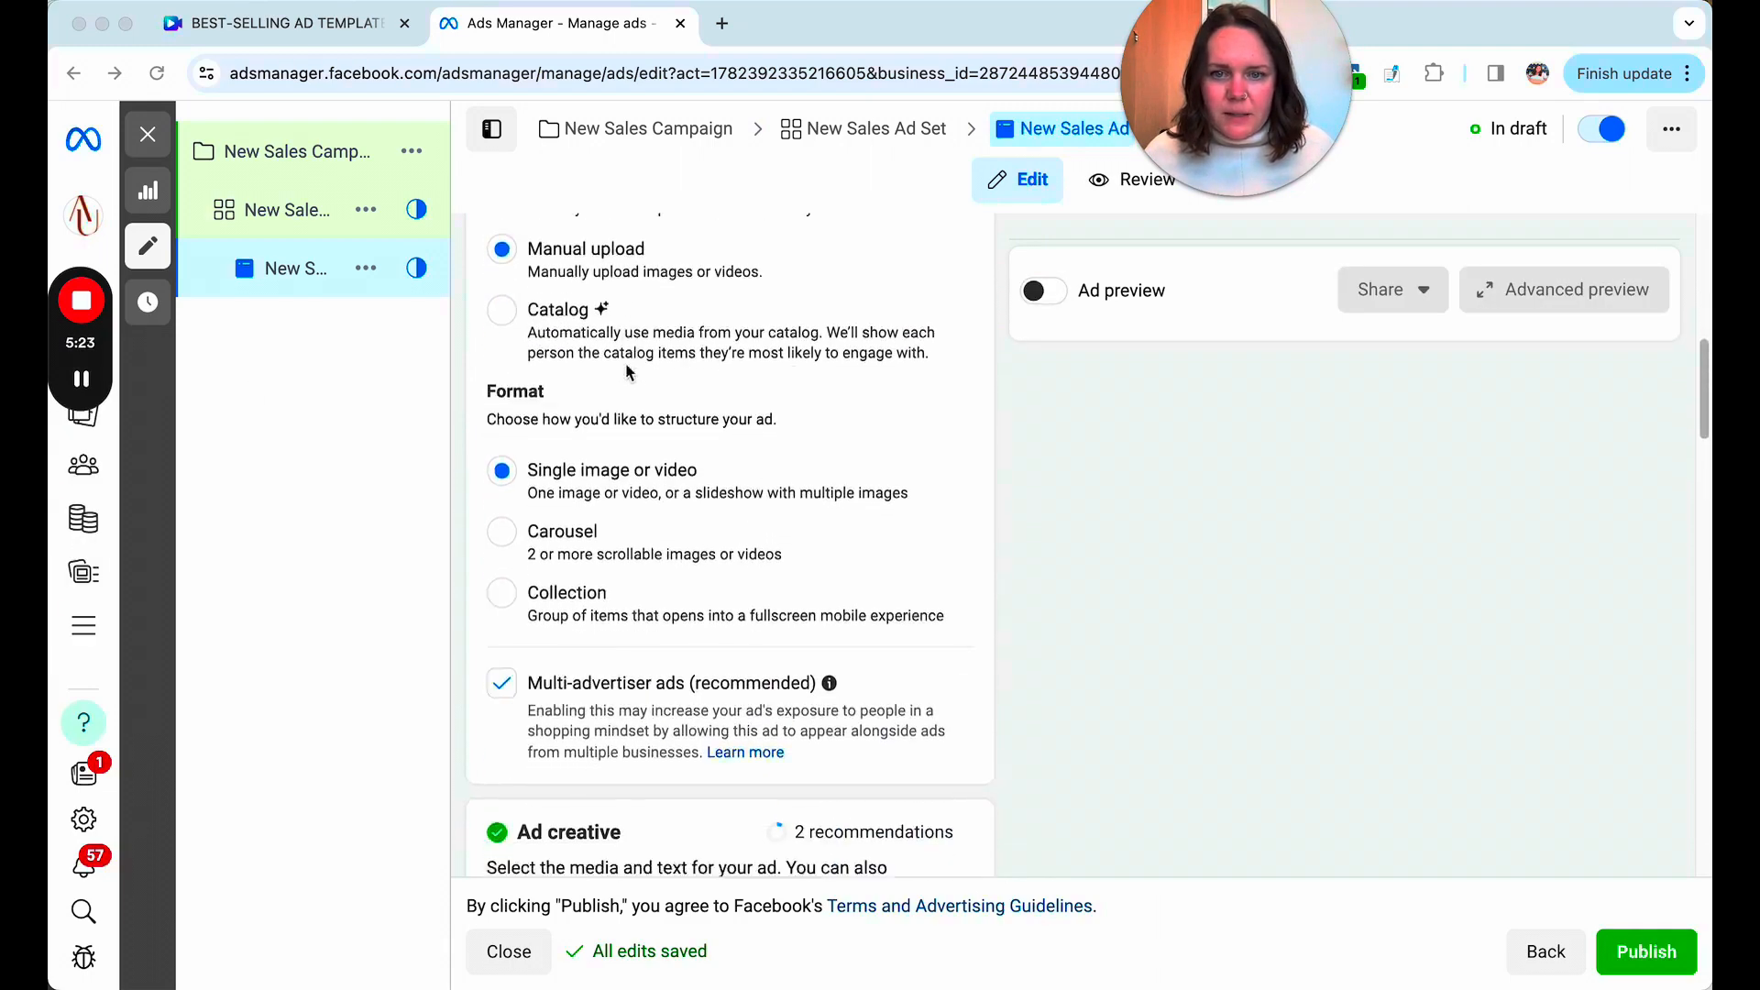
Add the BEST-SELLING testimonial image as the ad's media.
left_click(572, 726)
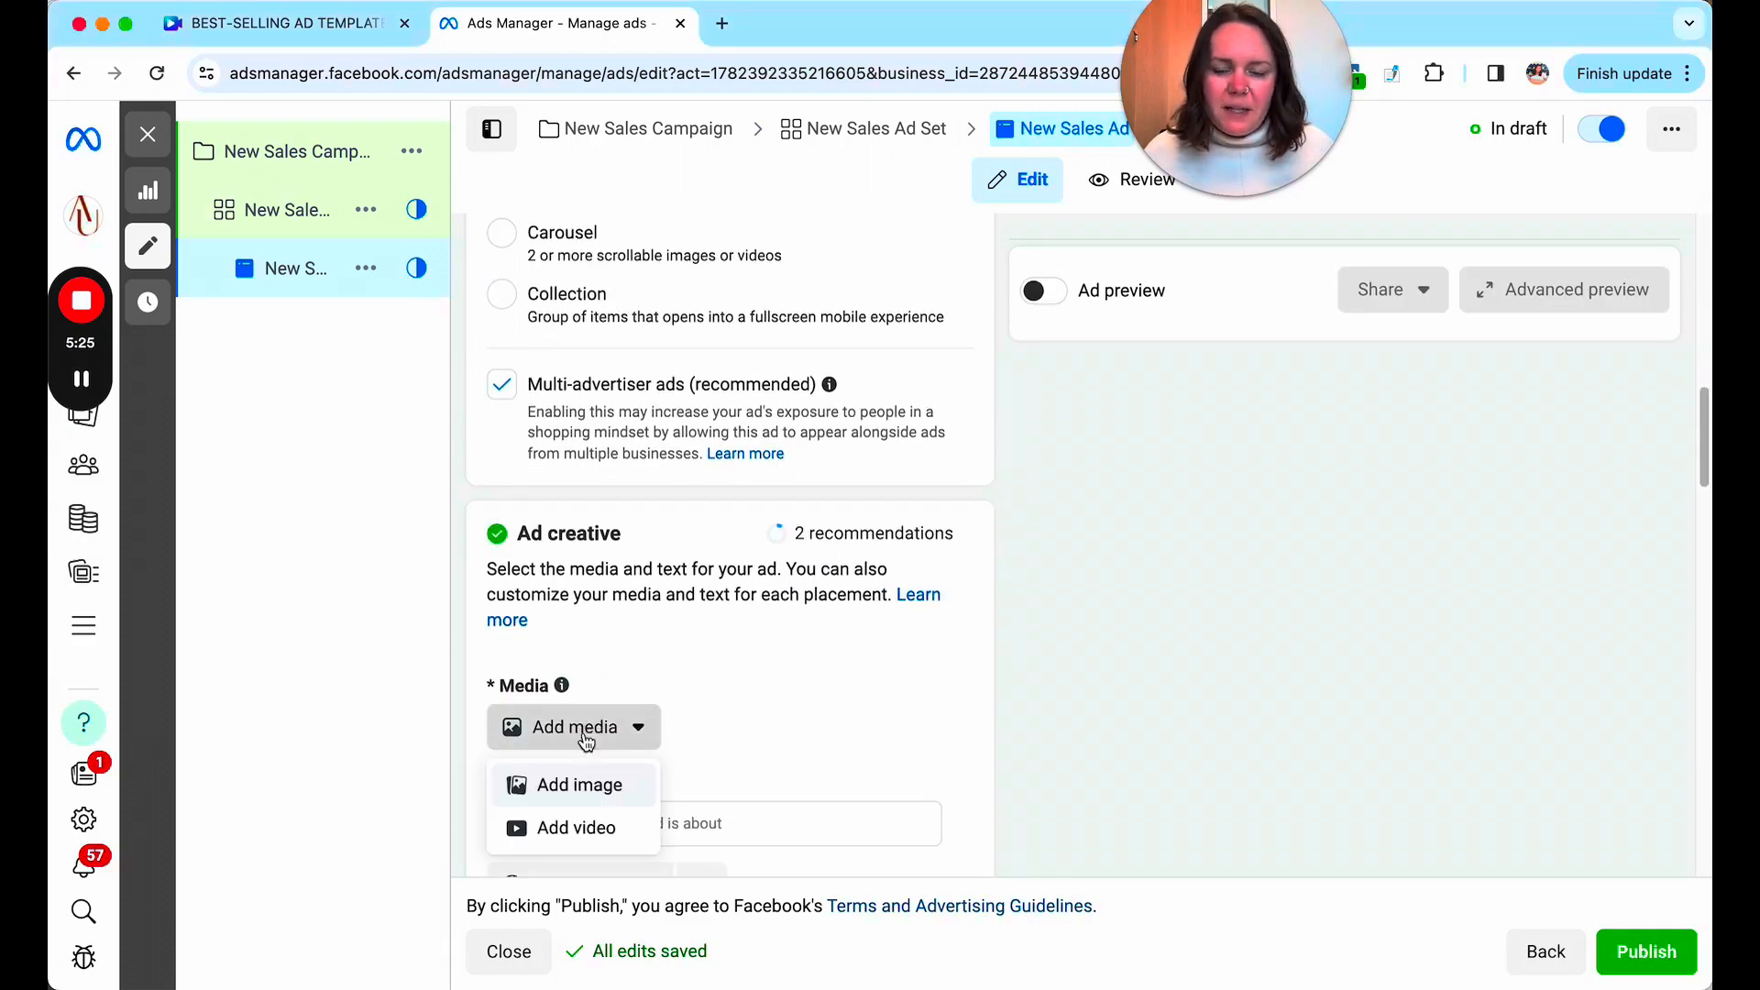
mouse_move(580, 784)
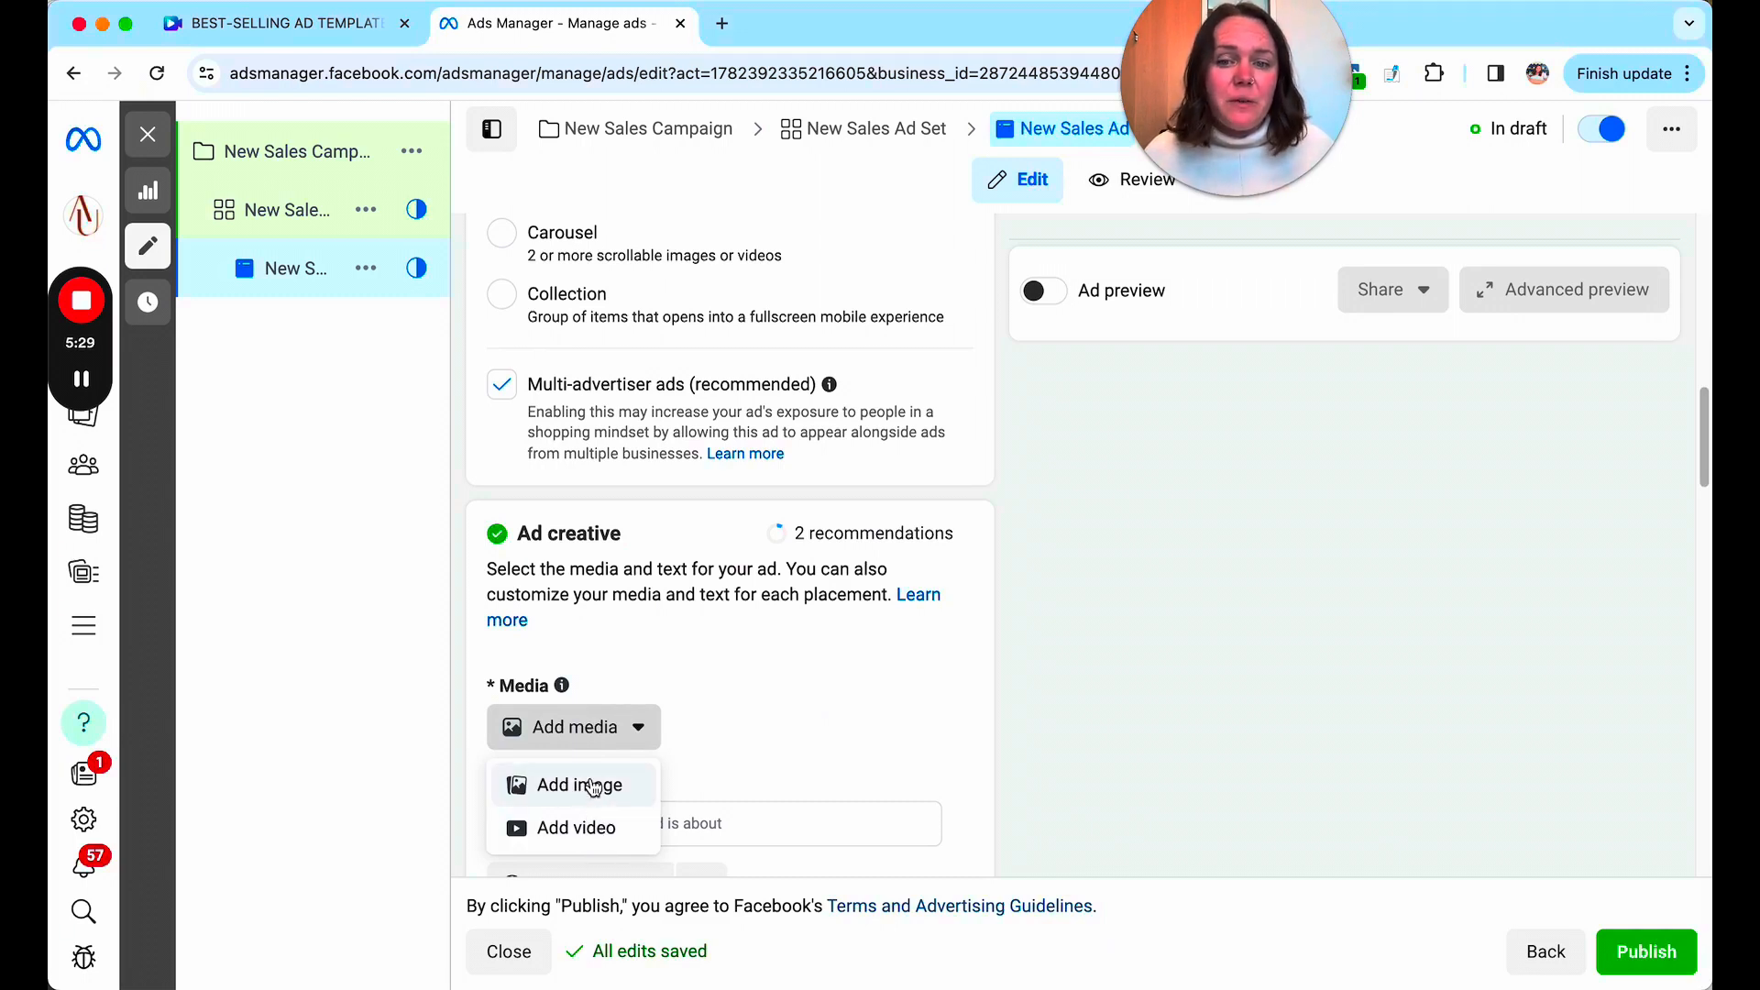
left_click(572, 784)
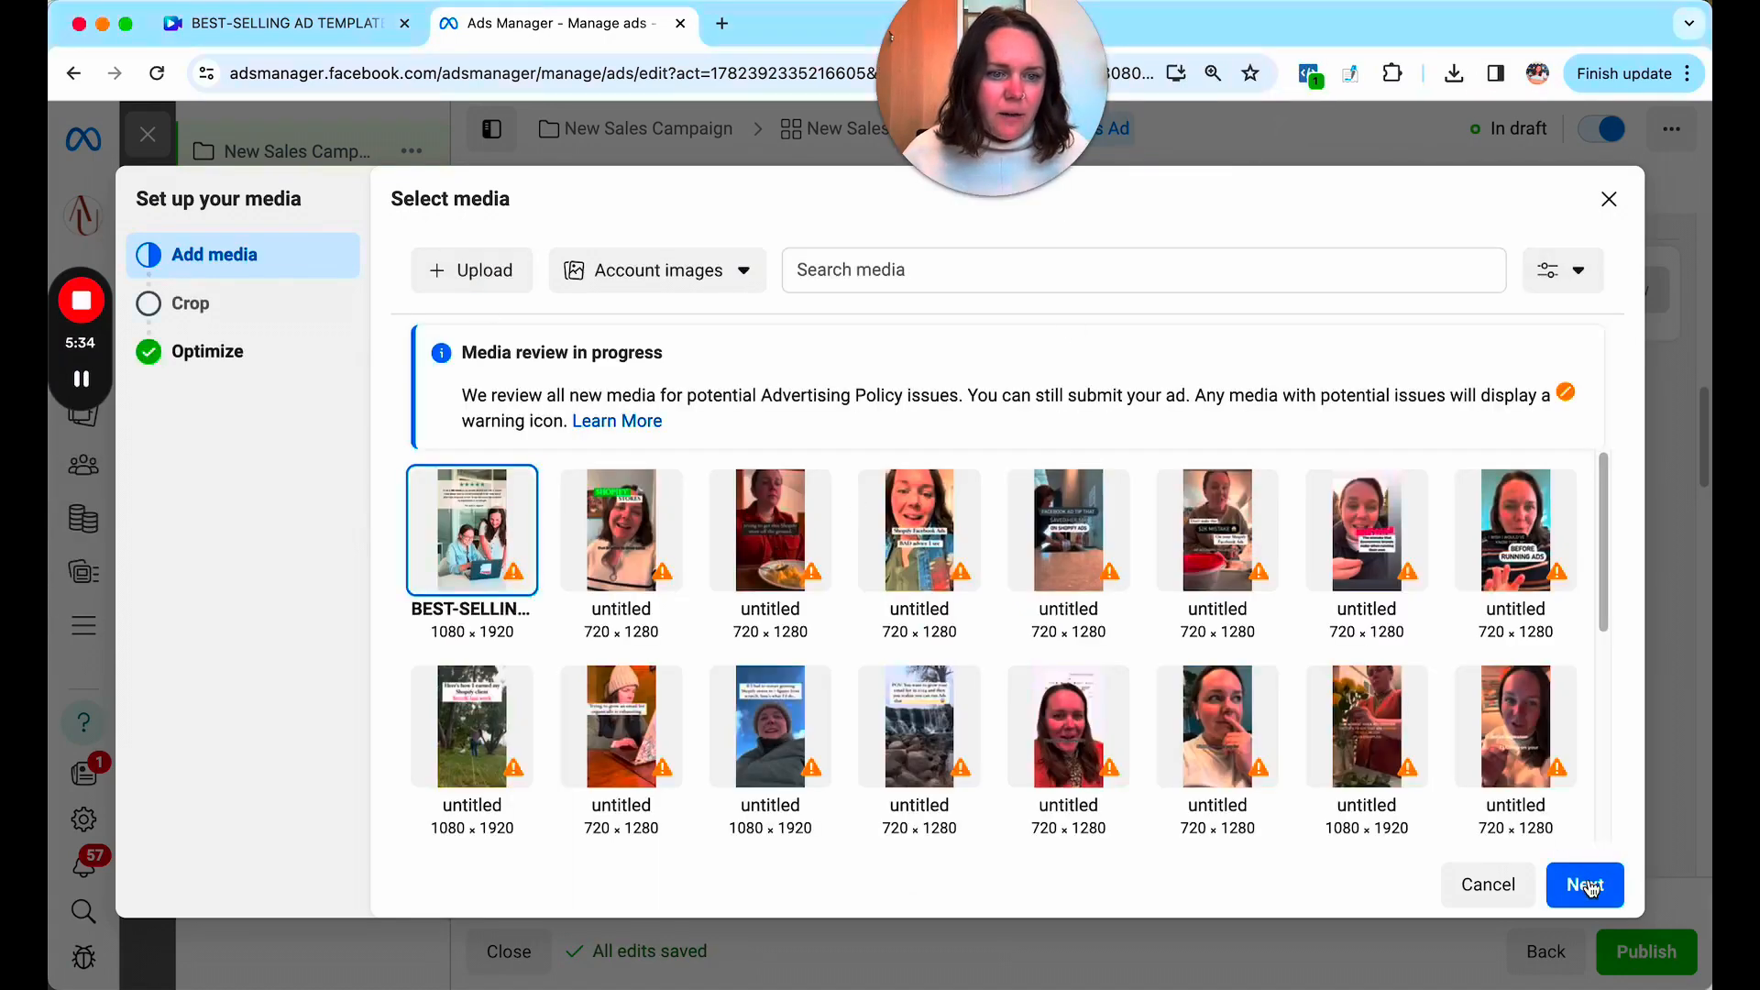
left_click(1584, 885)
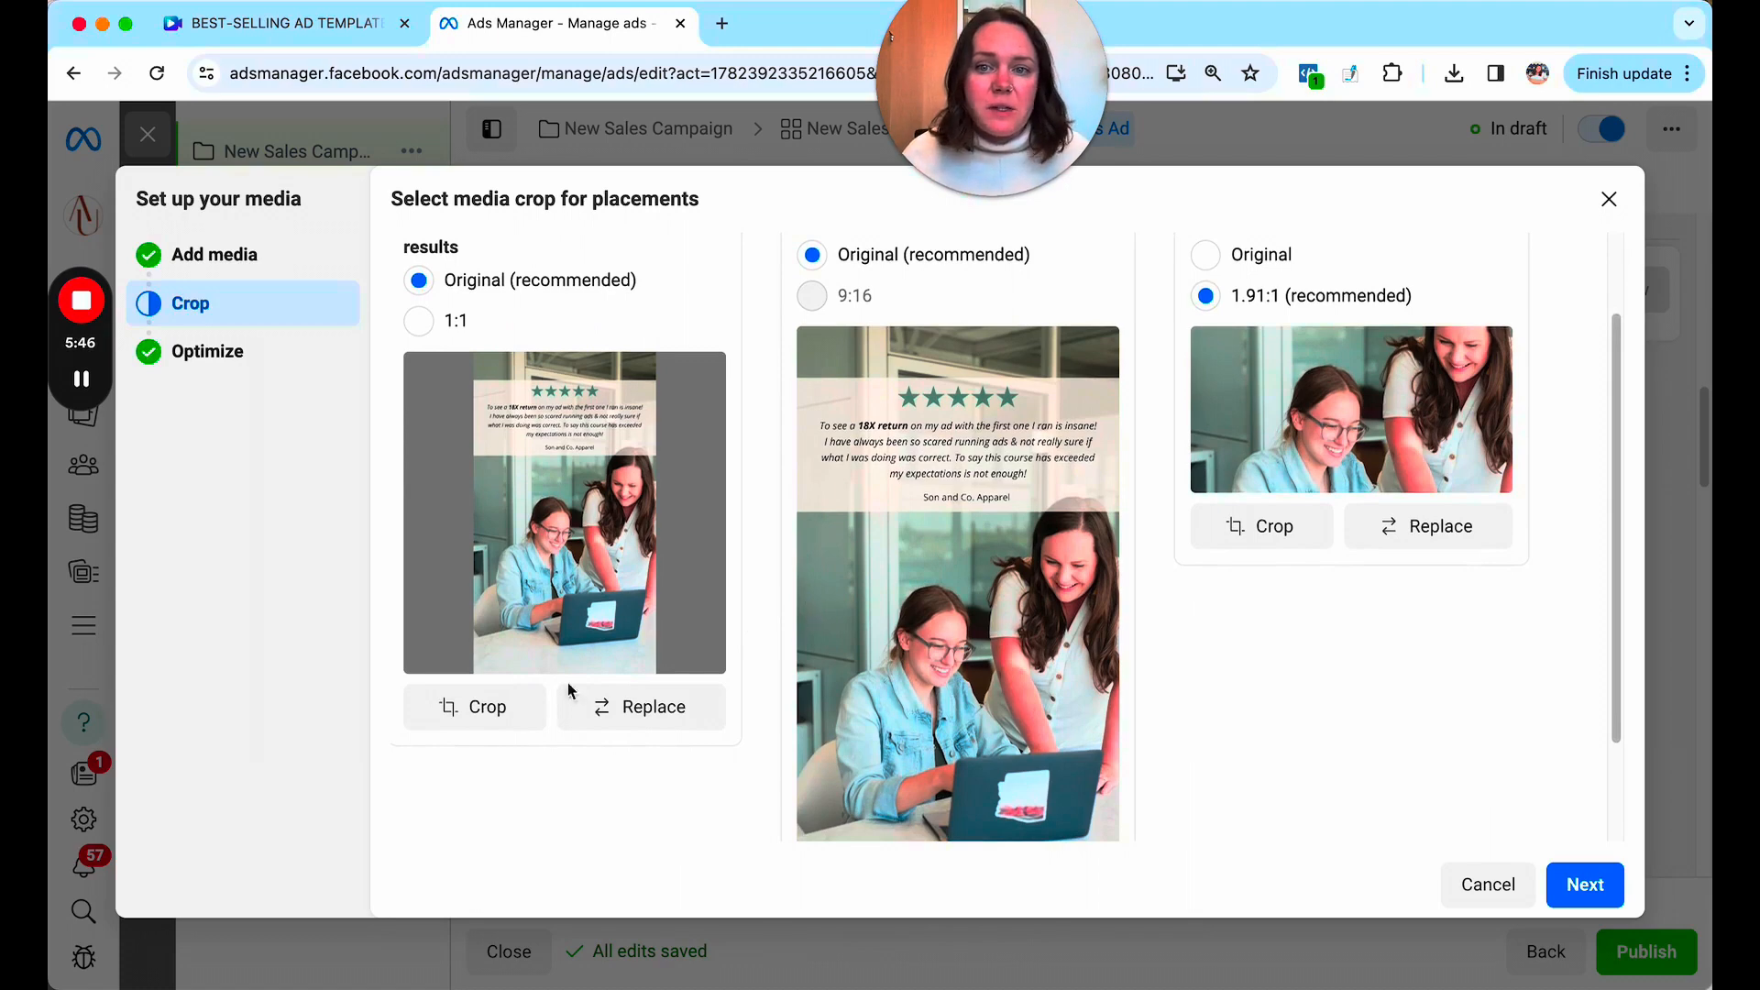
Keep the original placement crops and all Advantage+ creative optimizations.
left_click(1584, 884)
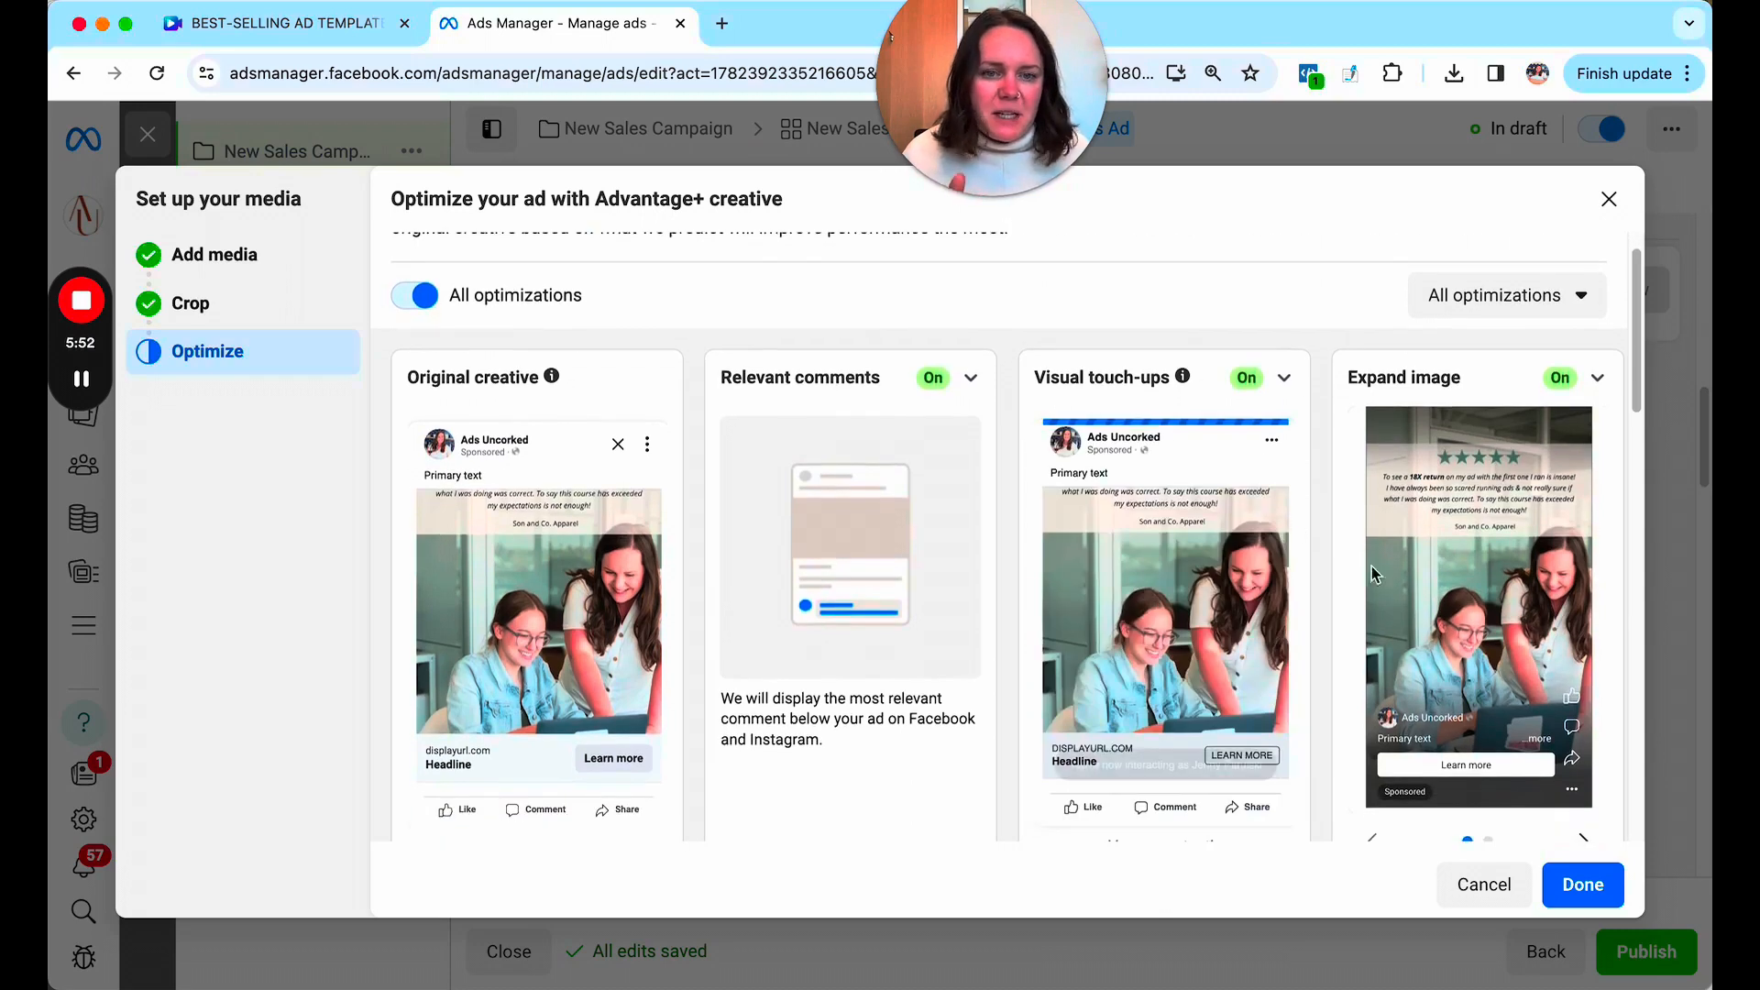
scroll("down", 3)
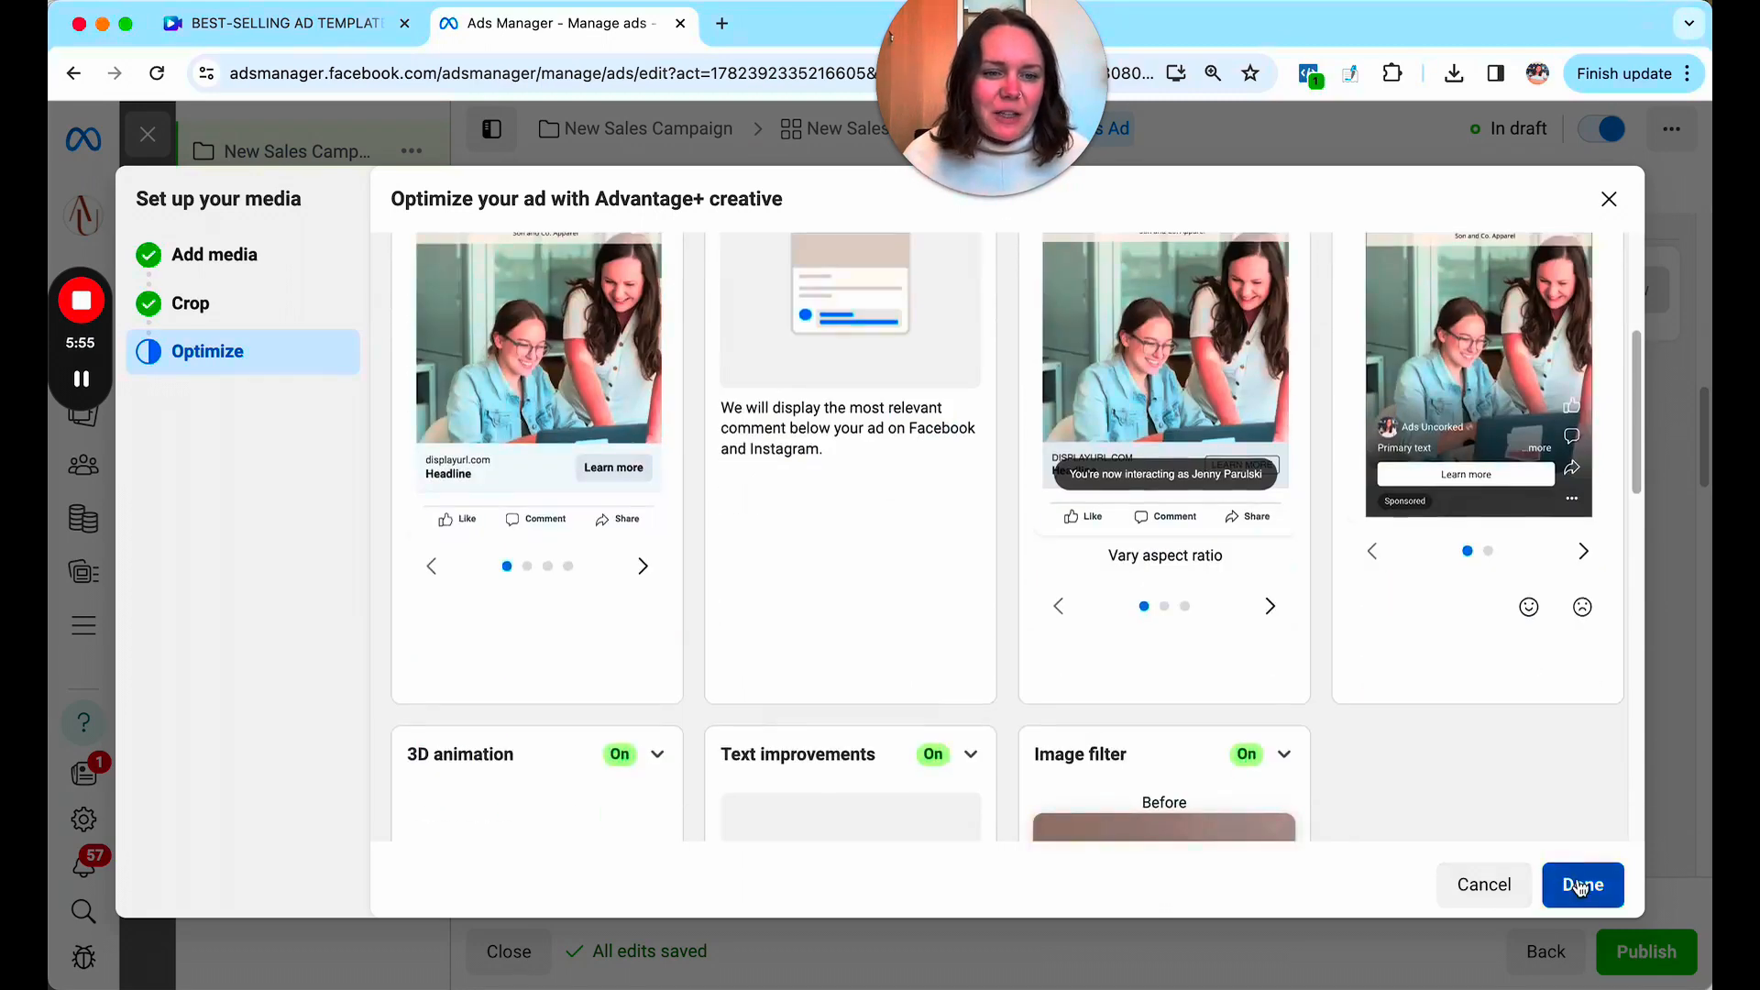
left_click(1581, 884)
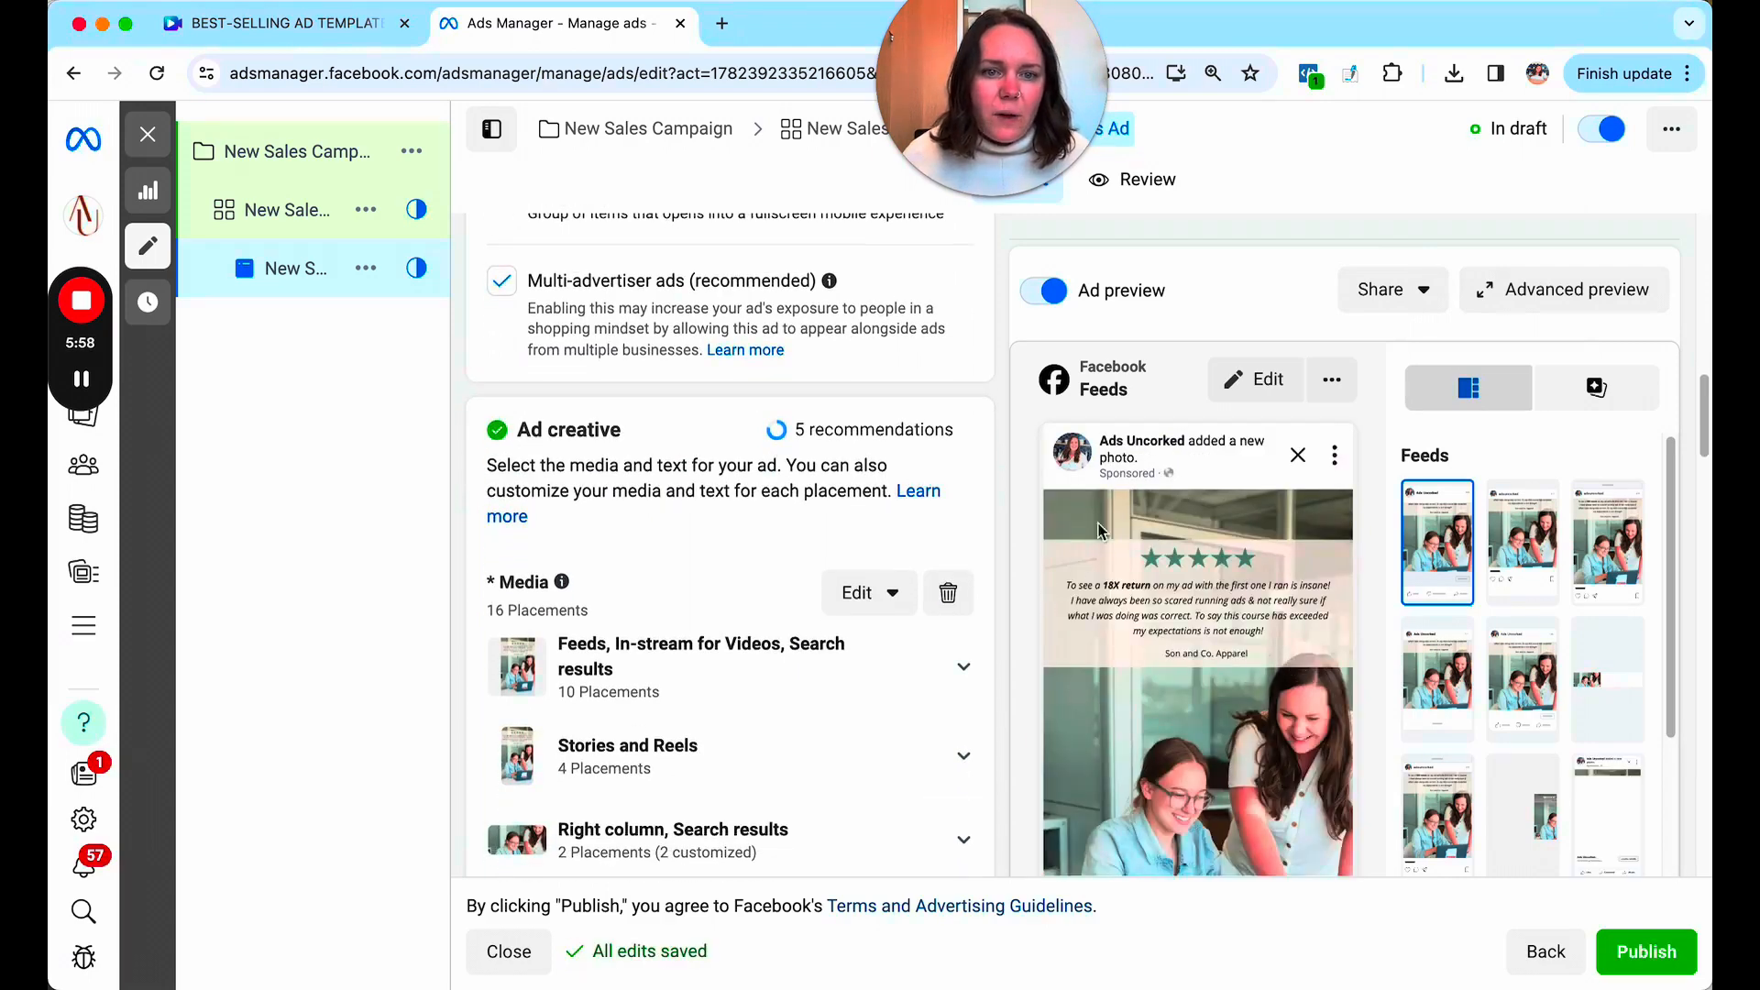
Preview the testimonial image ad in the Instagram Stories placement.
scroll("down", 3)
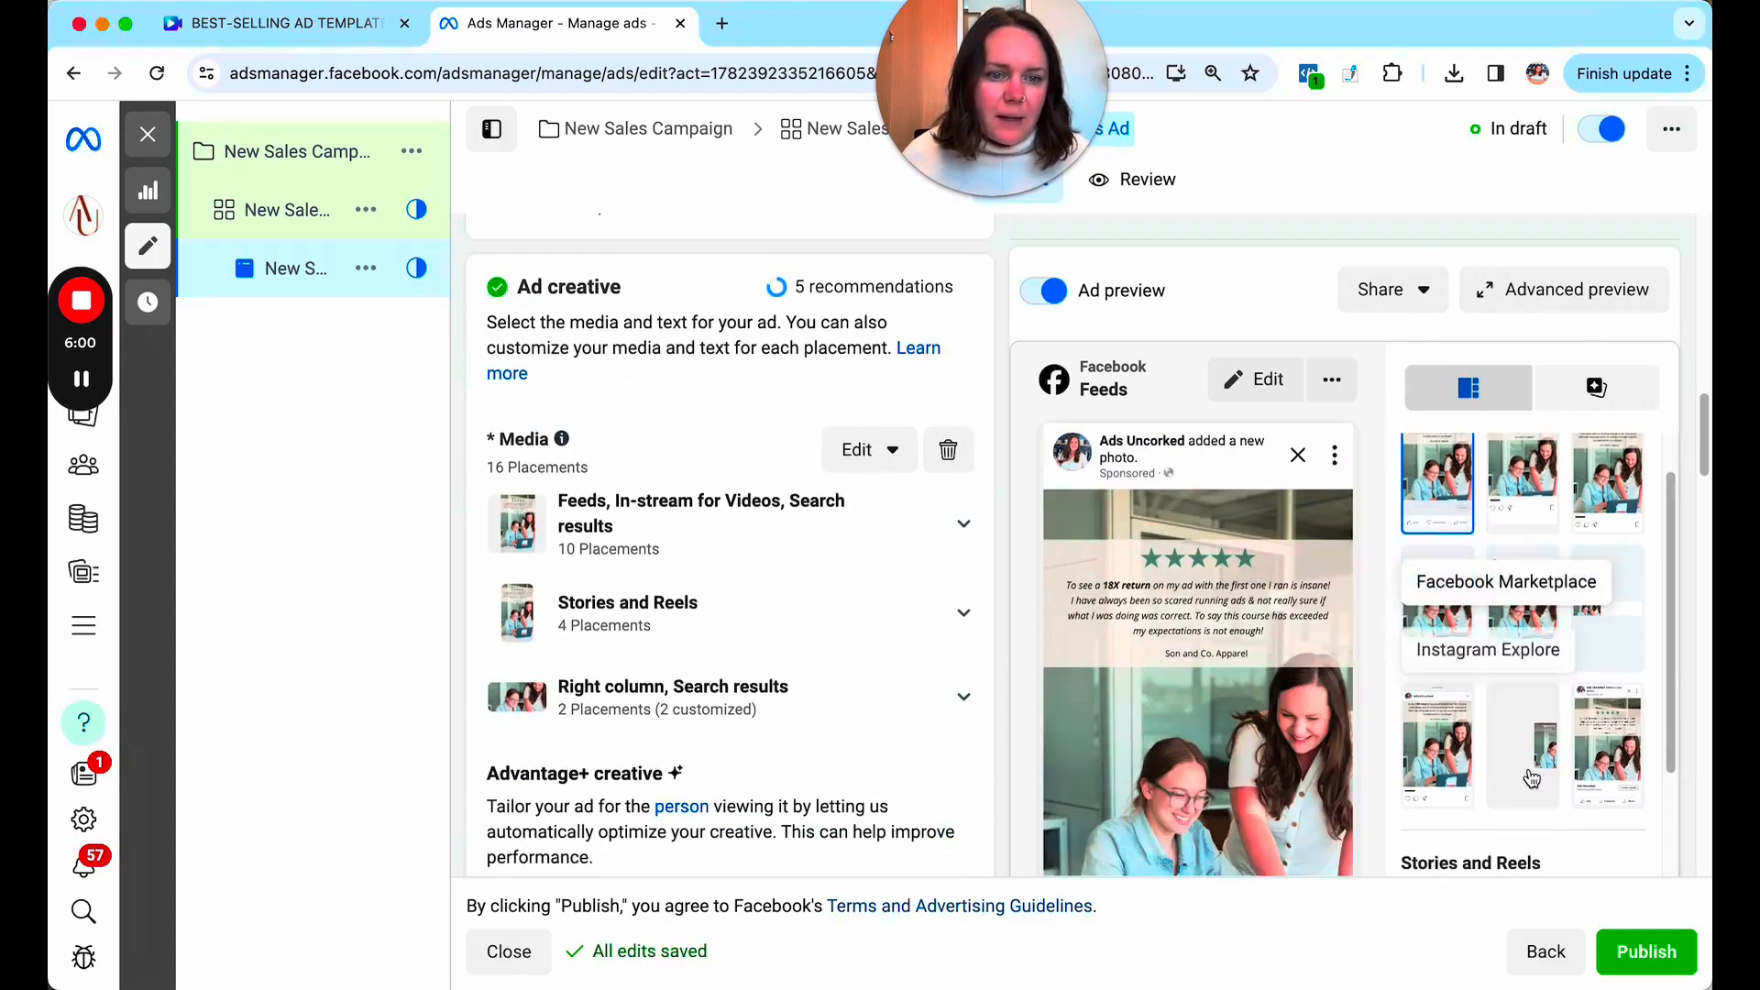
left_click(1521, 744)
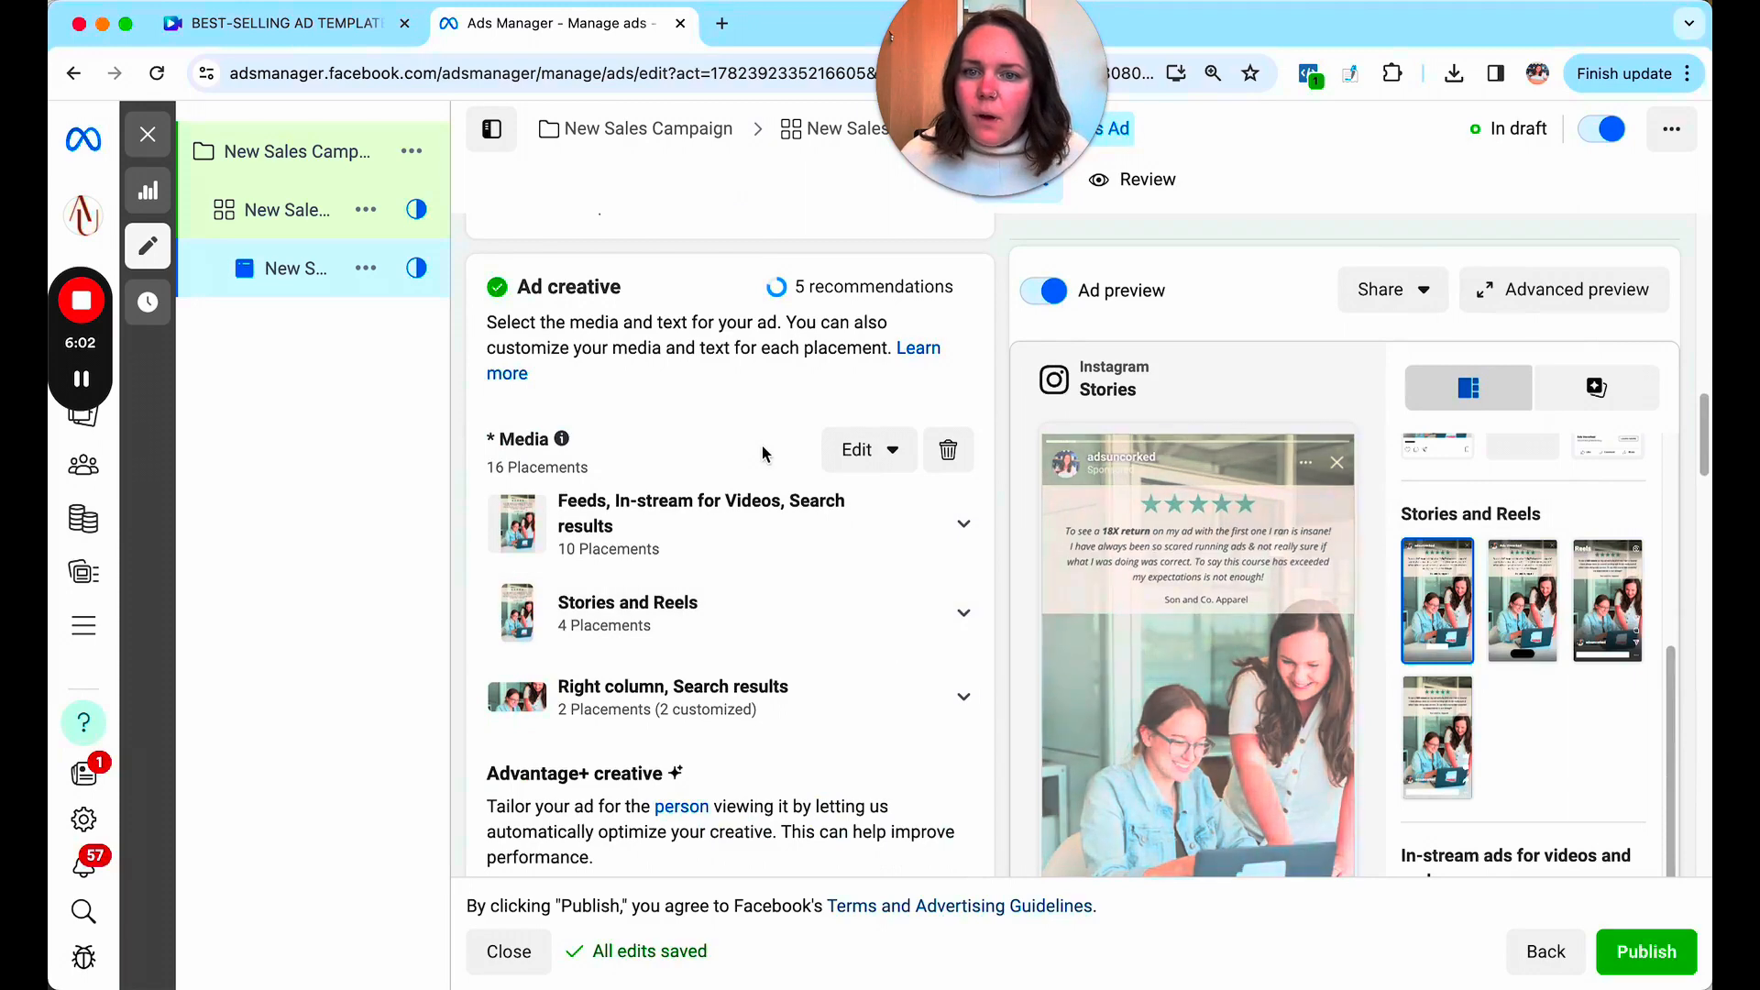
scroll("down", 3)
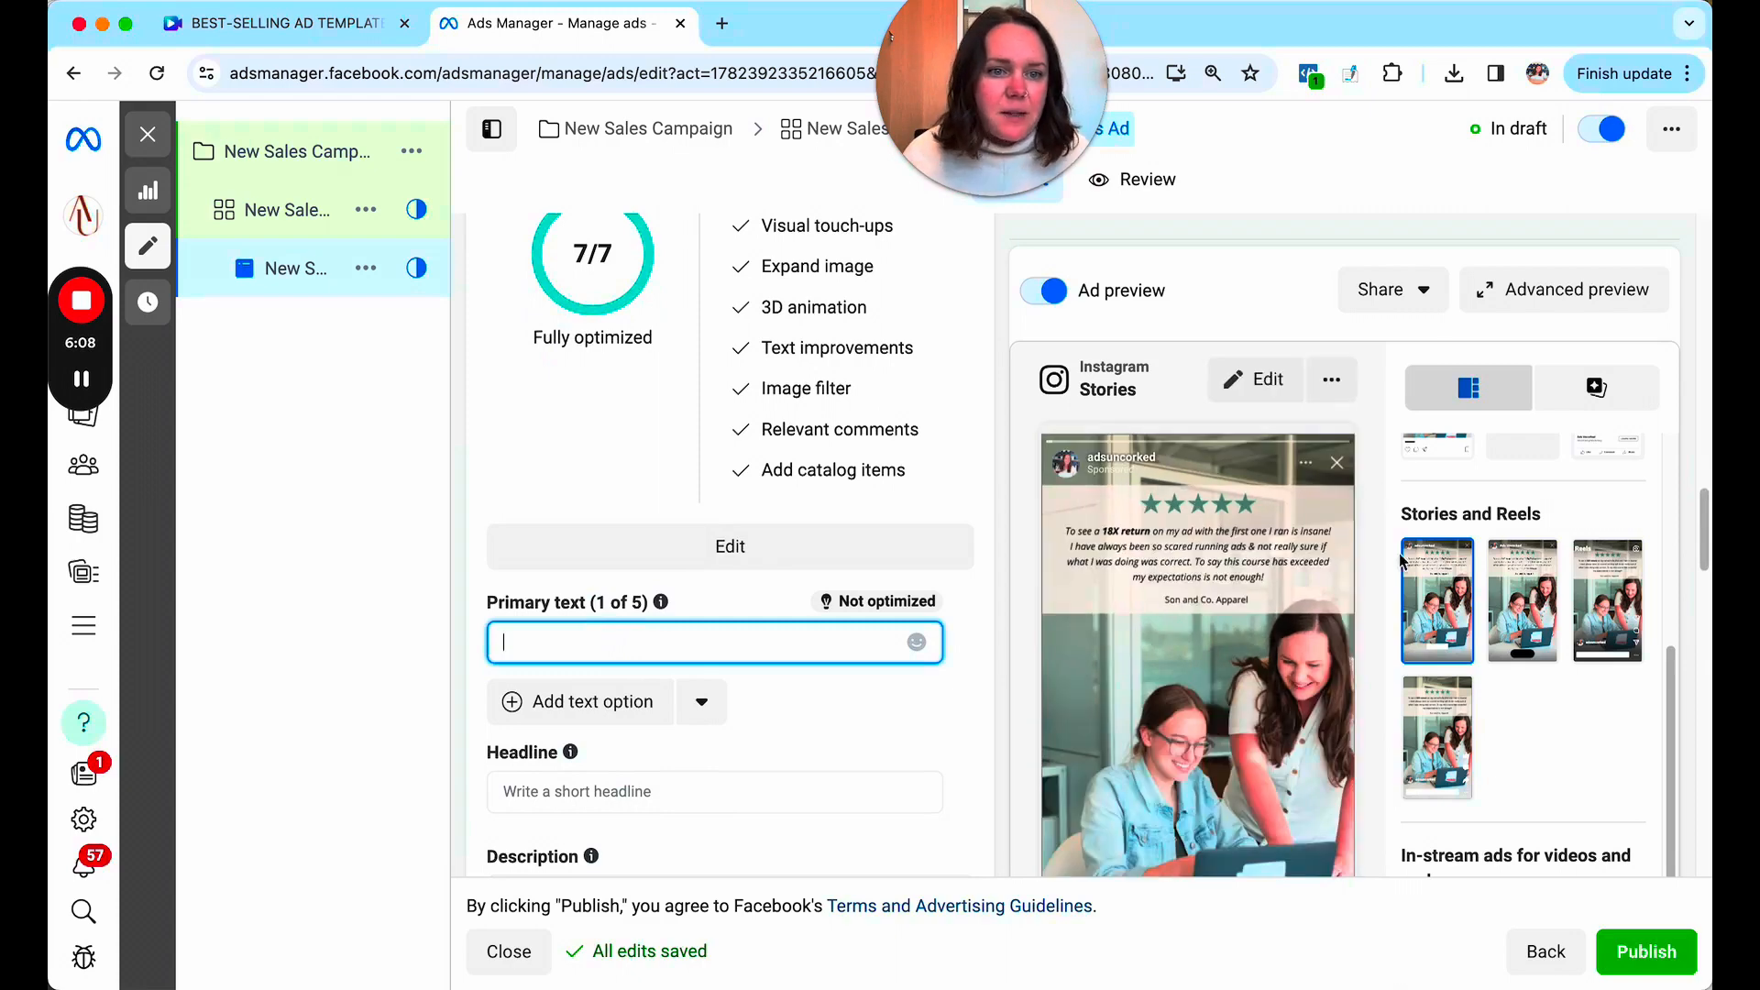
Enter primary text about Facebook Ads in a Weekend changing the game for product businesses.
scroll("down", 3)
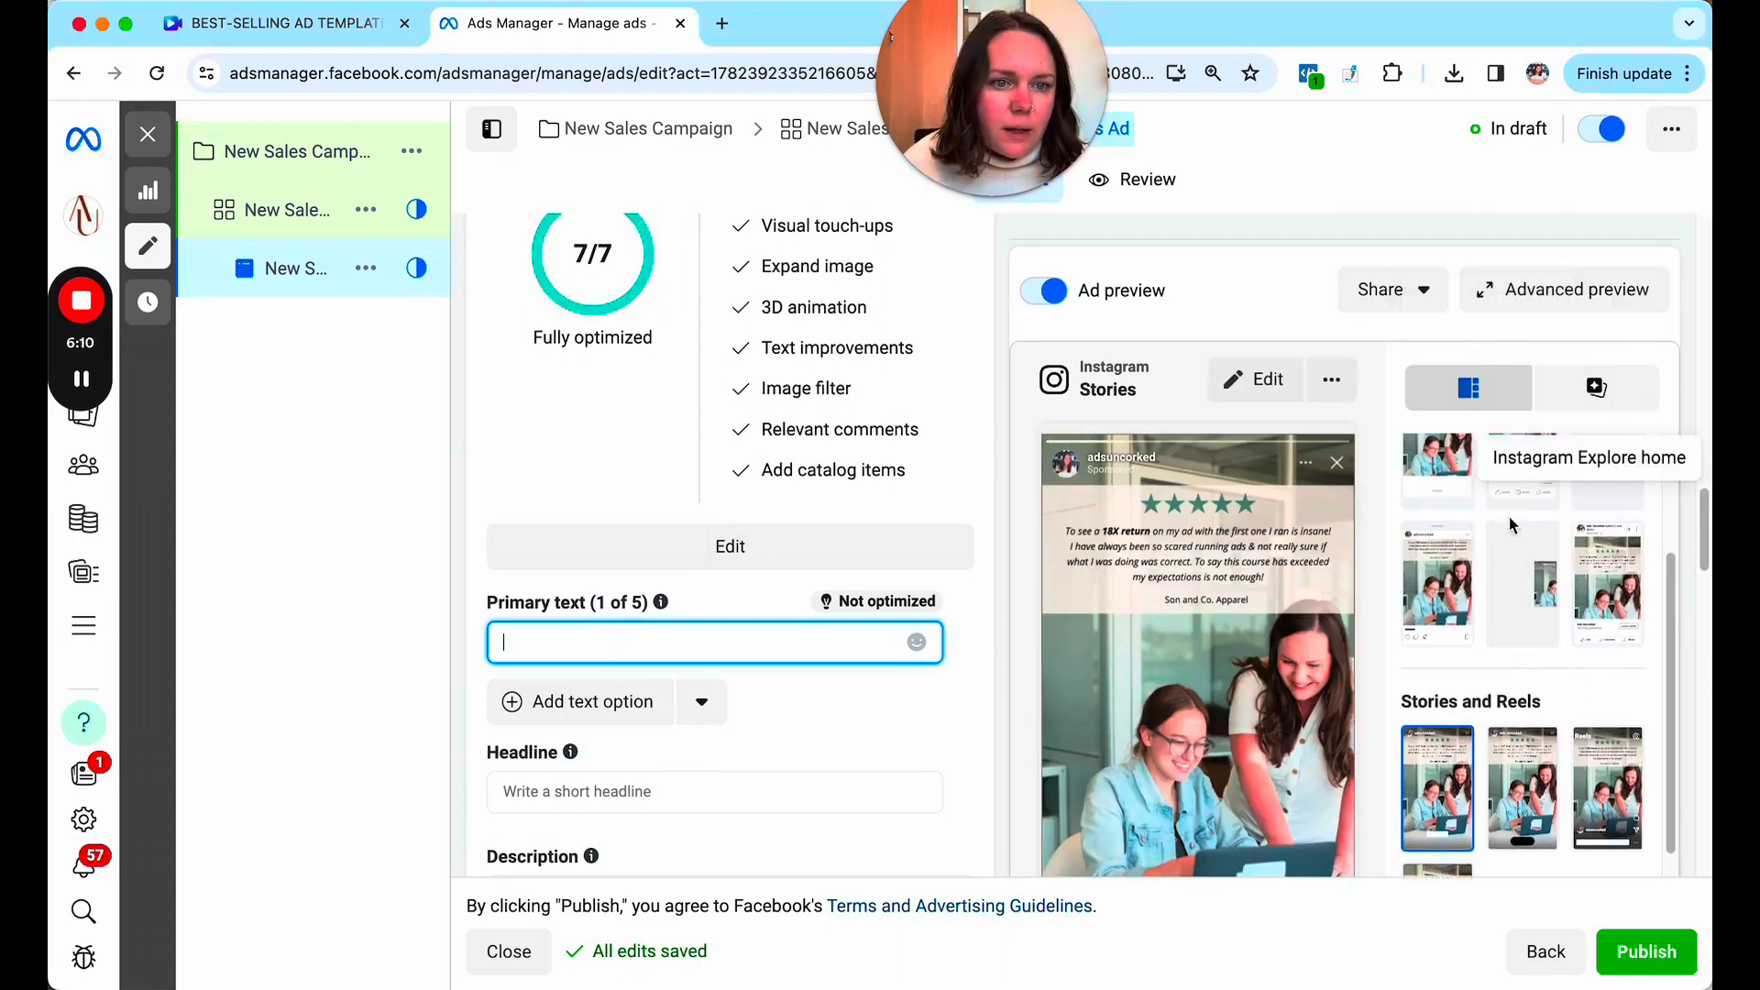
left_click(1437, 495)
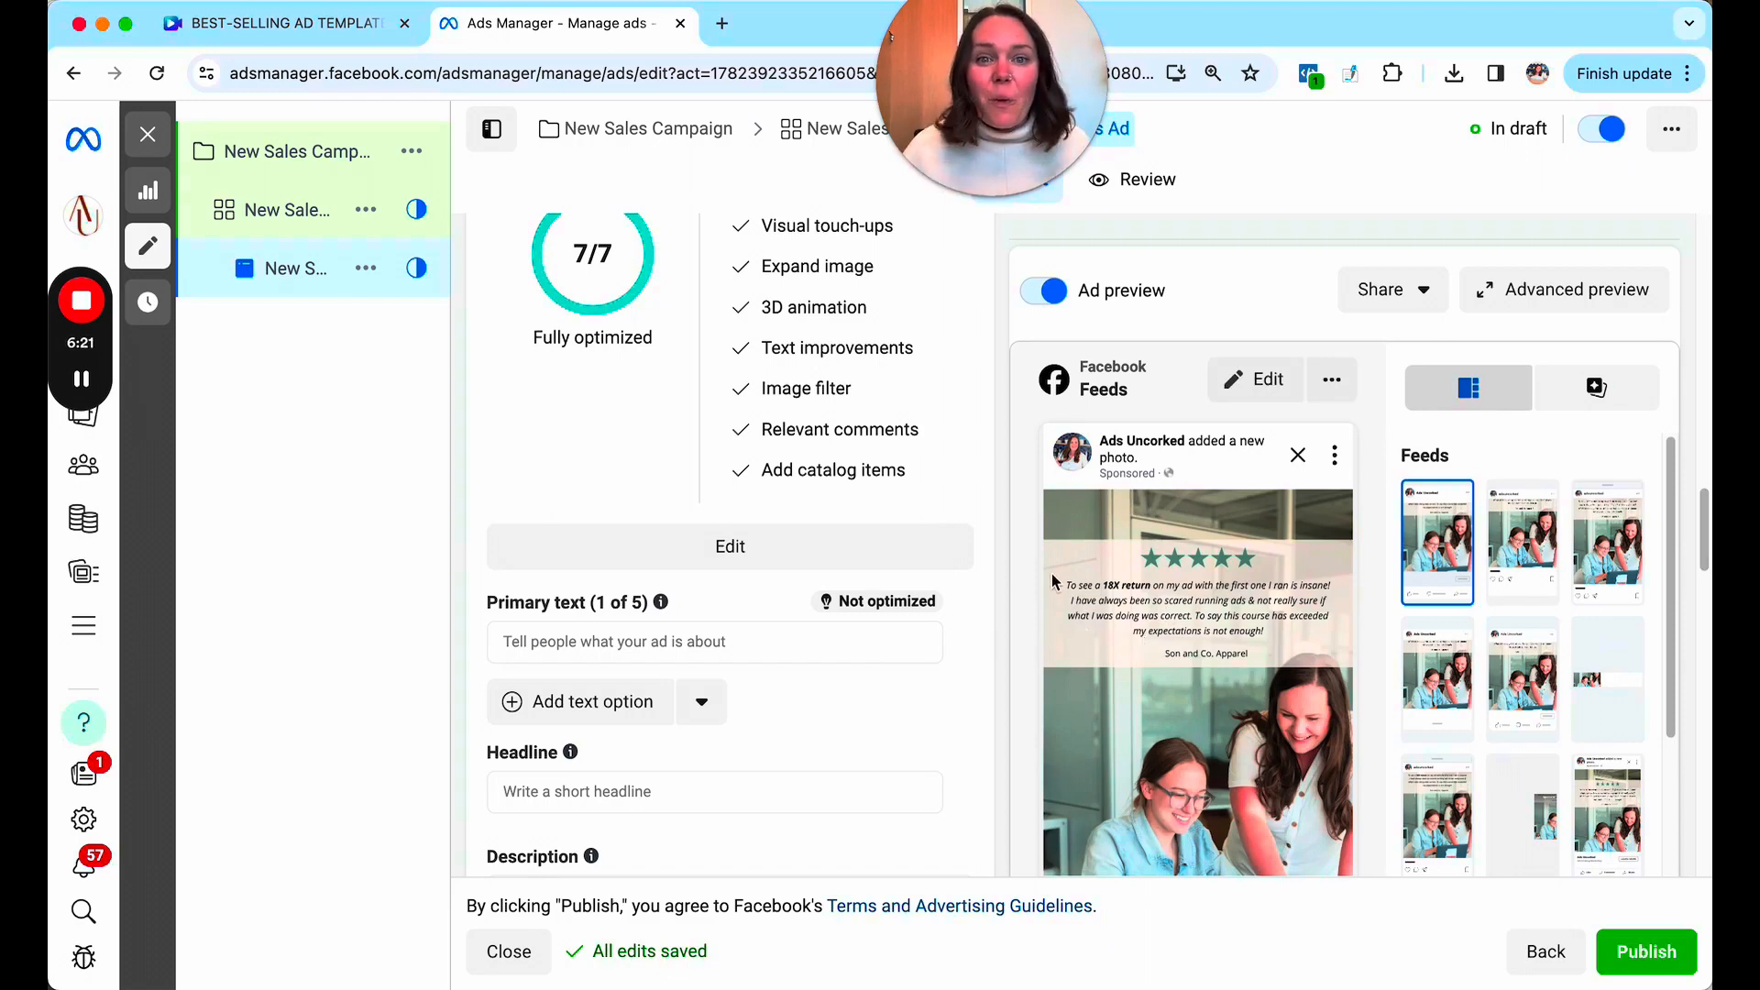
type("Don't take my word on it,")
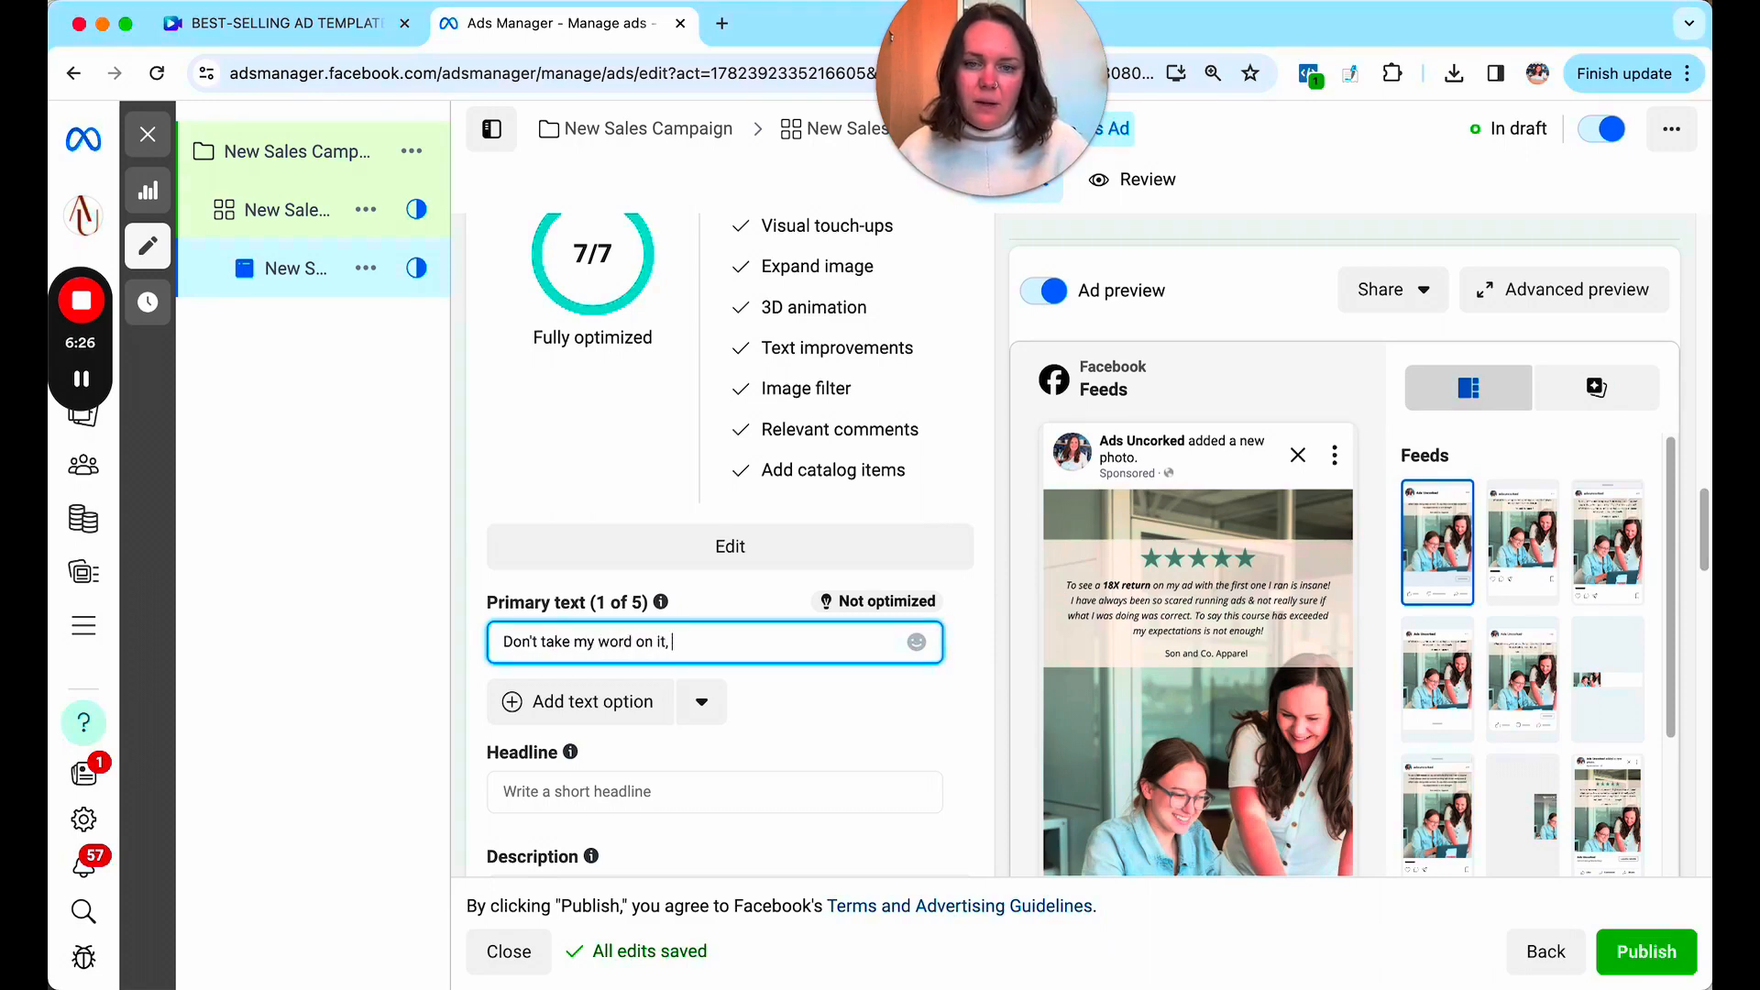
type("see how Facebook Ads in a Weekend is")
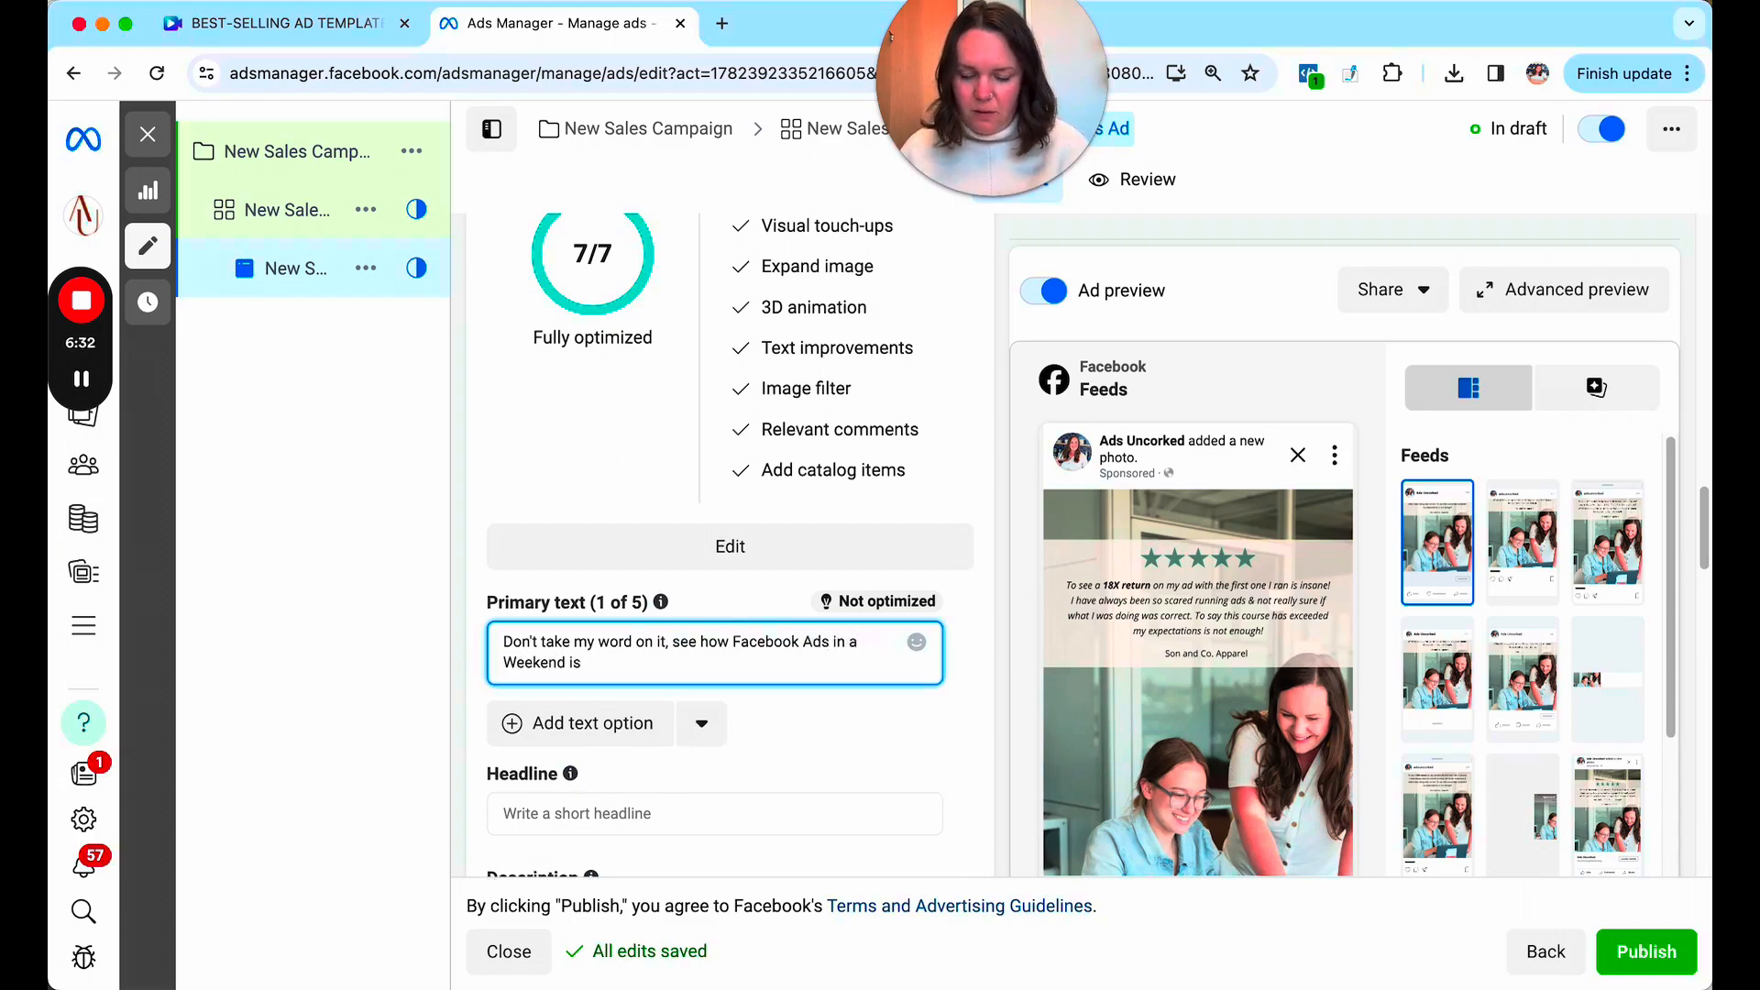
type("changing the hame for product-based")
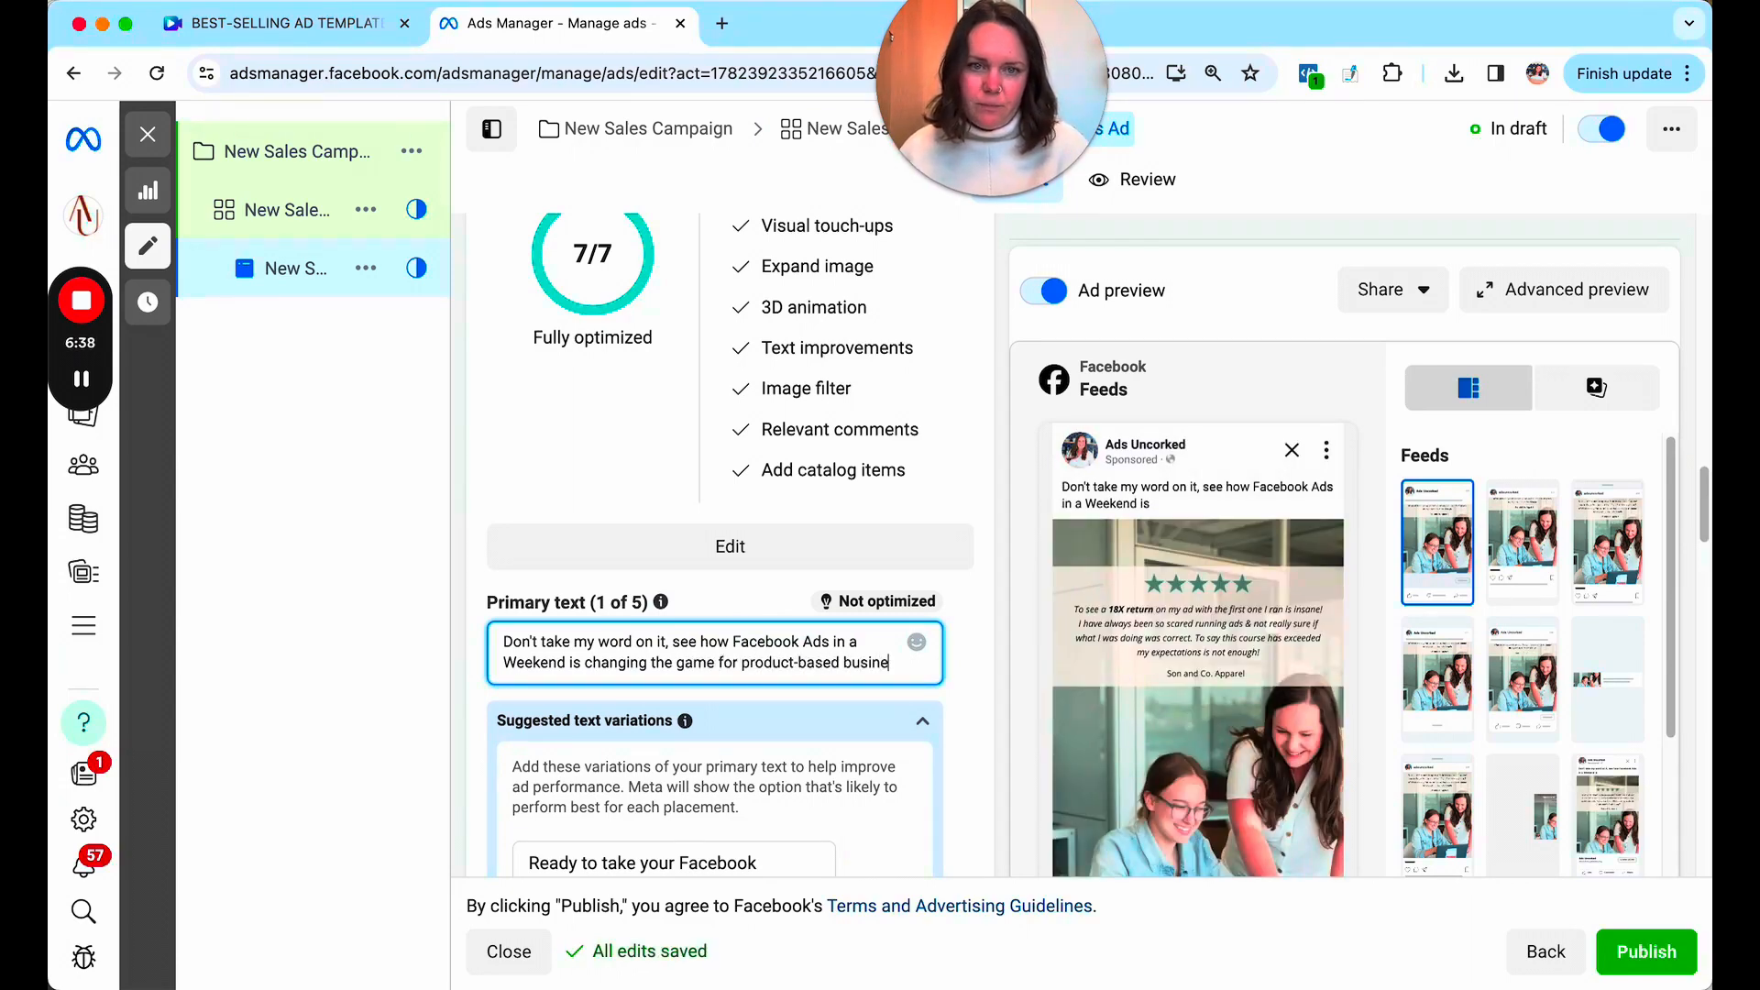
type("businesses.")
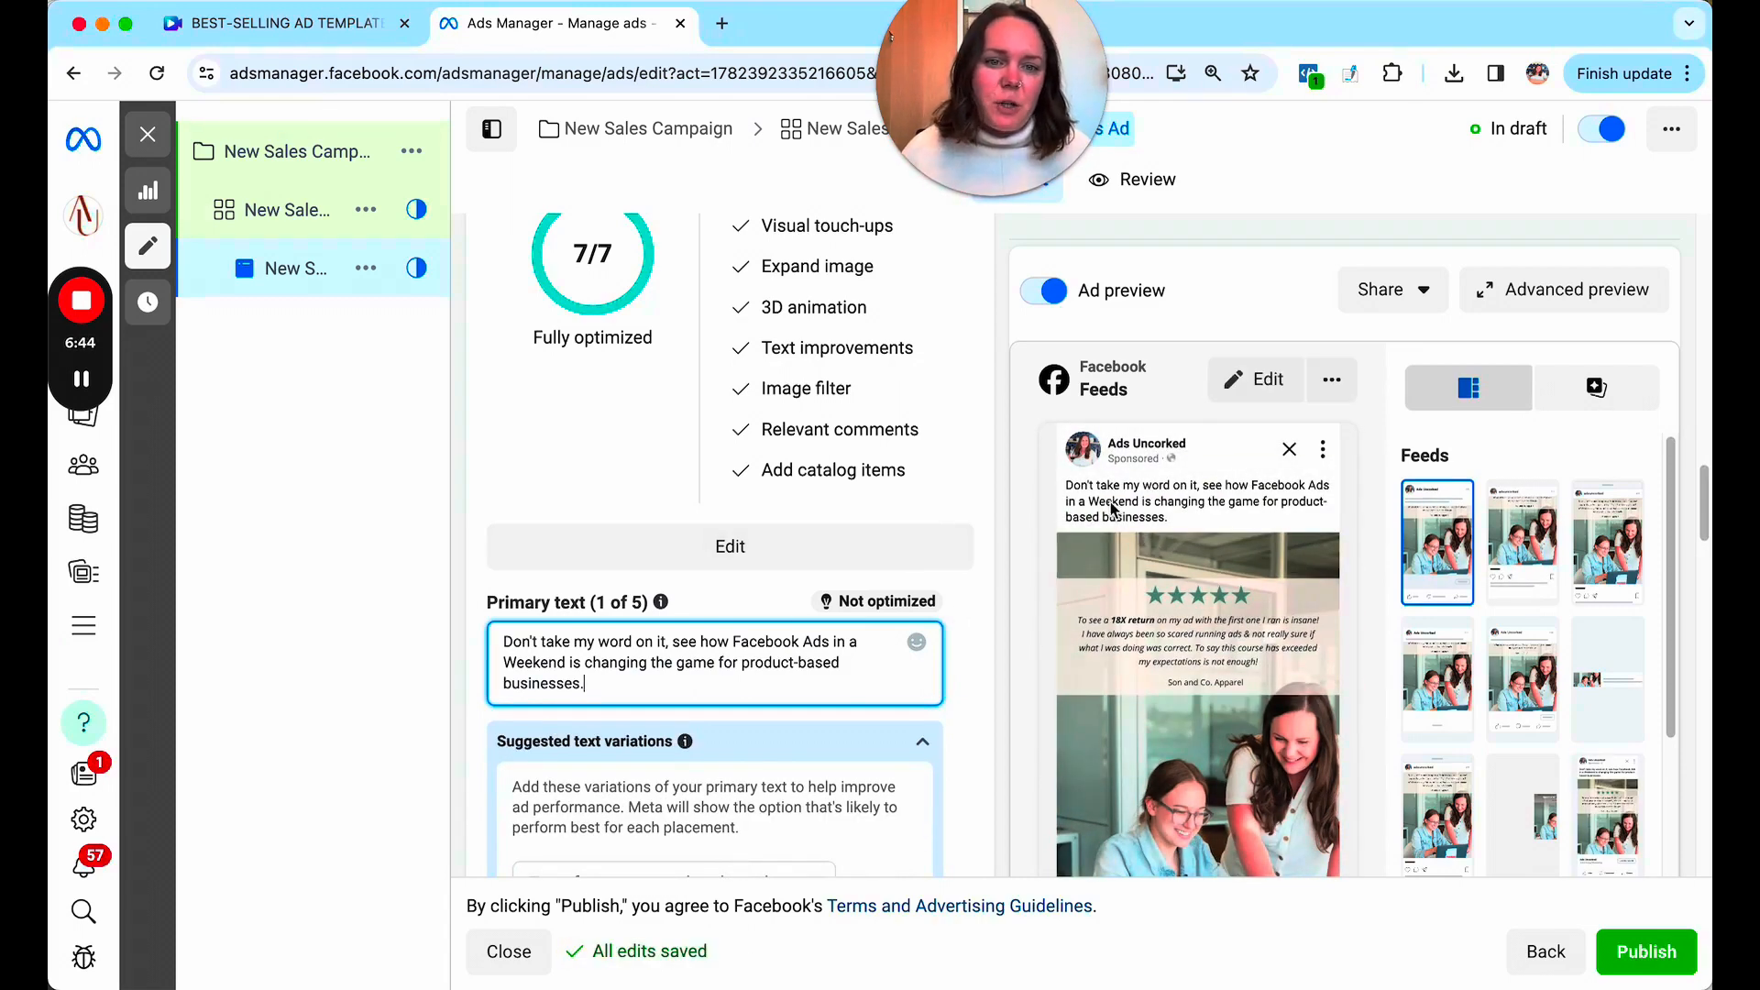
mouse_move(1201, 539)
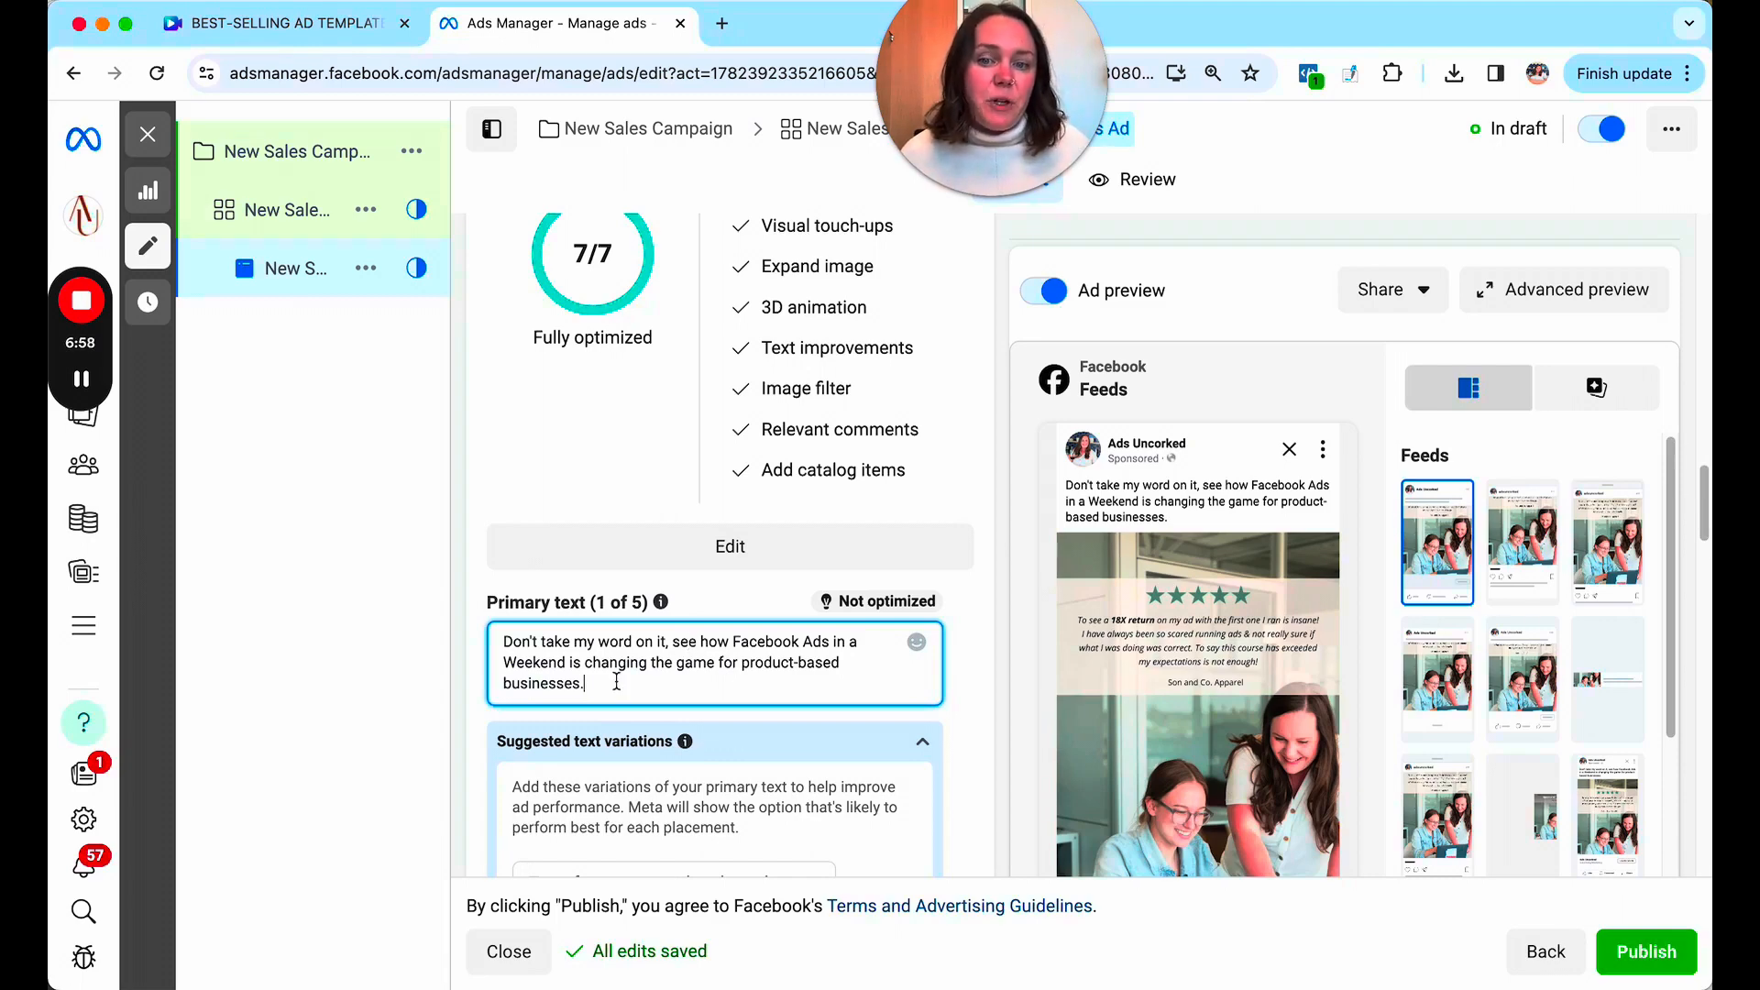
key("enter")
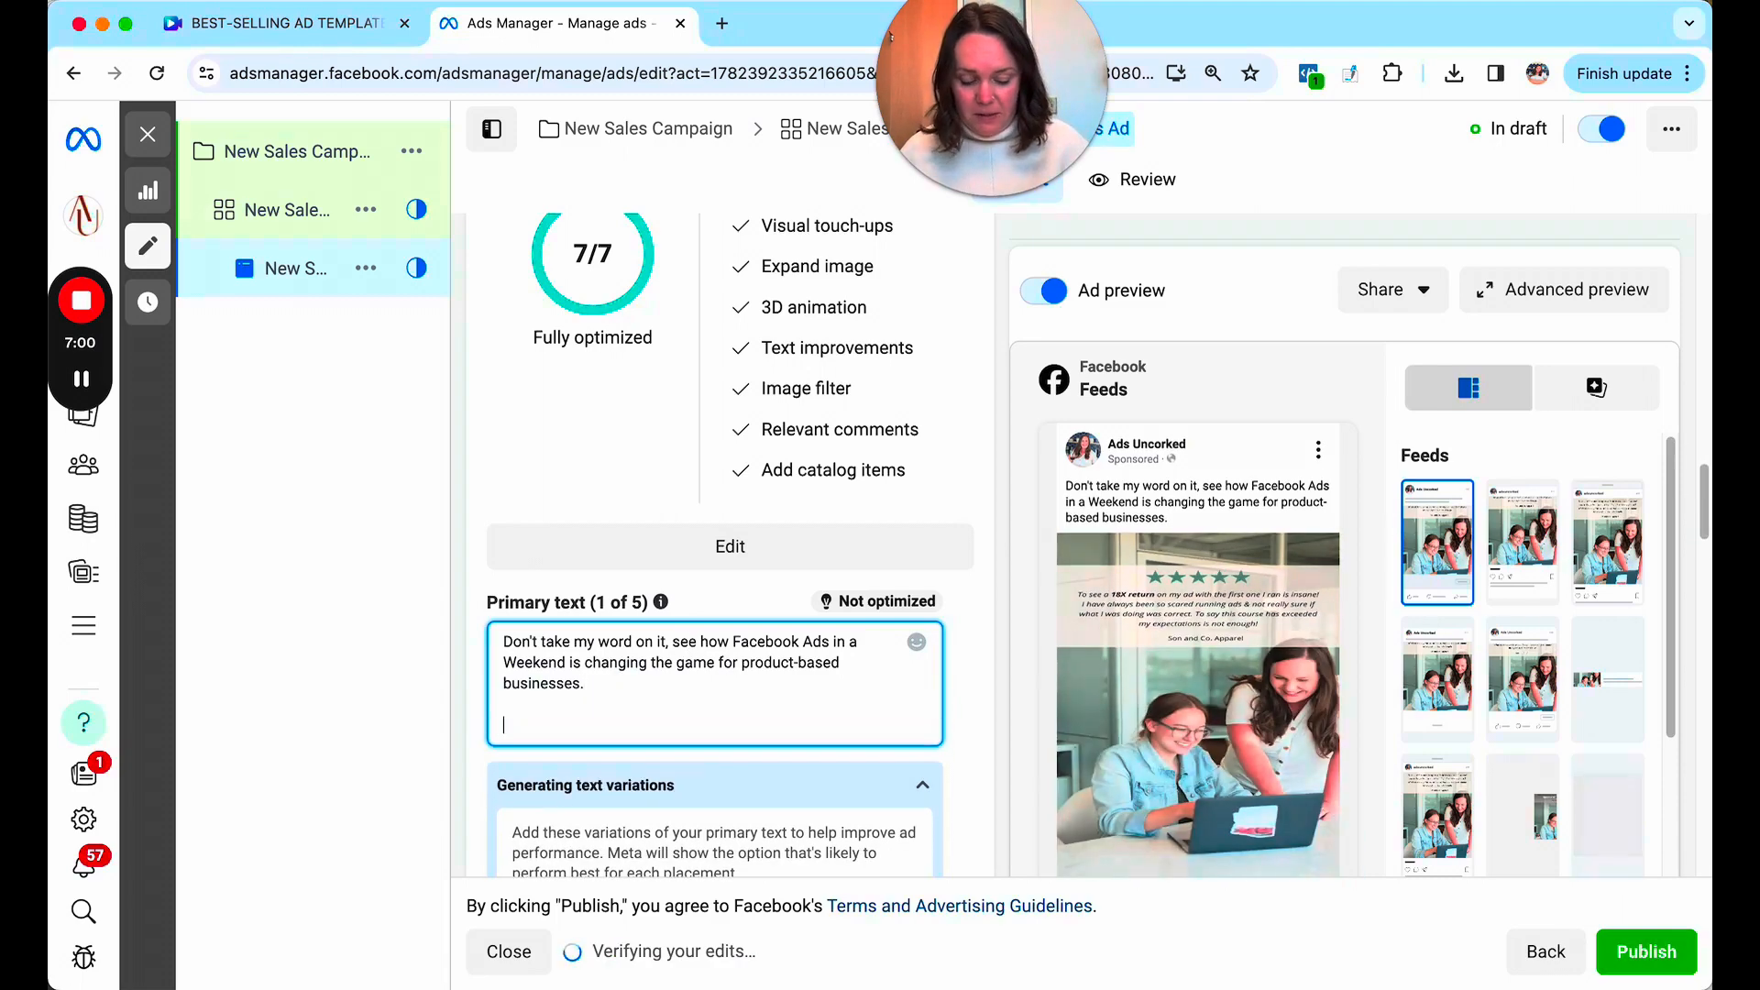
type("\"testim")
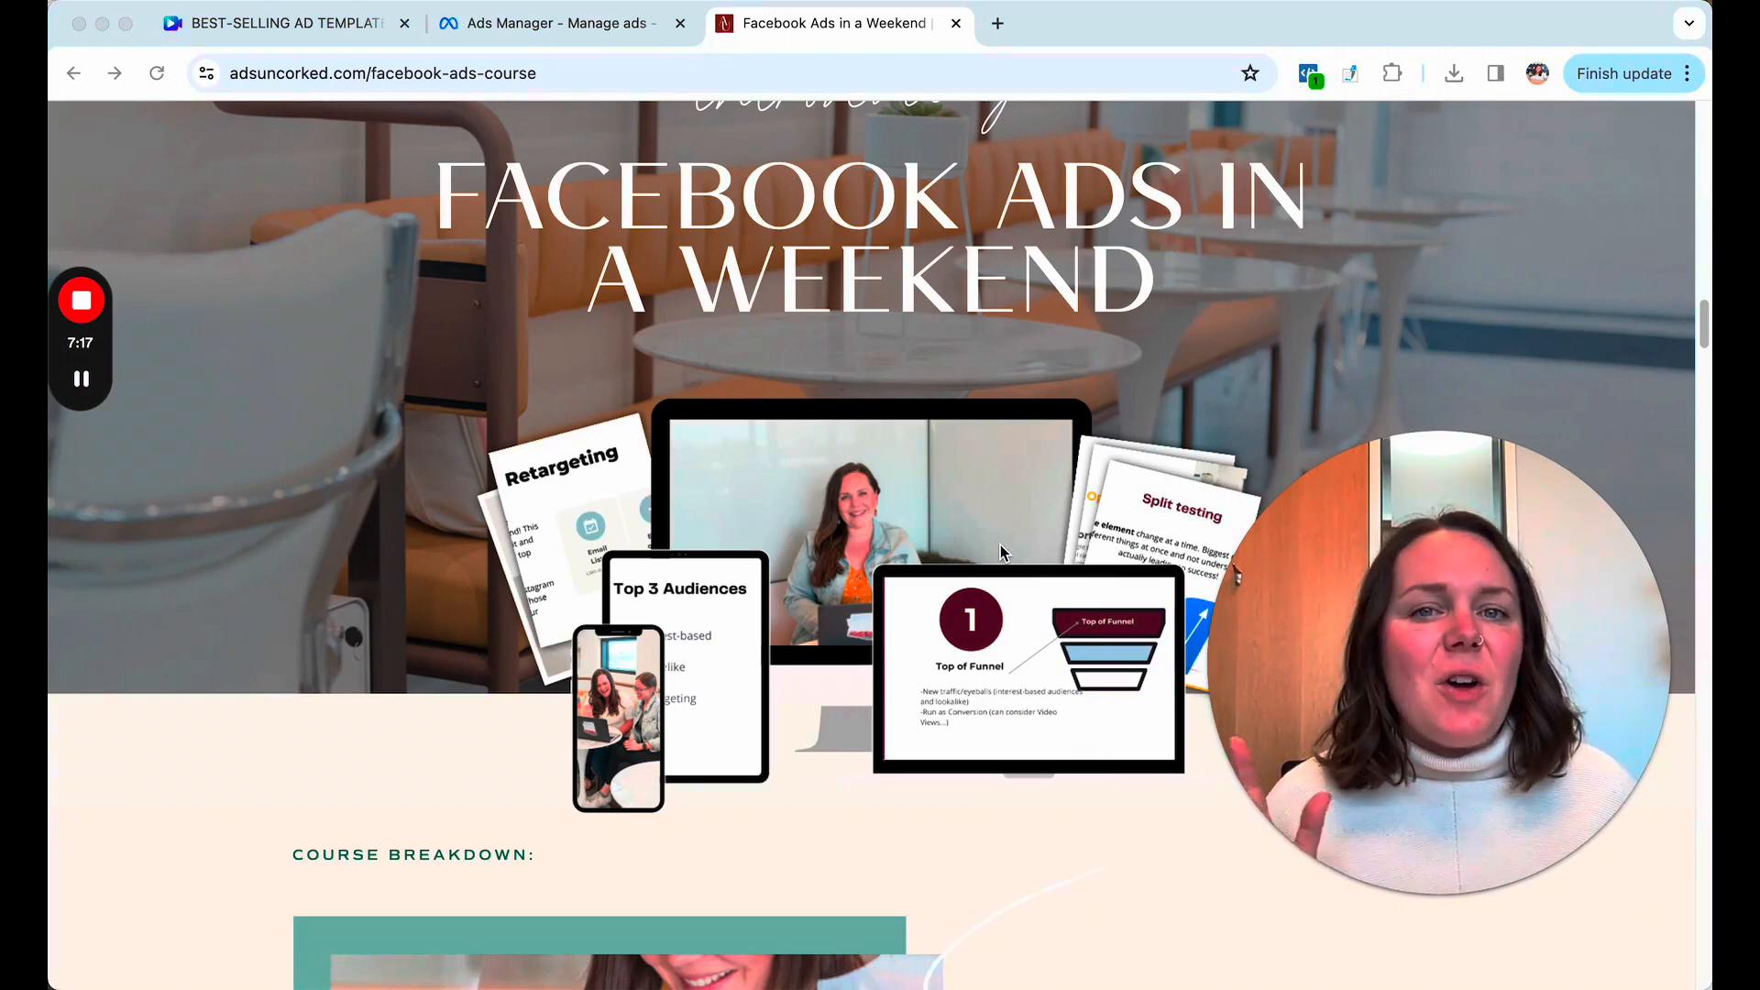
mouse_move(1170, 701)
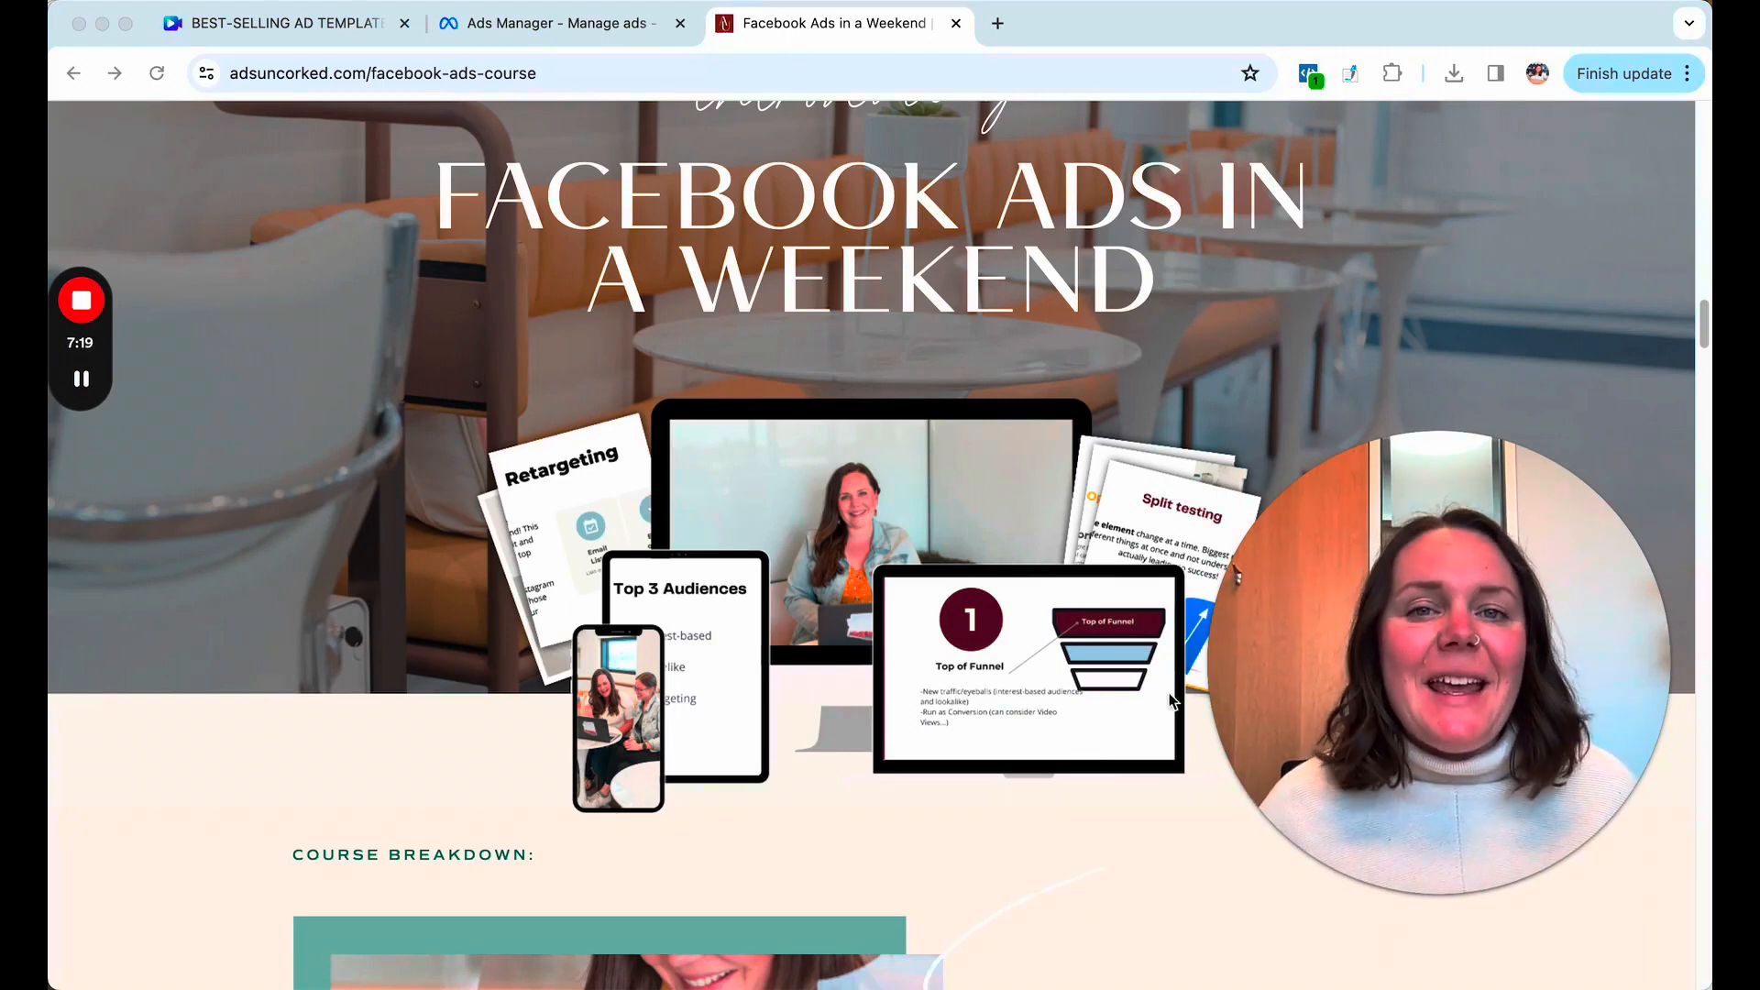